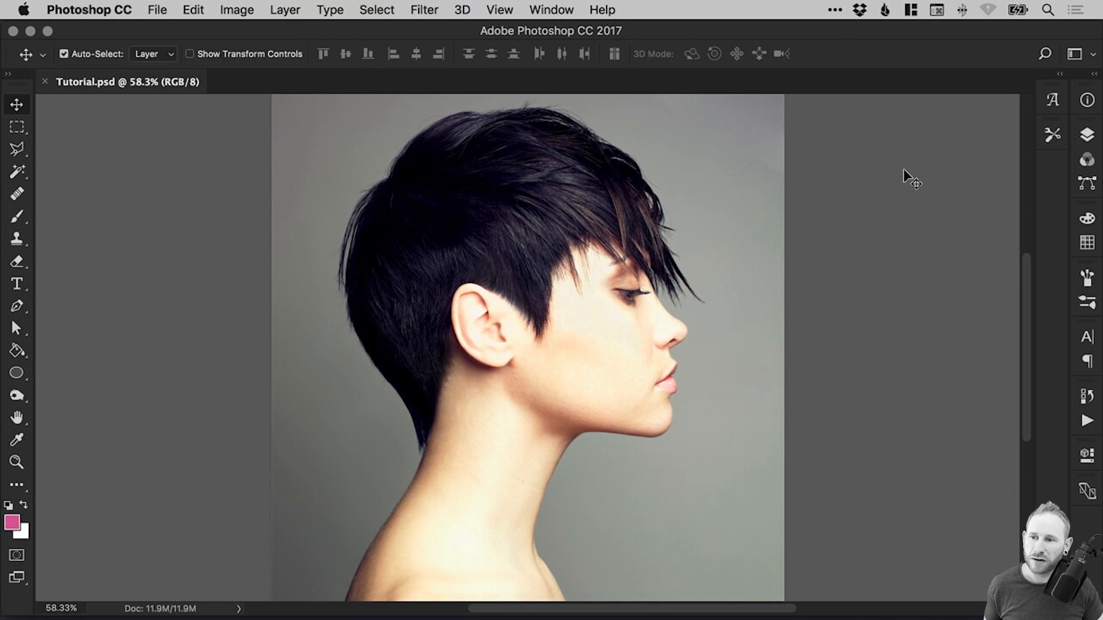
- Erase across the hair and face with a large soft brush, then undo the erasing
left_click(16, 263)
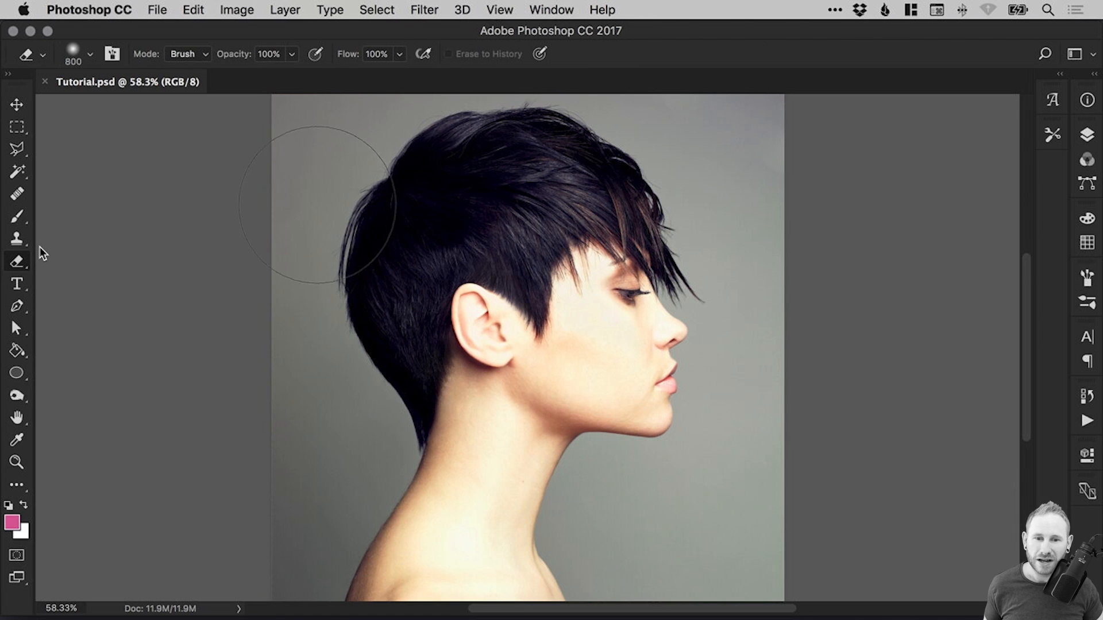
left_click_drag(317, 204, 620, 281)
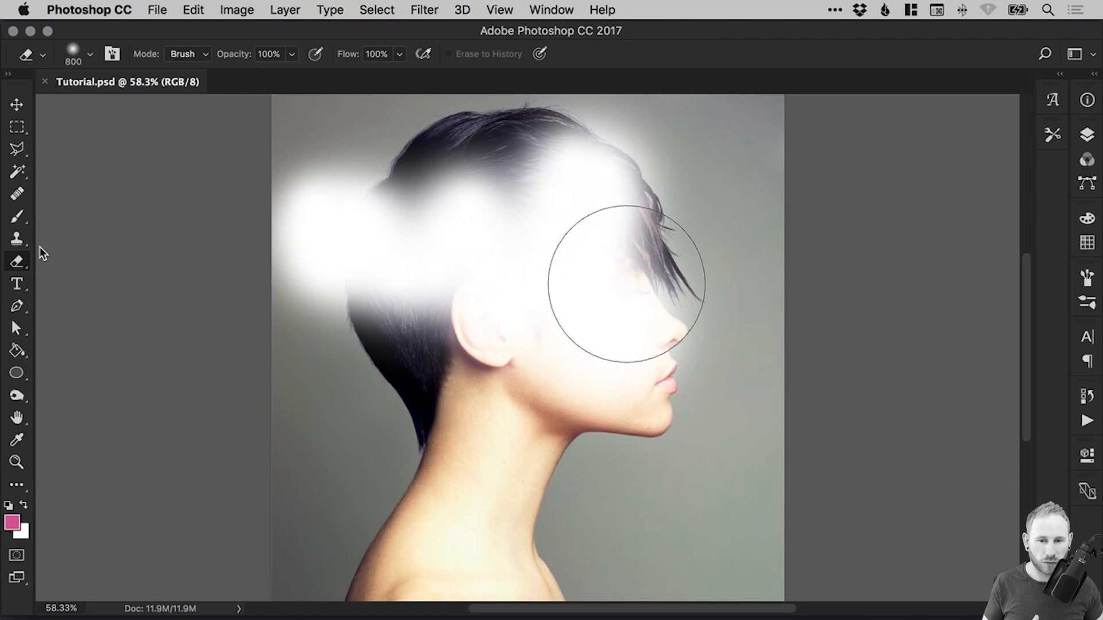
left_click_drag(619, 282, 671, 261)
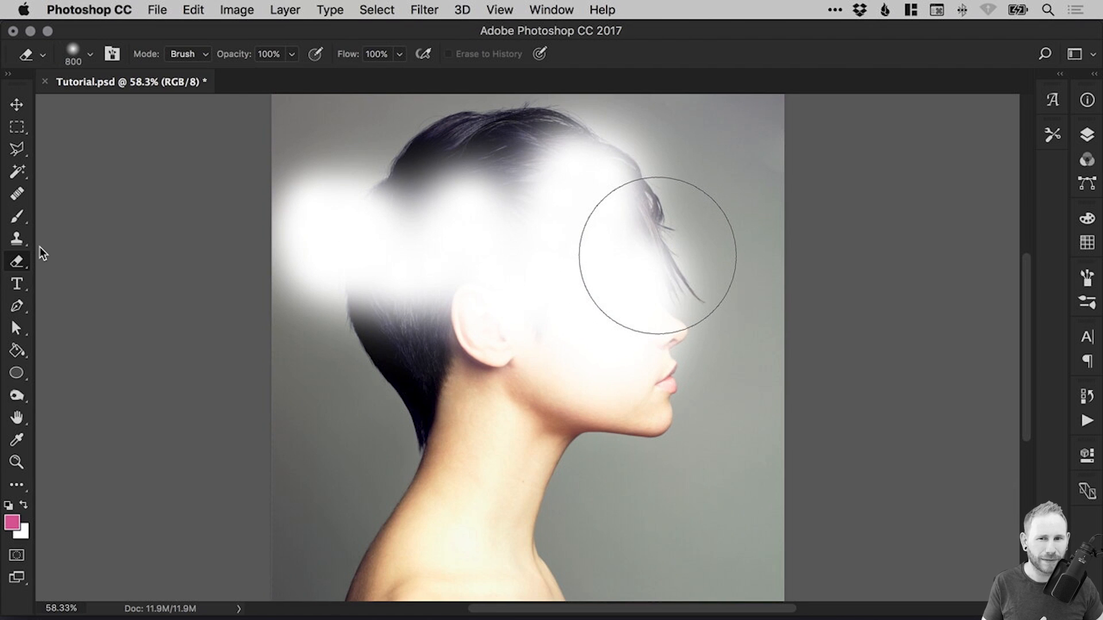
left_click_drag(654, 247, 570, 176)
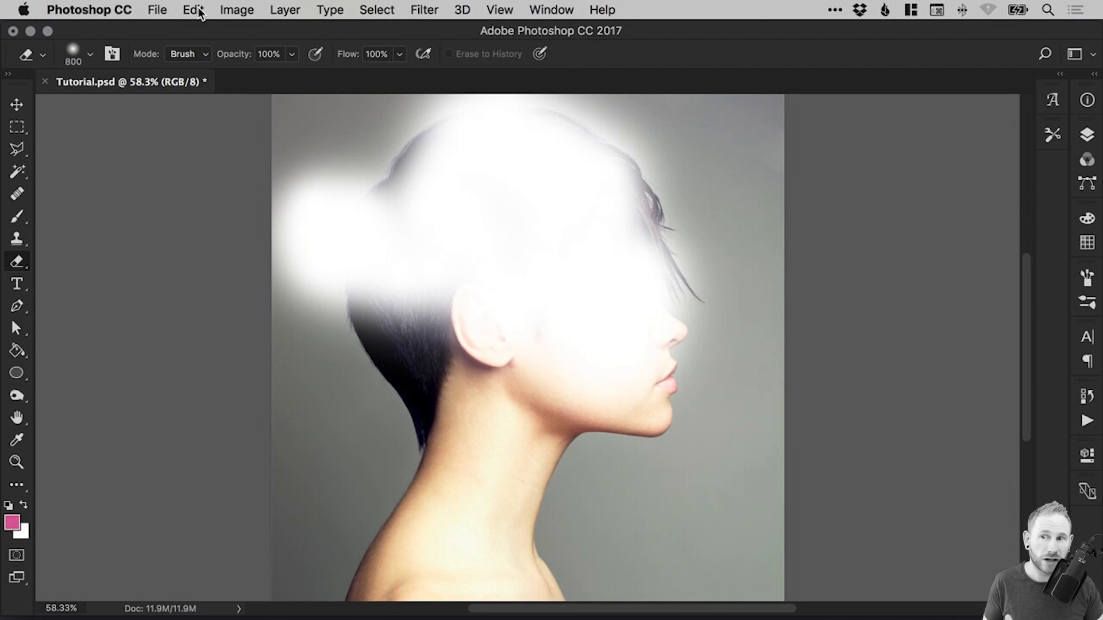
left_click(189, 10)
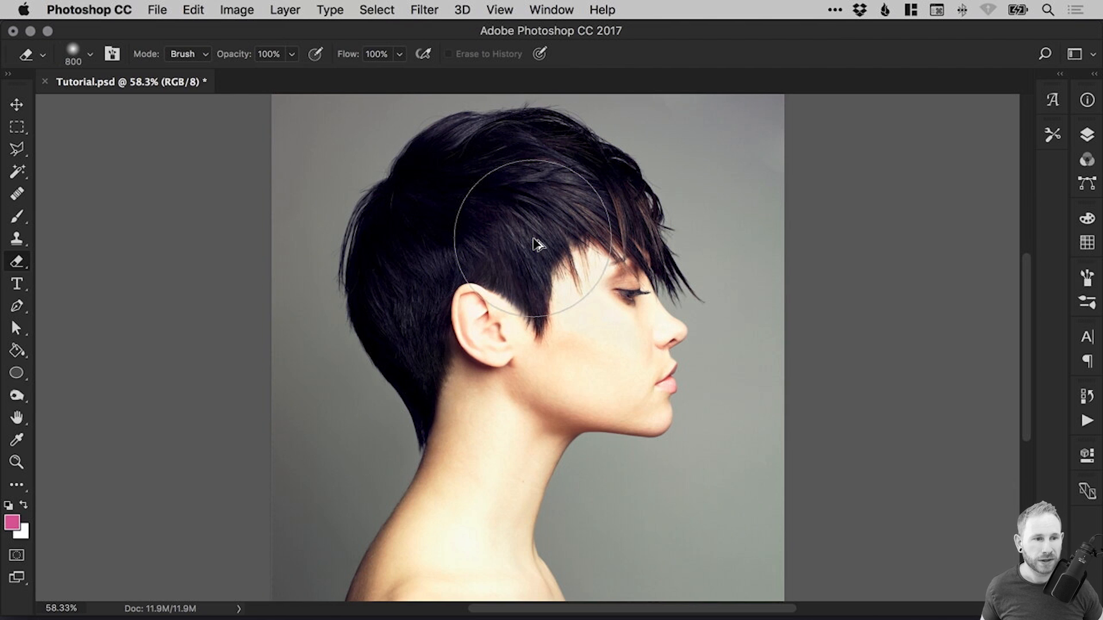
- Duplicate the Background layer as 'Background copy' and select the original Background
left_click(17, 106)
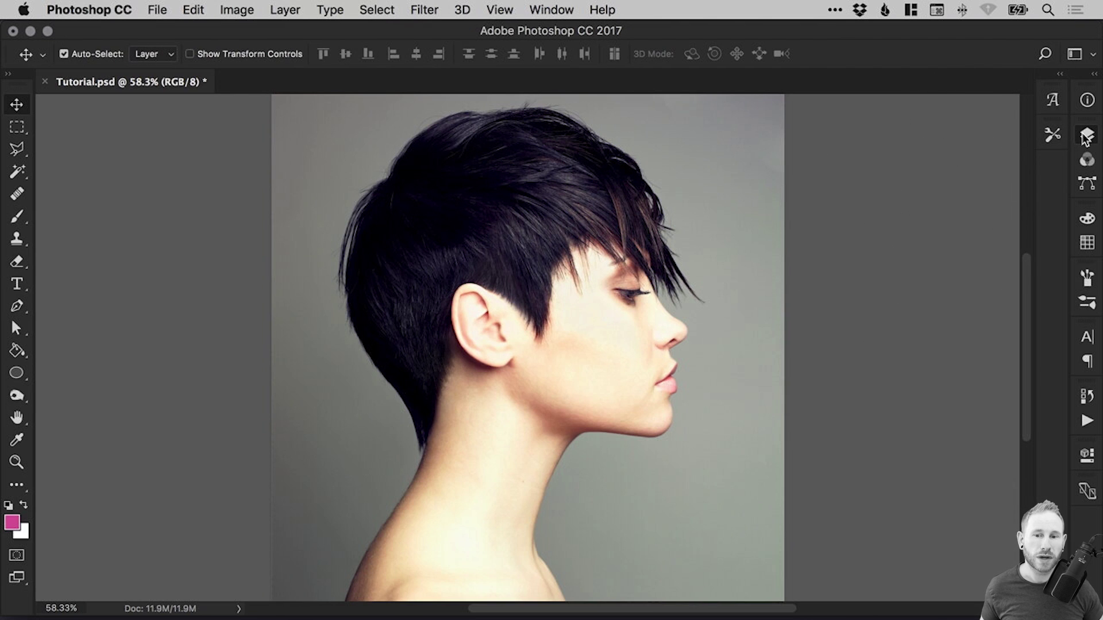
left_click(1084, 134)
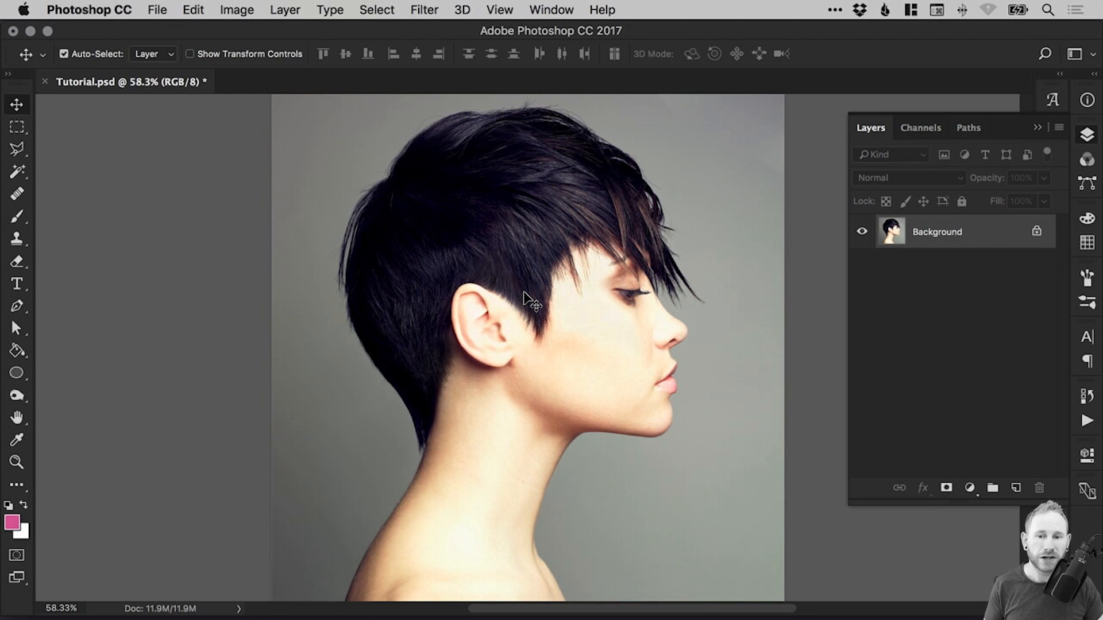
mouse_move(609, 321)
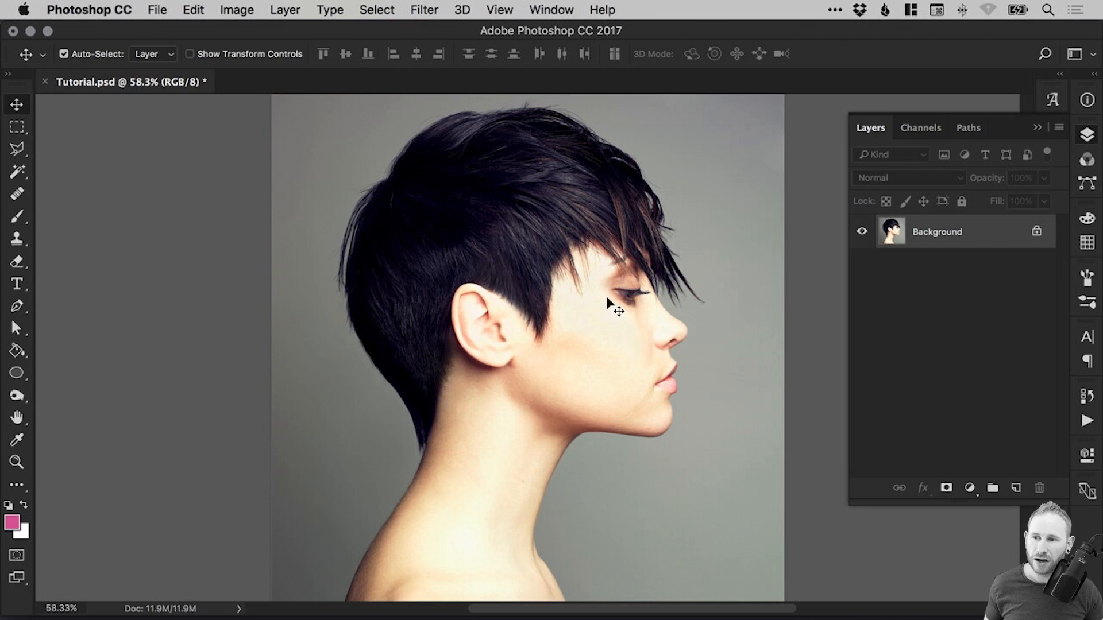
mouse_move(862, 287)
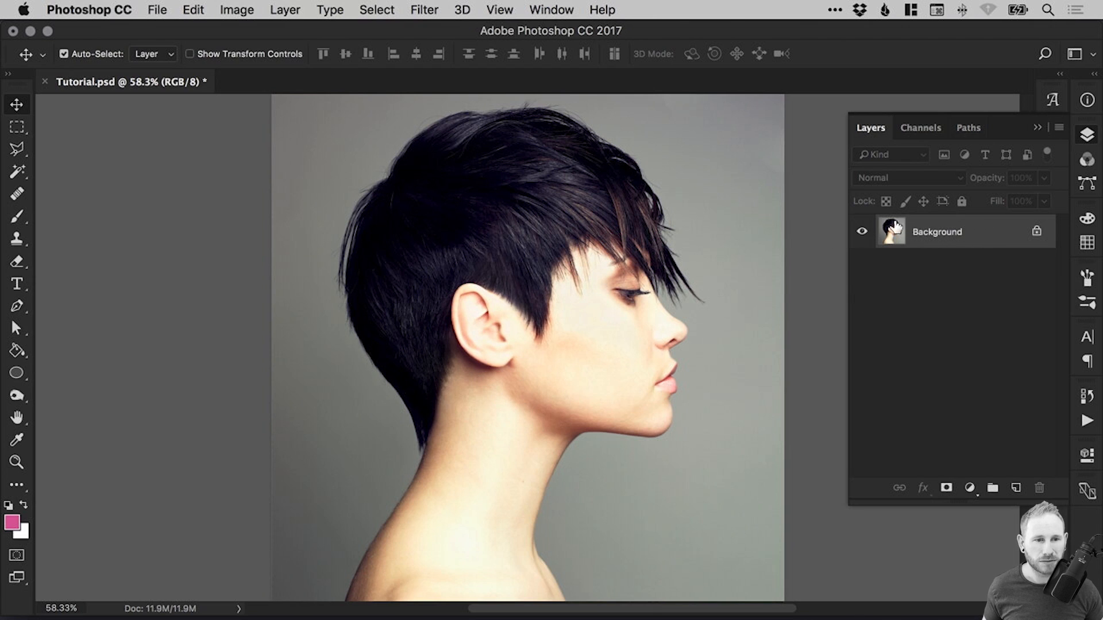
right_click(952, 231)
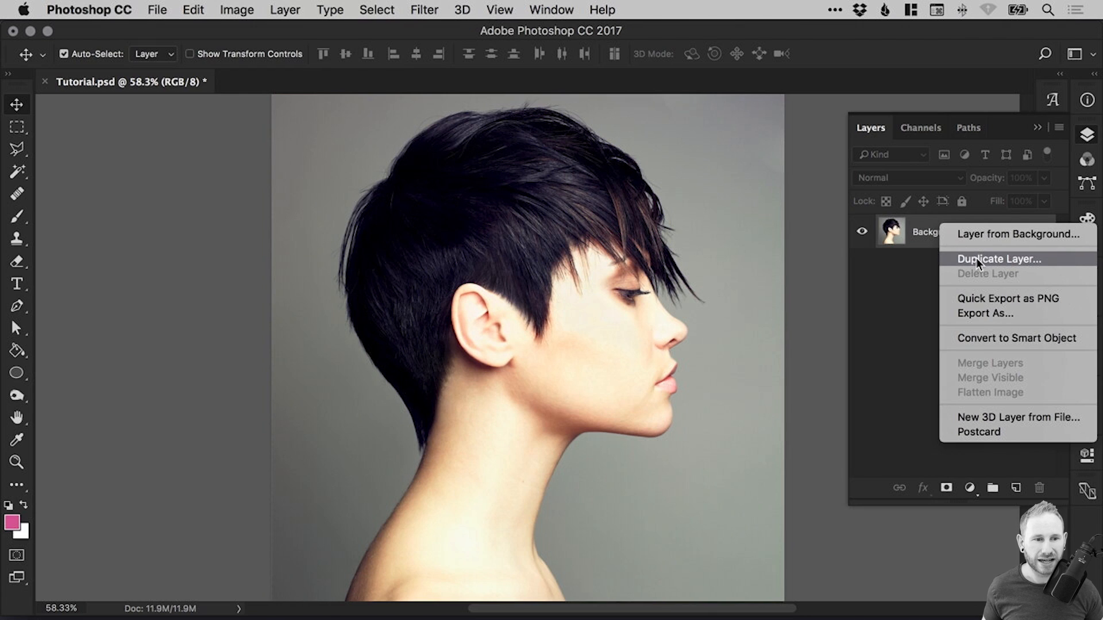
left_click(1002, 259)
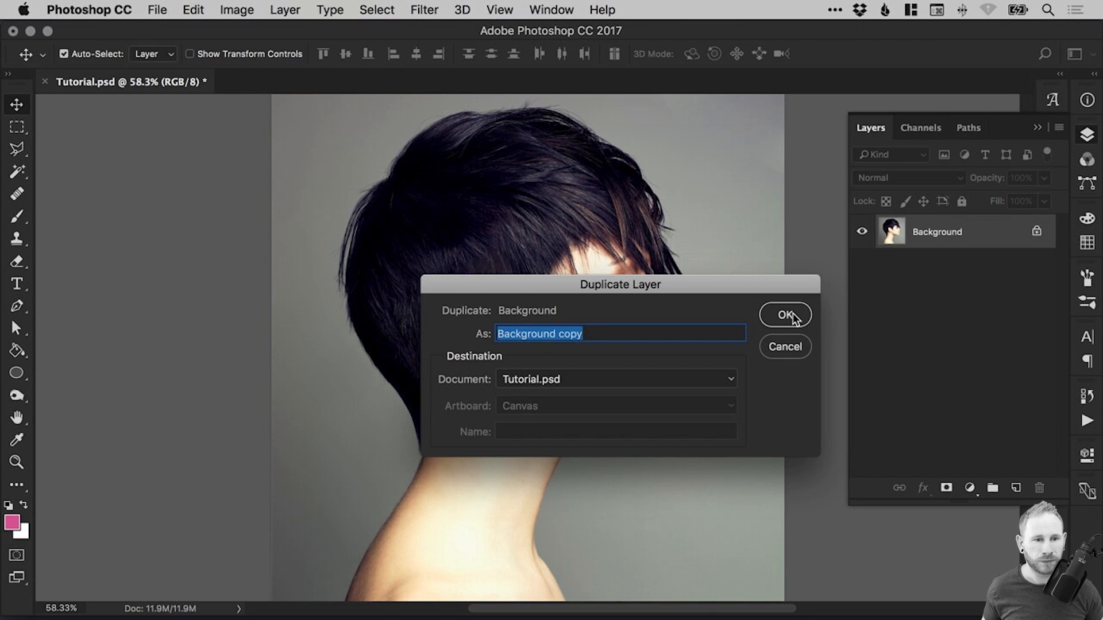
left_click(784, 315)
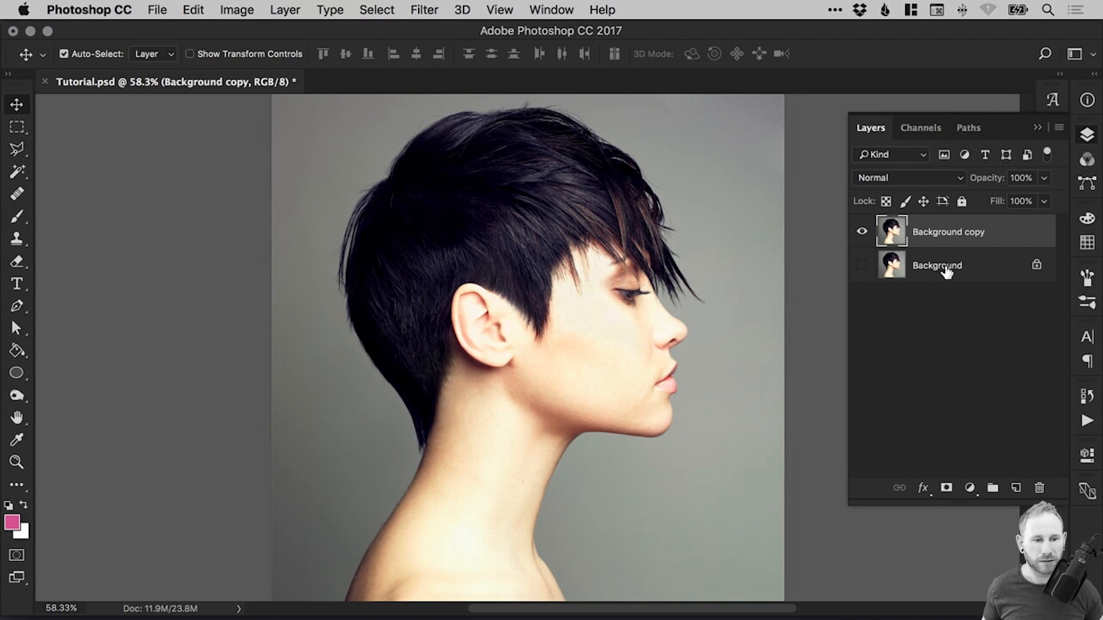
left_click(937, 265)
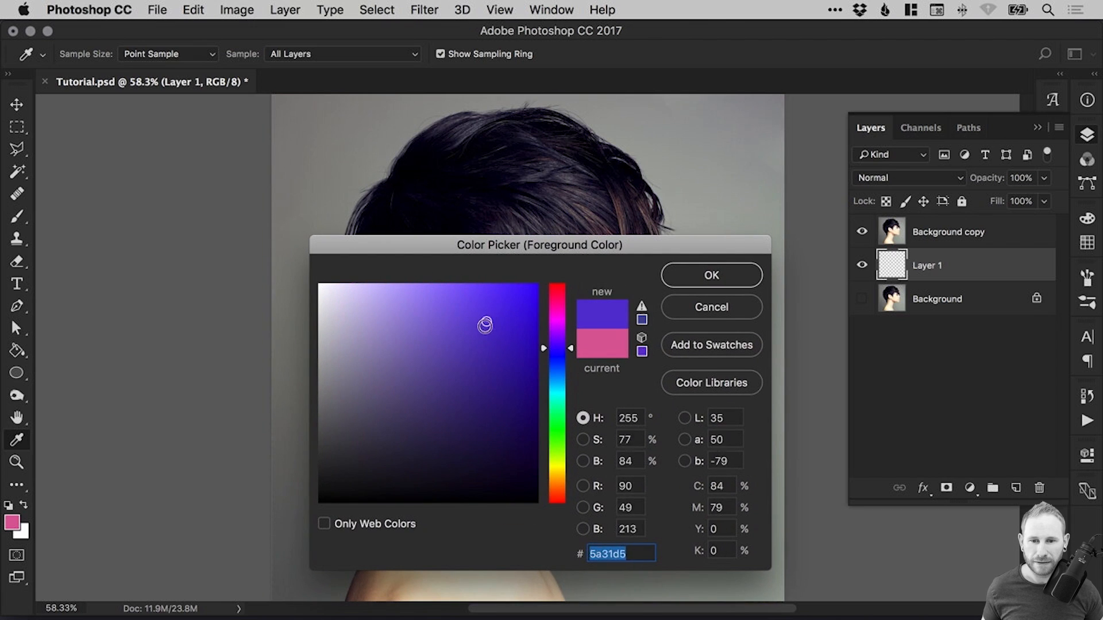
- Fill the new layer with dark purple #42137c
left_click(504, 397)
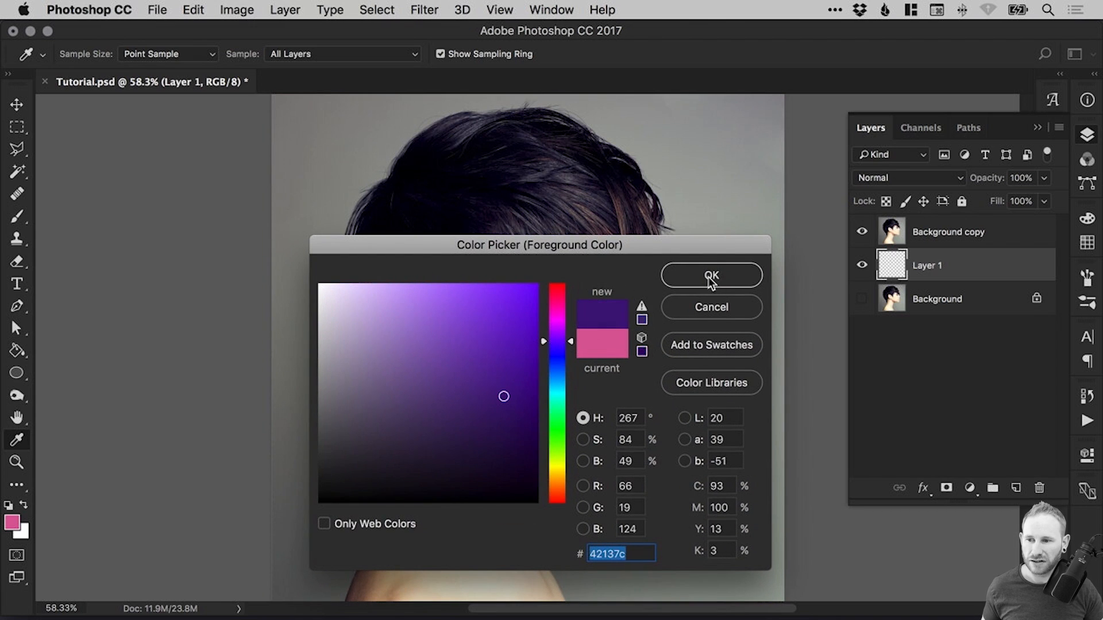
left_click(711, 275)
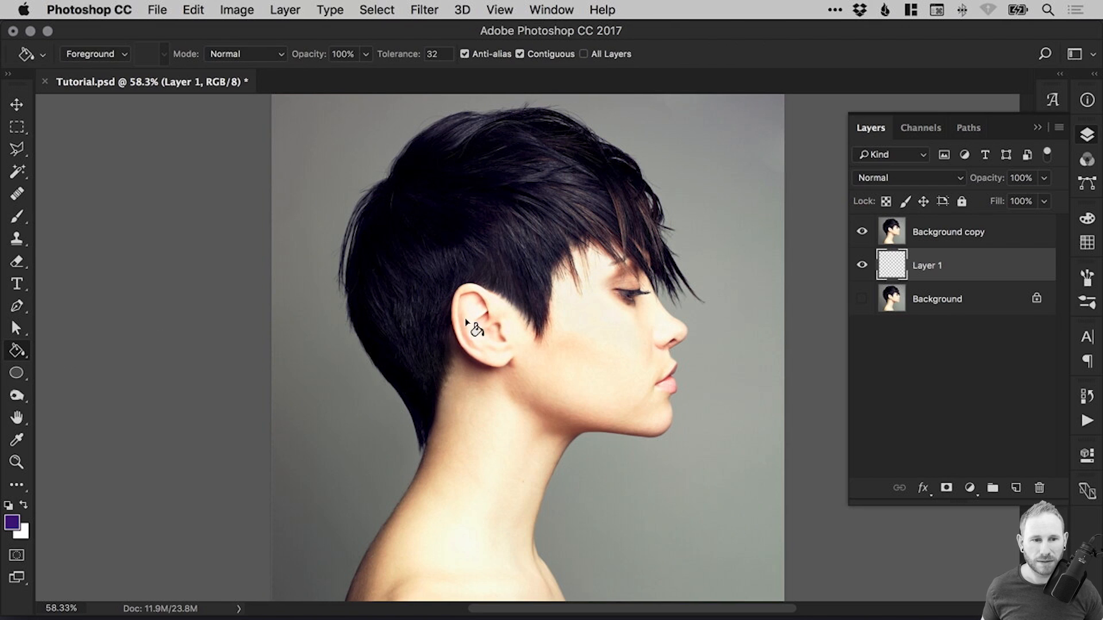
left_click(470, 332)
type("Colour")
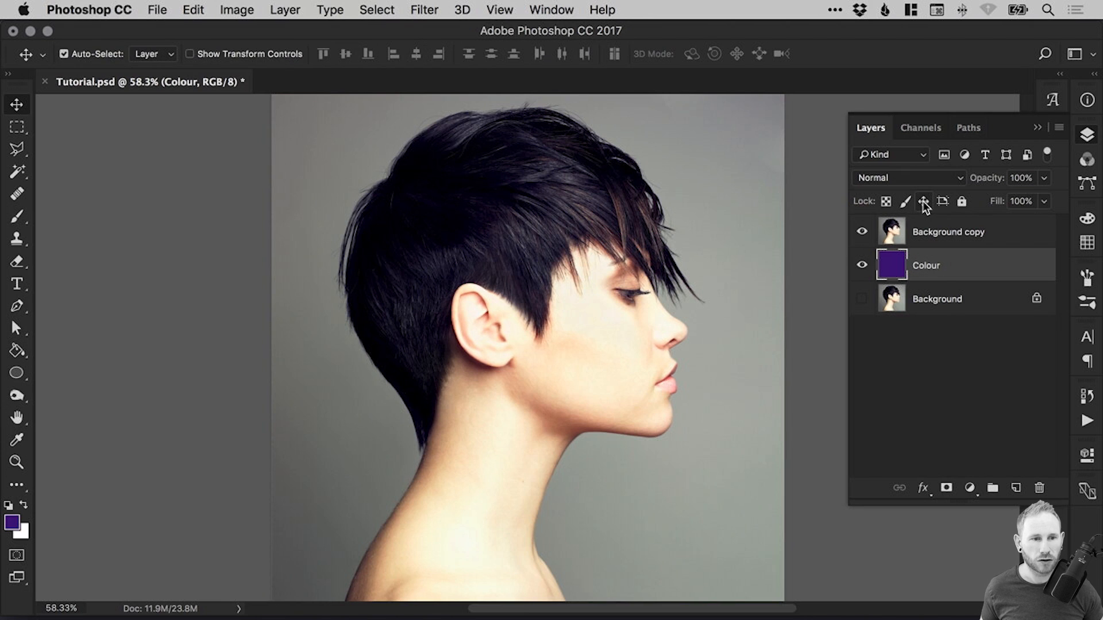
- Lock the Colour layer and briefly hide the photo to check the purple fill
left_click(923, 201)
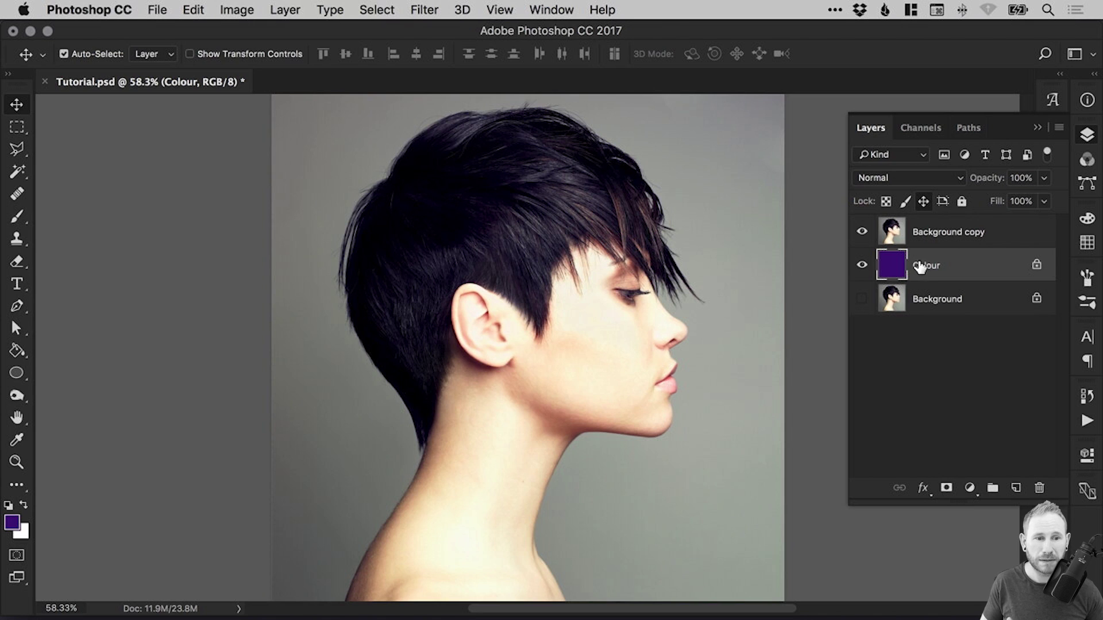
left_click(862, 232)
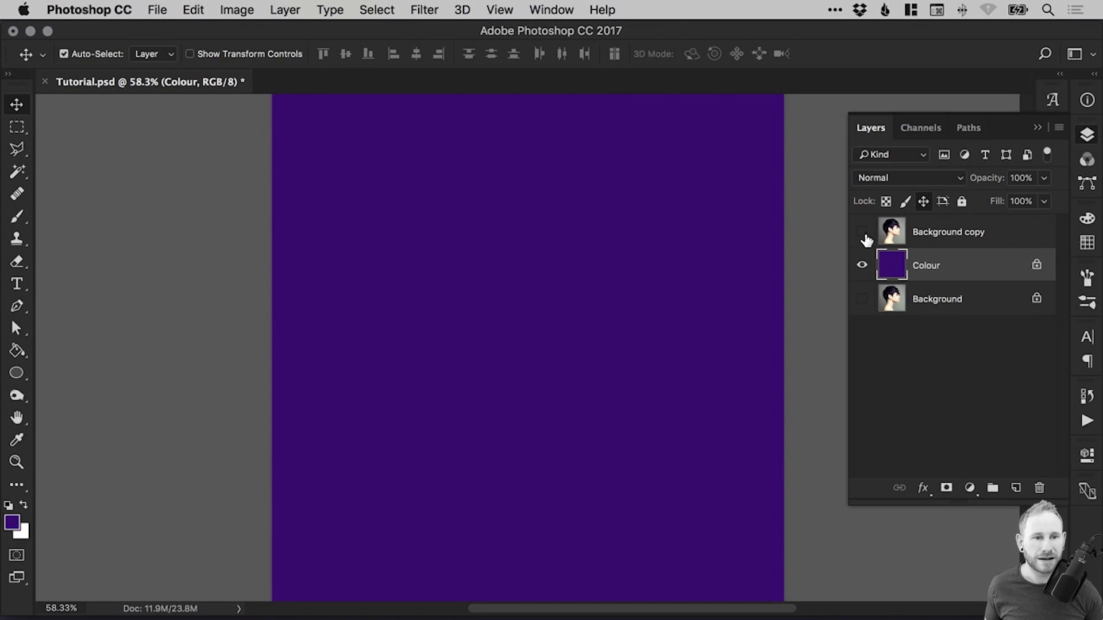
left_click(859, 232)
type("Image")
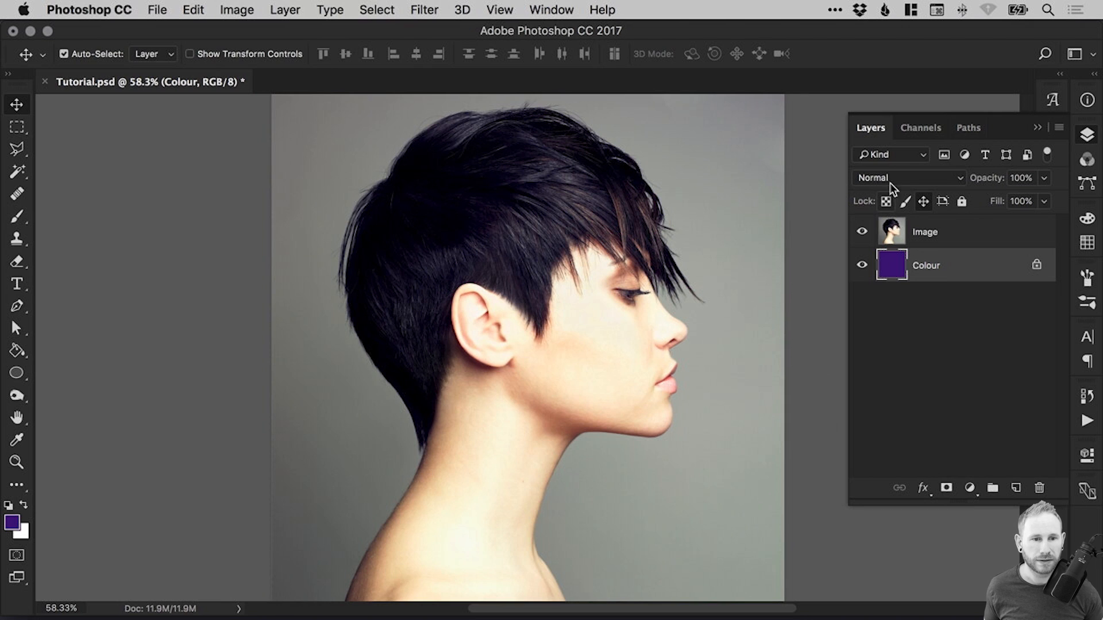
- Toggle the Image layer's visibility to check the purple, then select Image
left_click(859, 232)
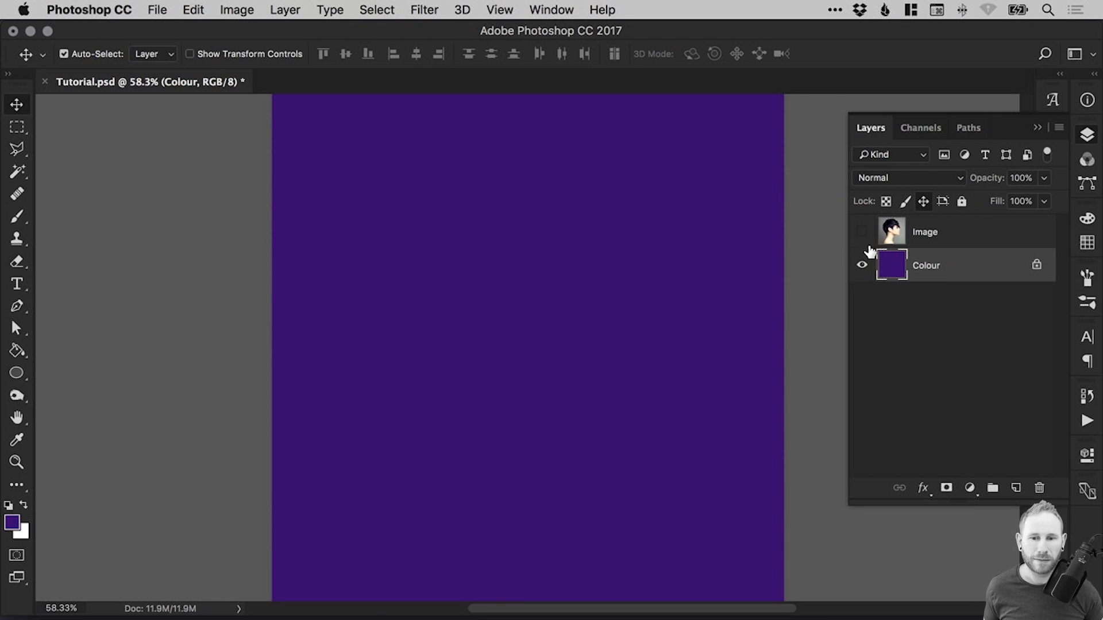
left_click(860, 232)
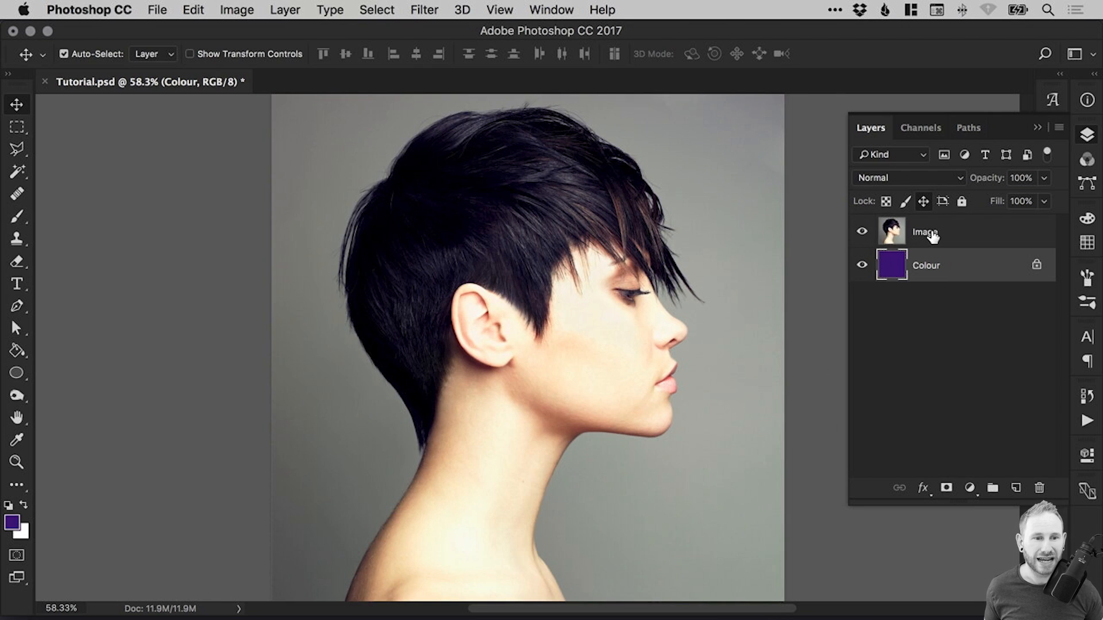
left_click(925, 232)
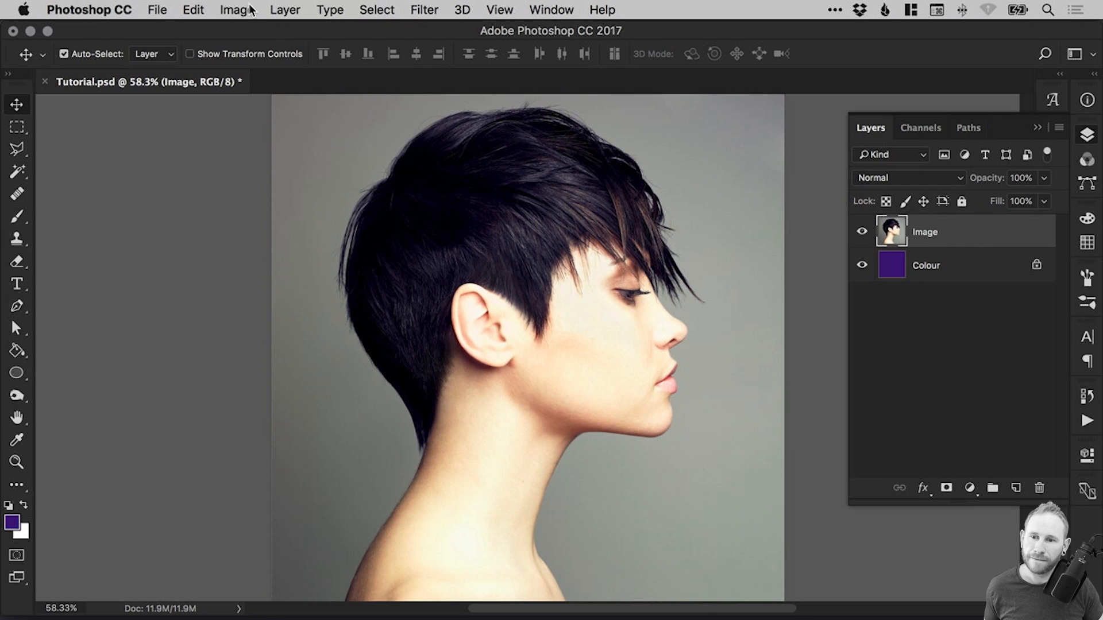
- Add a layer mask to the Image layer from the Layer menu
left_click(284, 10)
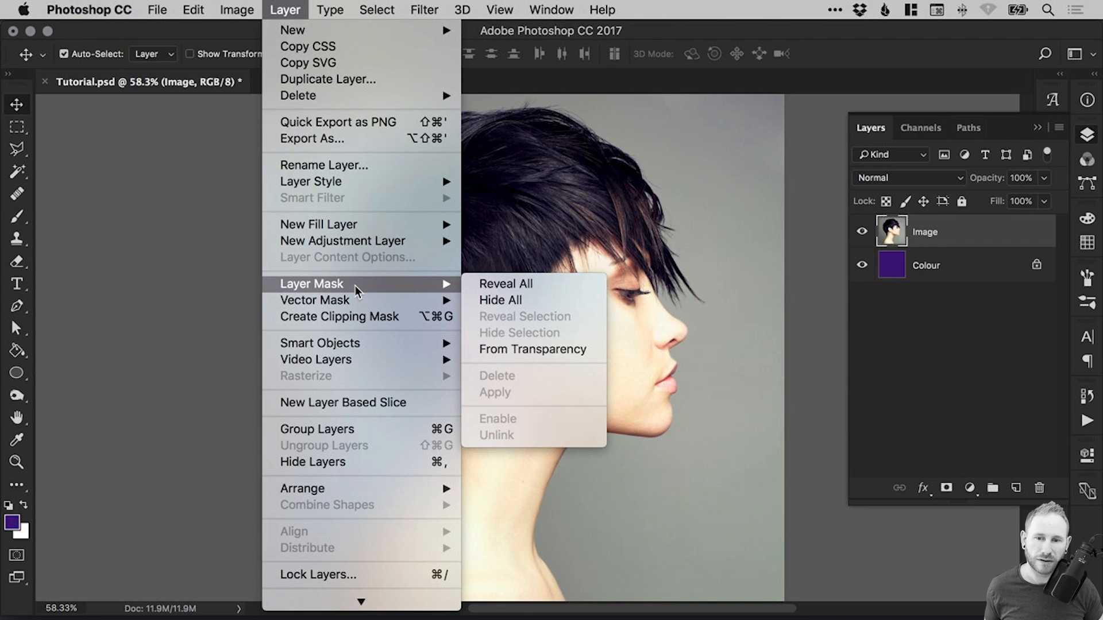
mouse_move(532, 288)
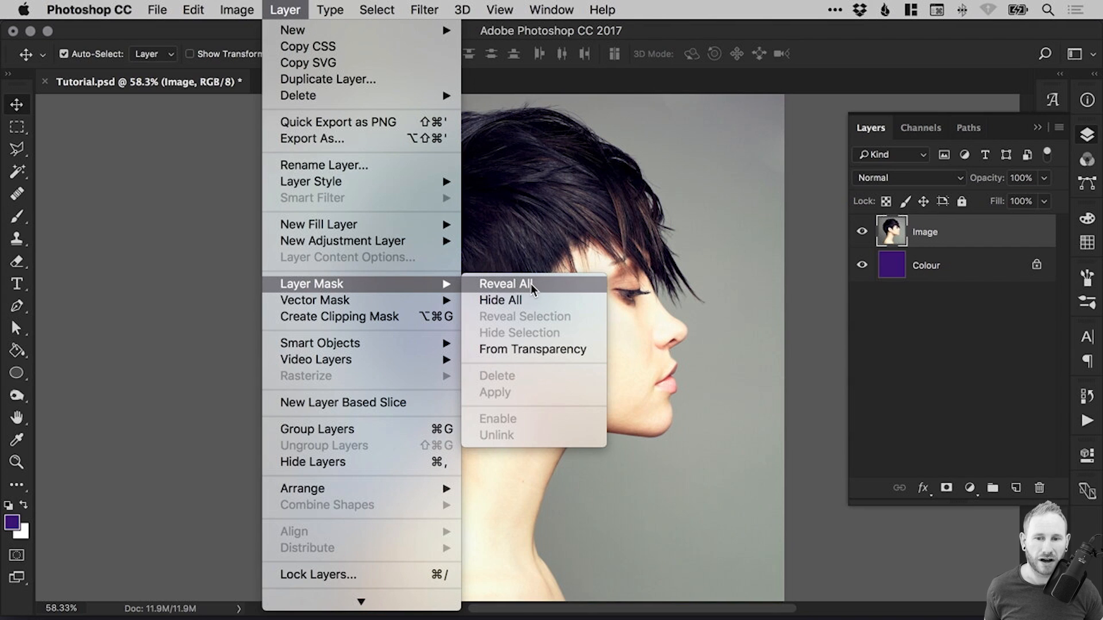
mouse_move(541, 290)
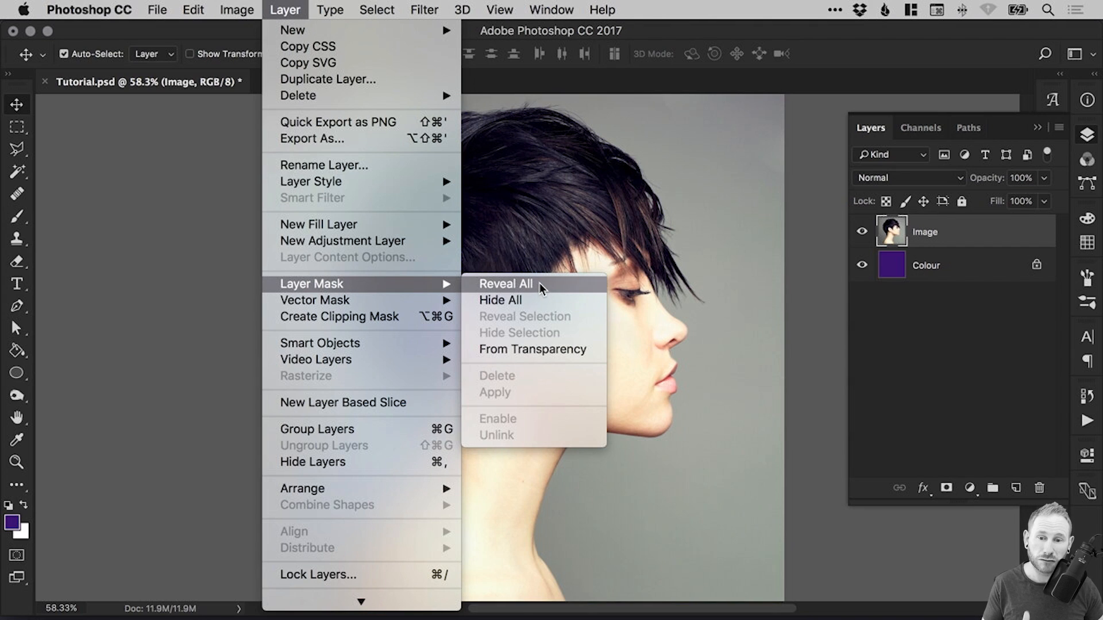
left_click(506, 283)
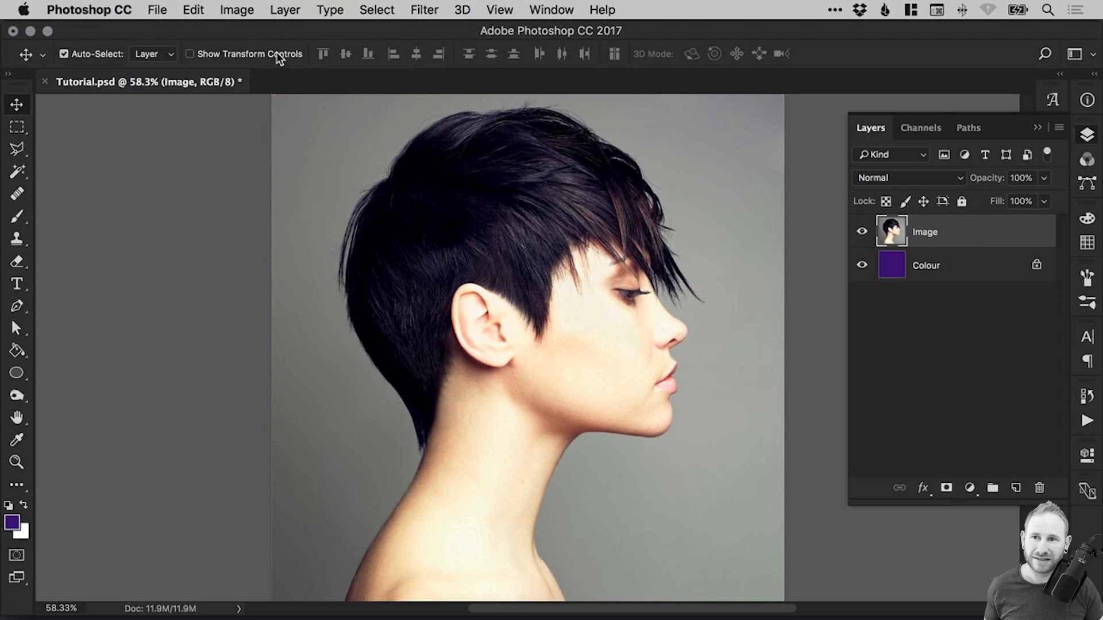
left_click(329, 10)
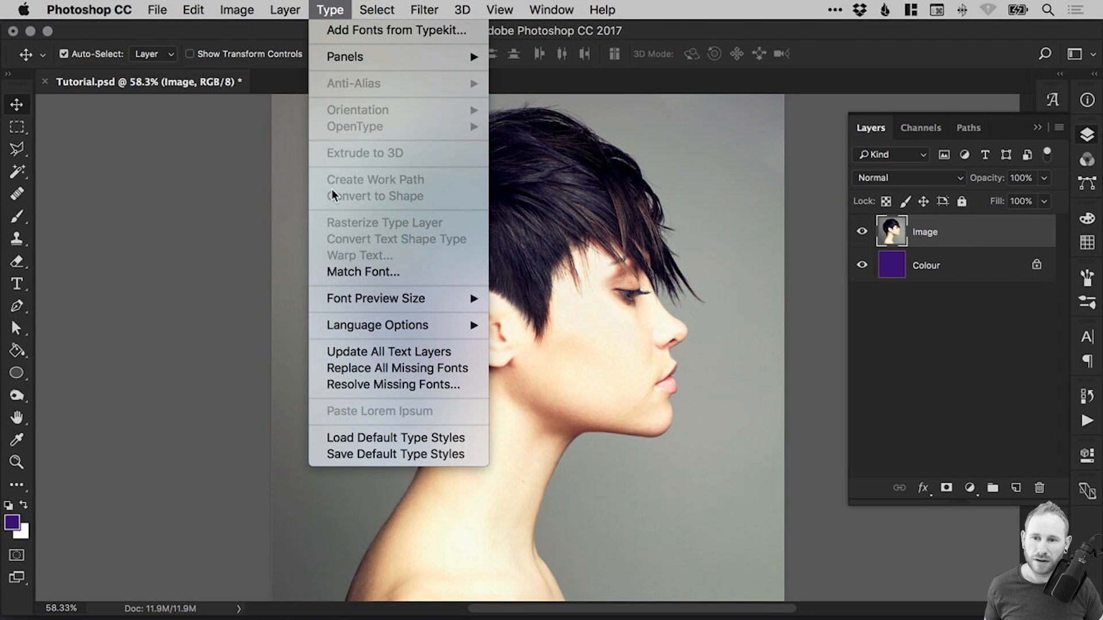
left_click(284, 10)
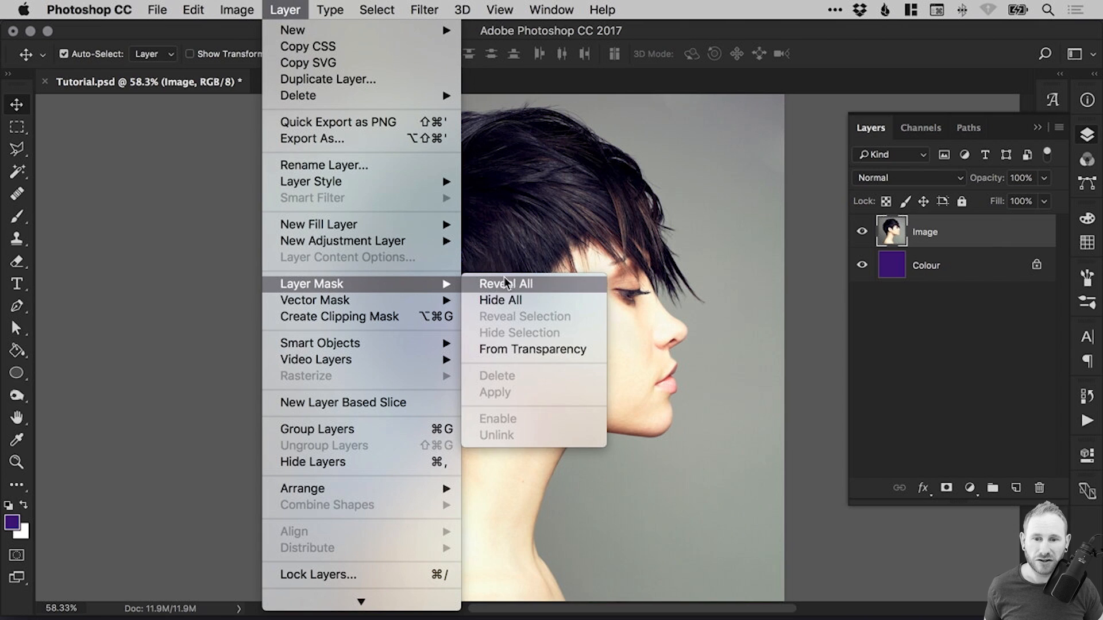
left_click(500, 301)
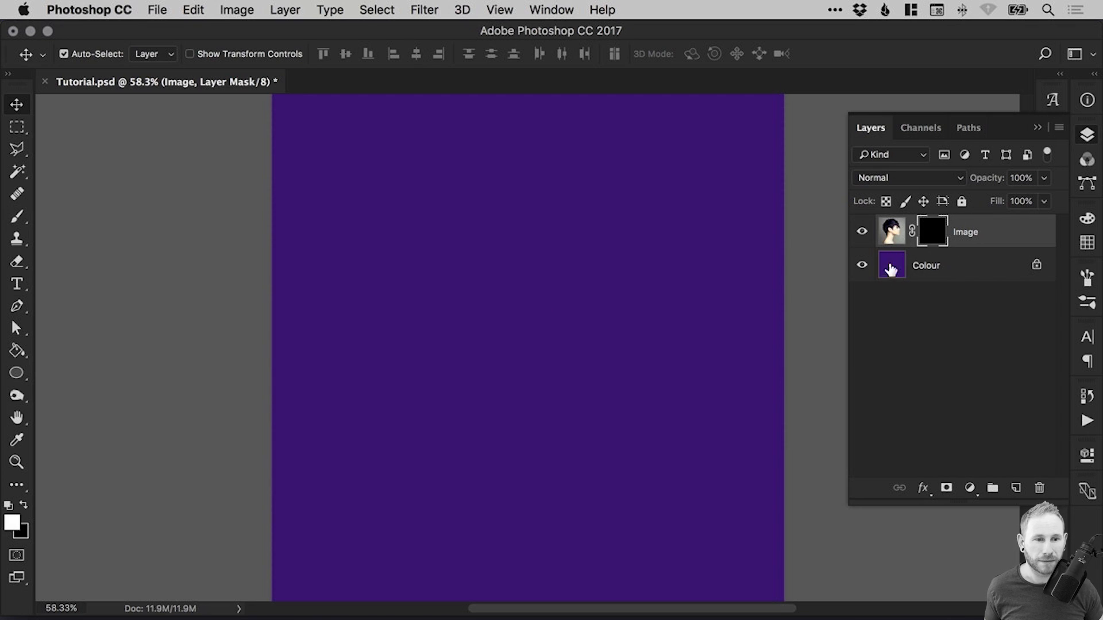
- Reveal the portrait through the mask, then drag the mask to the trash
left_click(932, 233)
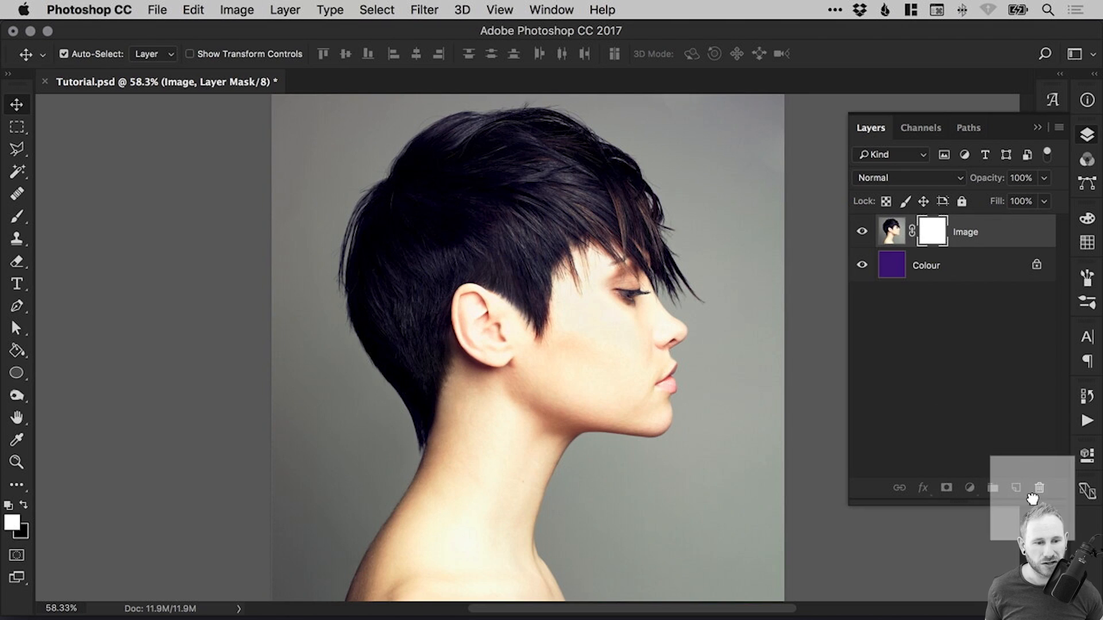
left_click(1043, 488)
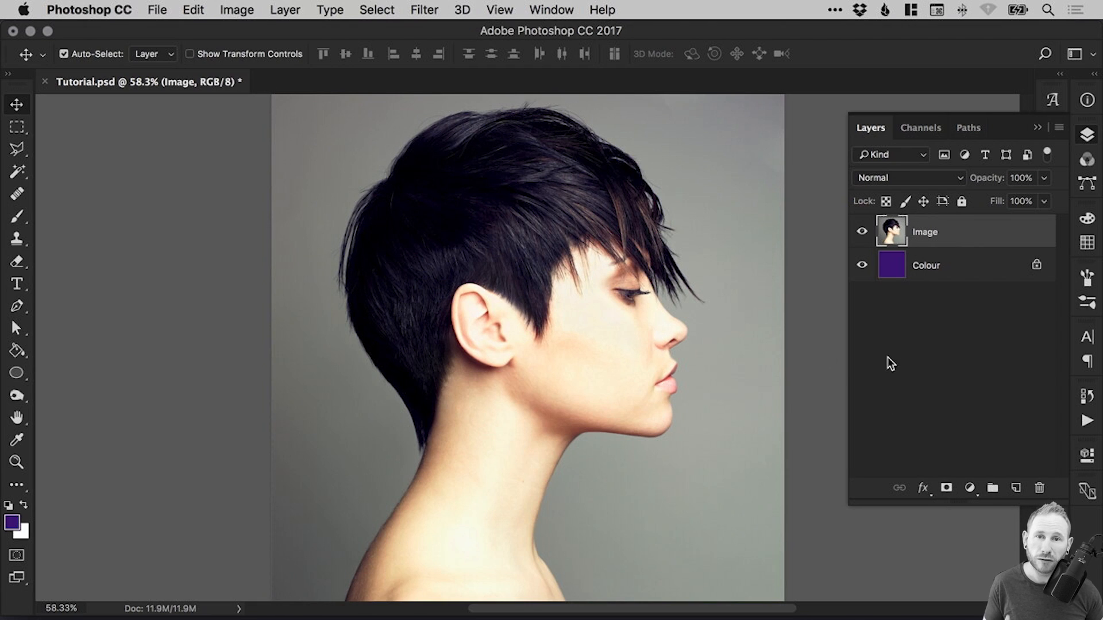
mouse_move(867, 320)
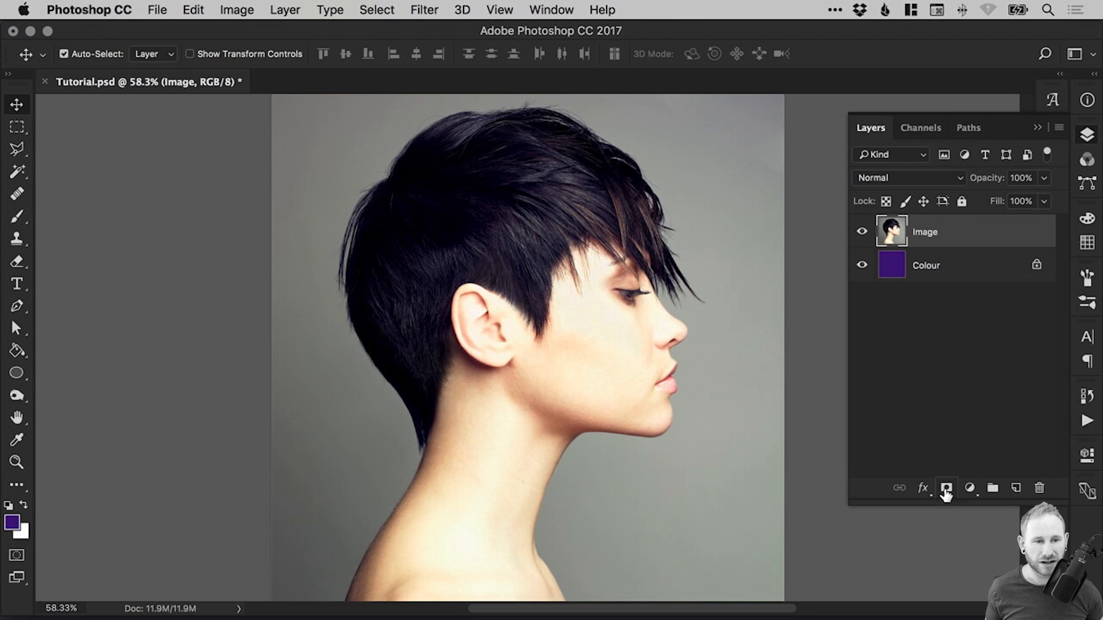
- Add a white layer mask to Image and select the photo thumbnail
left_click(947, 487)
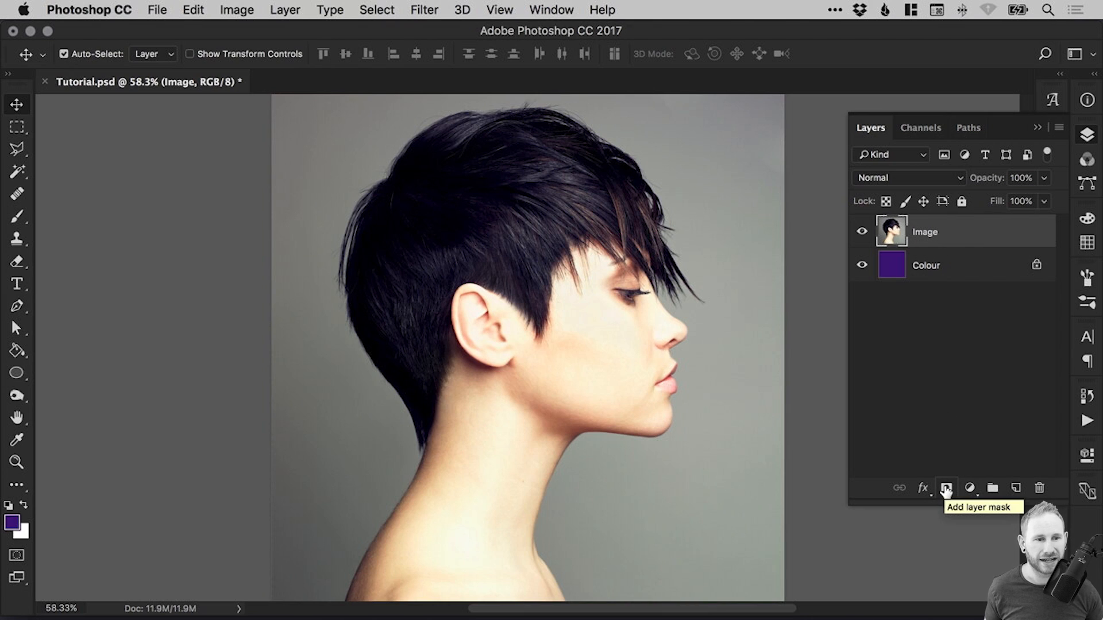
left_click(946, 487)
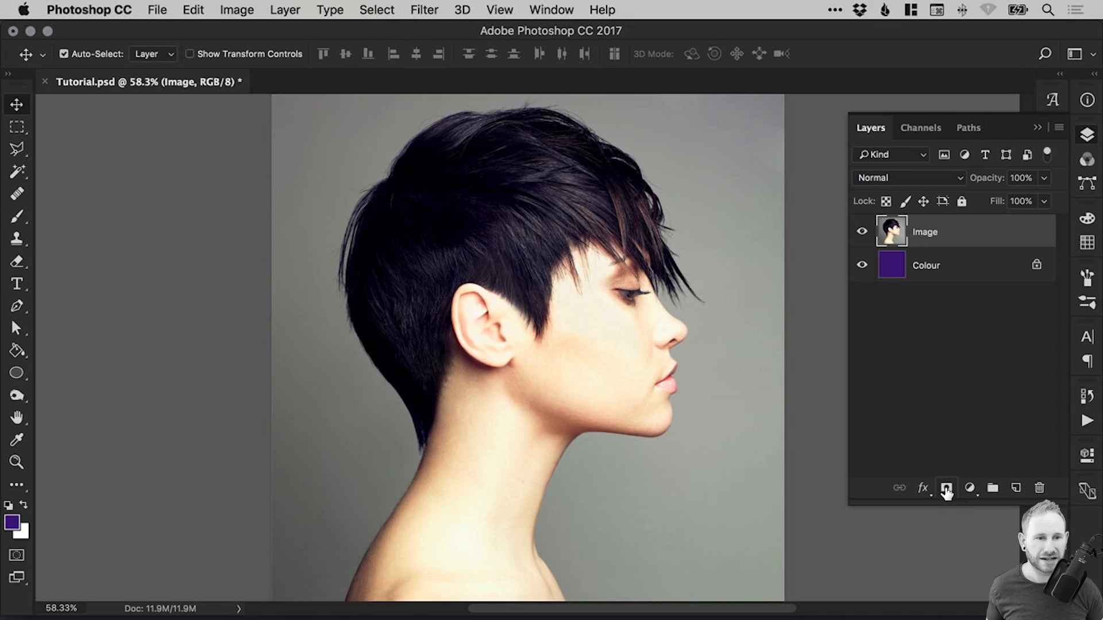
left_click(946, 488)
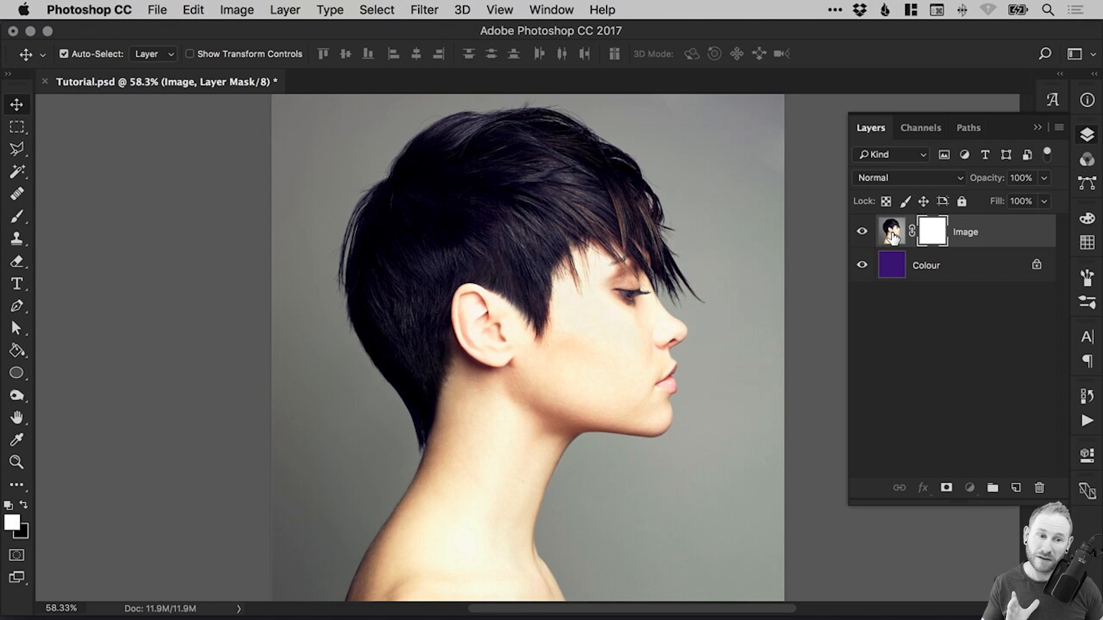
left_click(891, 231)
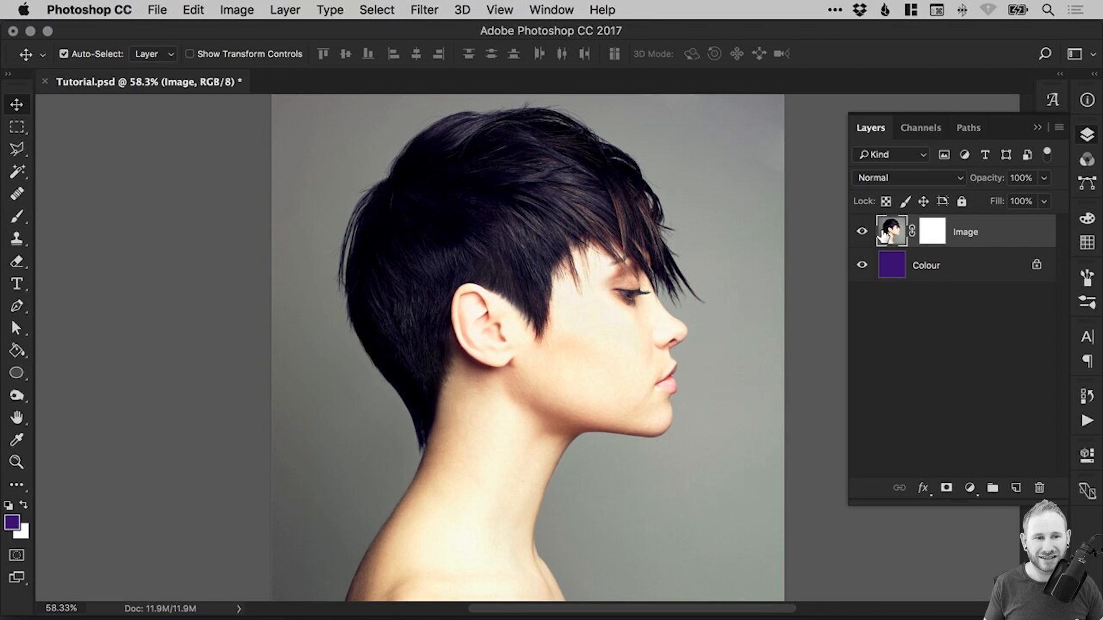
mouse_move(897, 233)
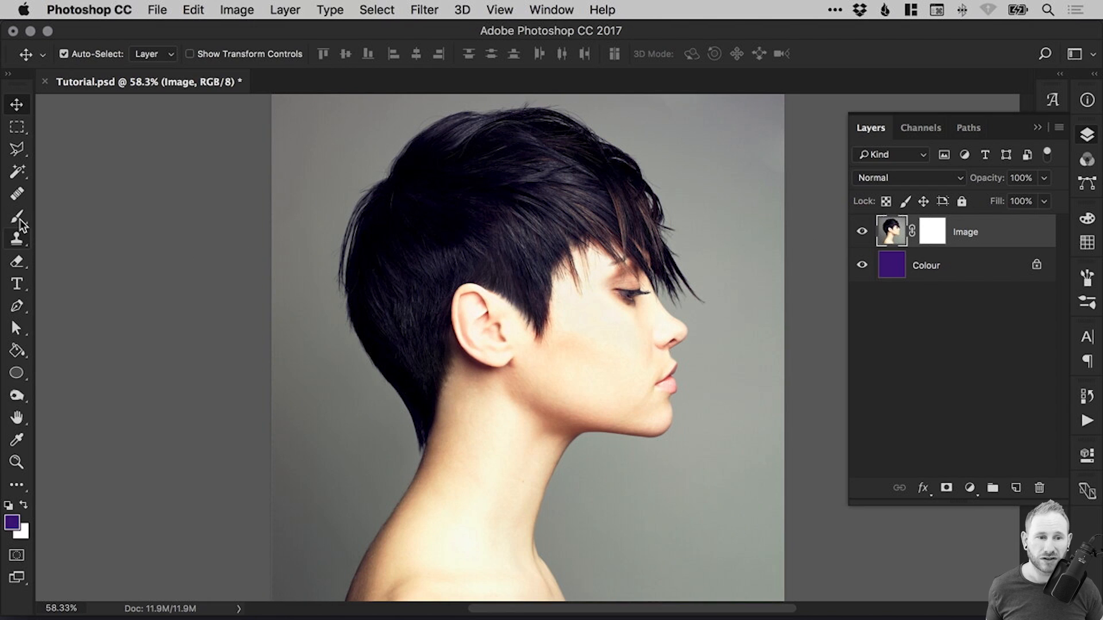
- Switch to the Brush tool and confirm a colour in the Color Picker
left_click_drag(323, 169, 408, 288)
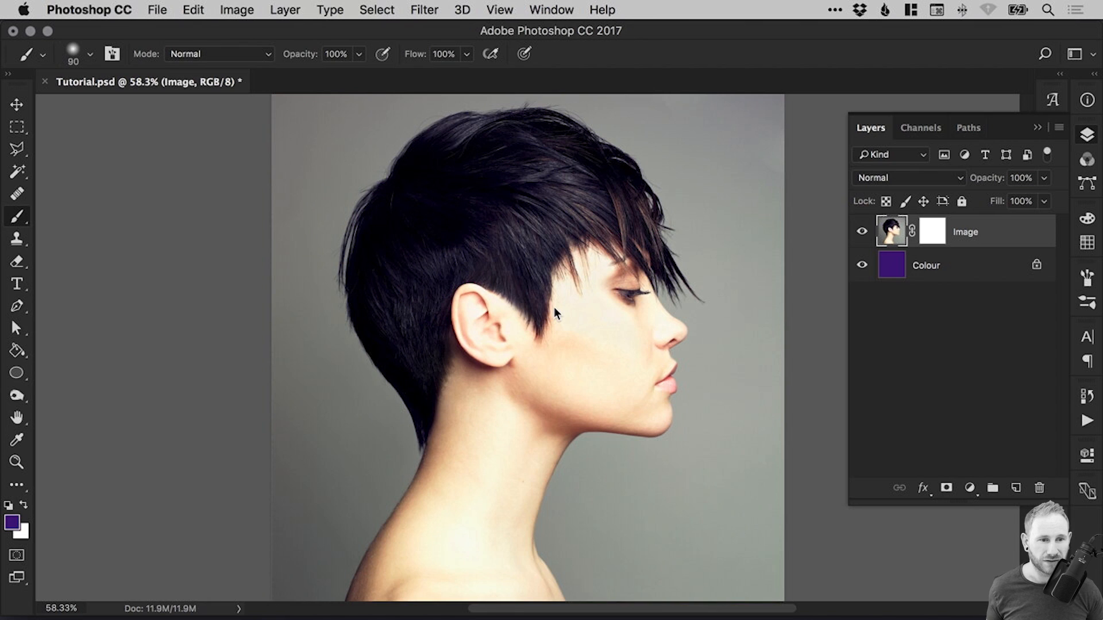
left_click(933, 232)
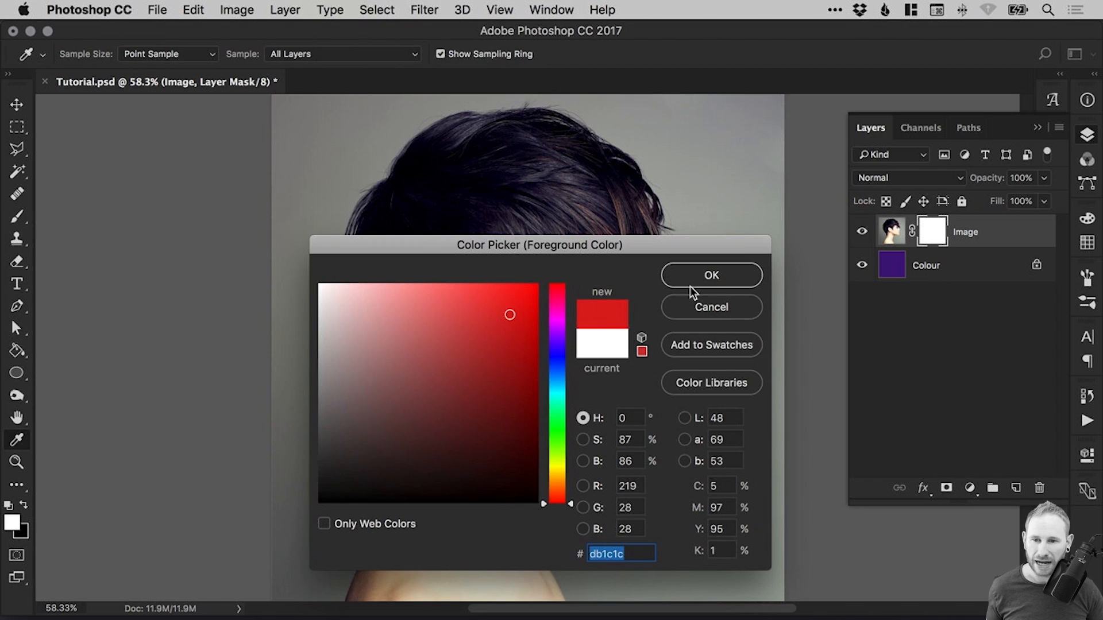
left_click(711, 275)
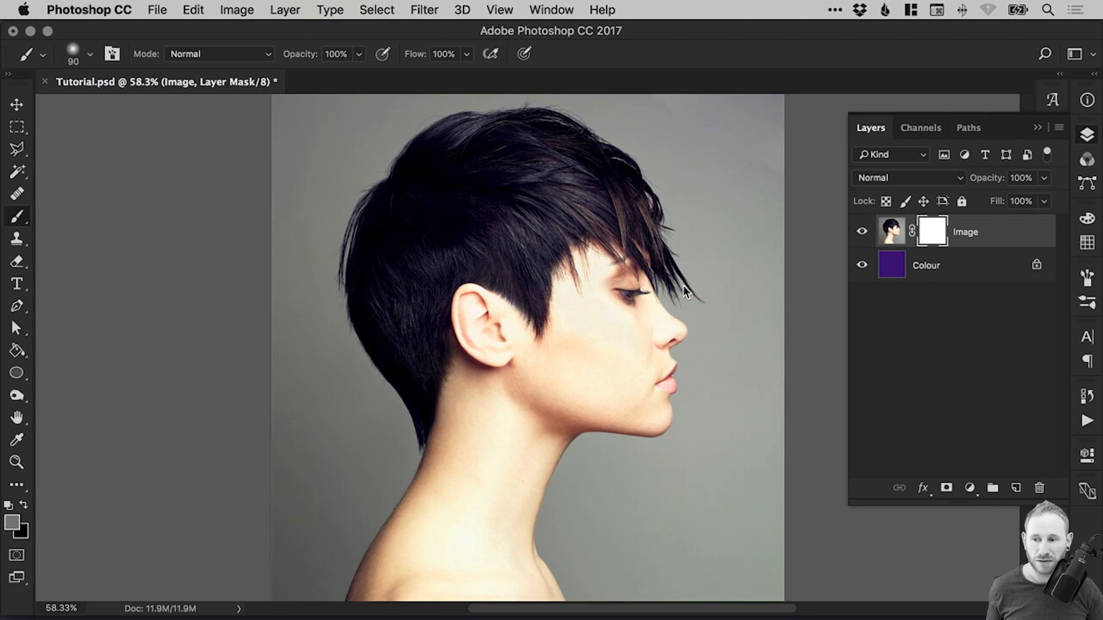
mouse_move(38, 520)
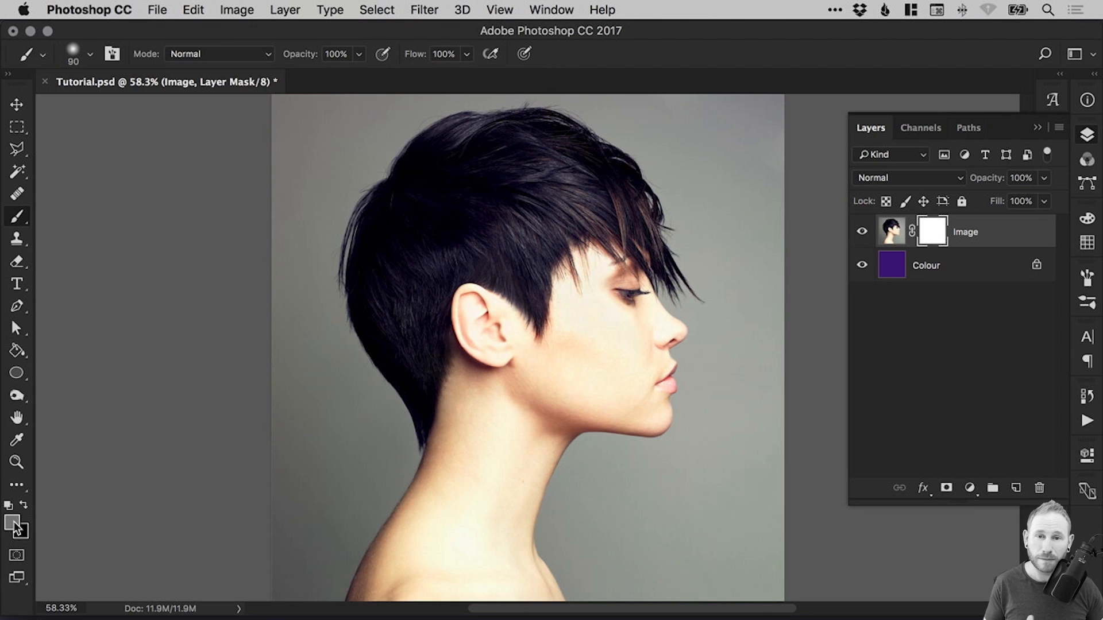
- Set the foreground painting colour to pure black
left_click(12, 523)
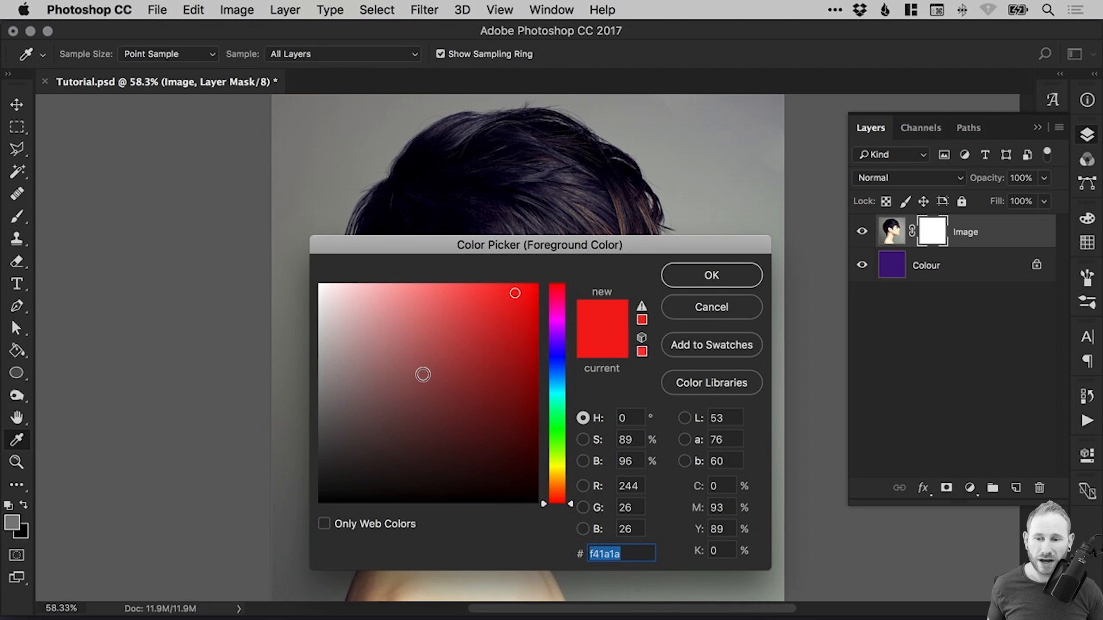
left_click(331, 506)
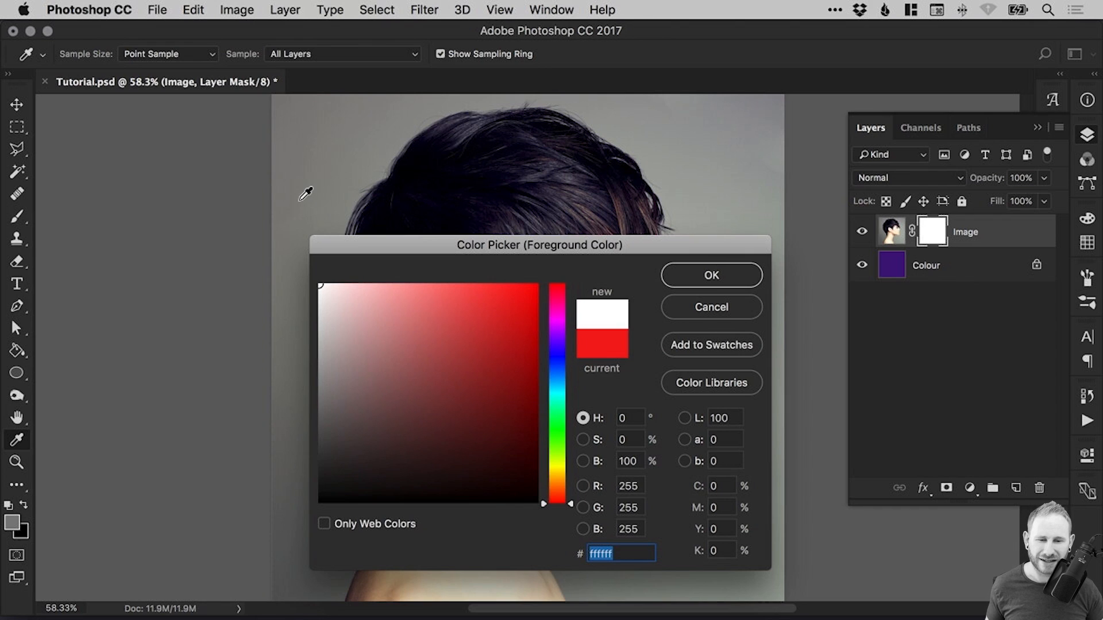
mouse_move(489, 313)
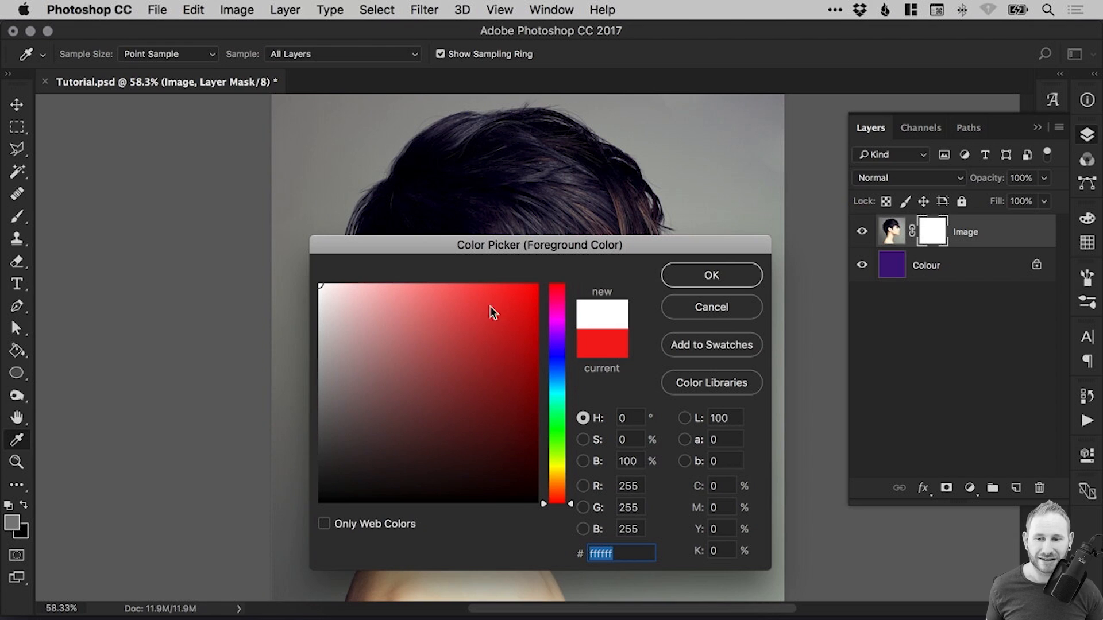
left_click(348, 468)
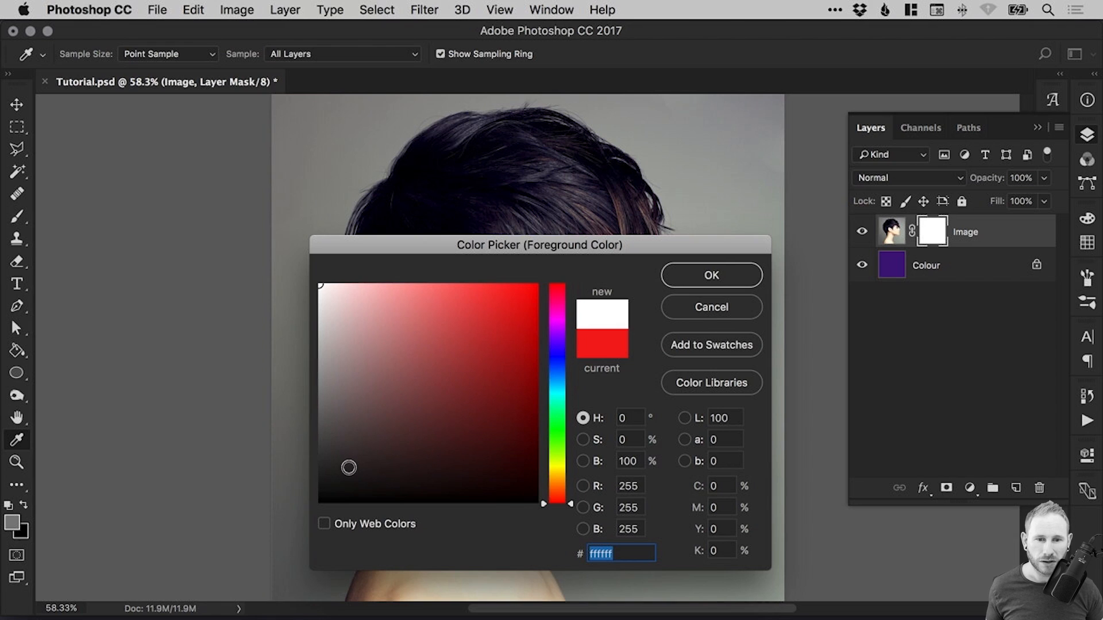
mouse_move(934, 235)
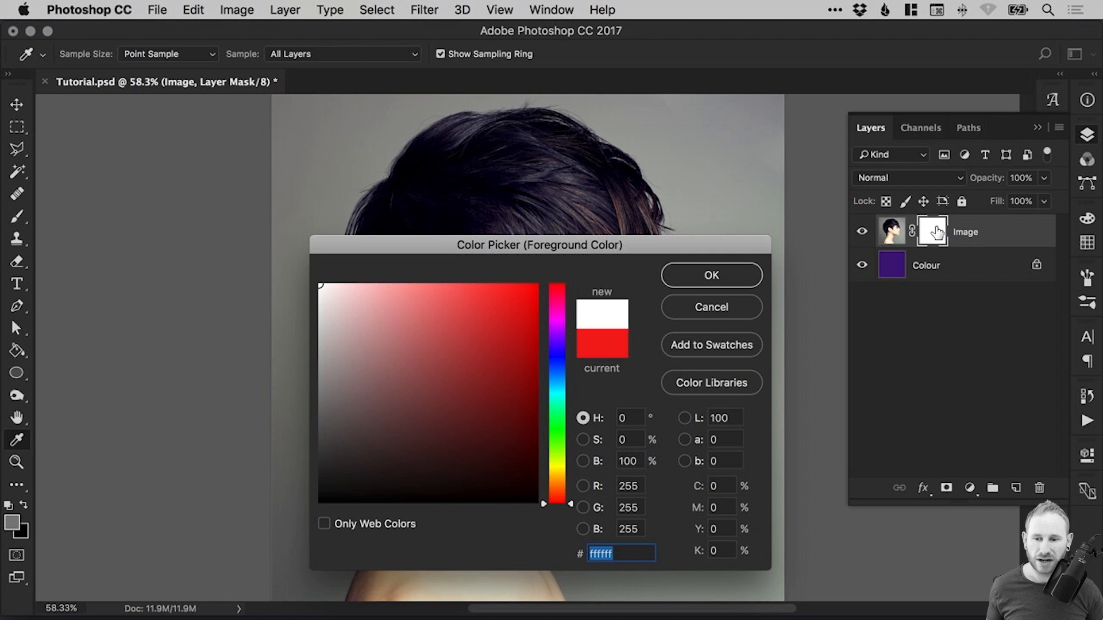
left_click(323, 513)
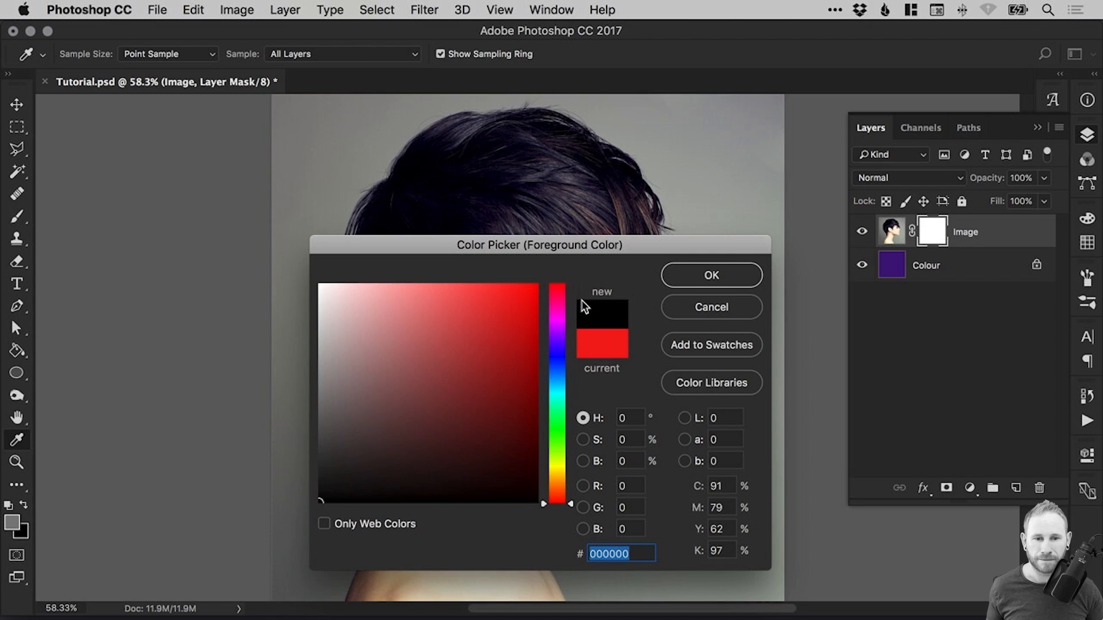
left_click(711, 275)
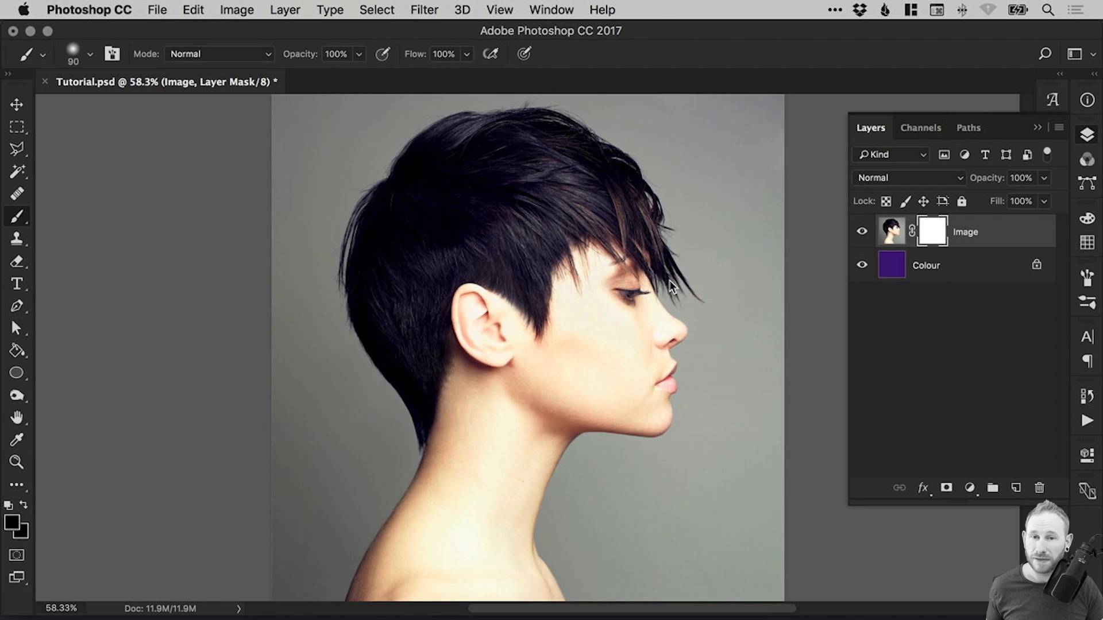
mouse_move(92, 77)
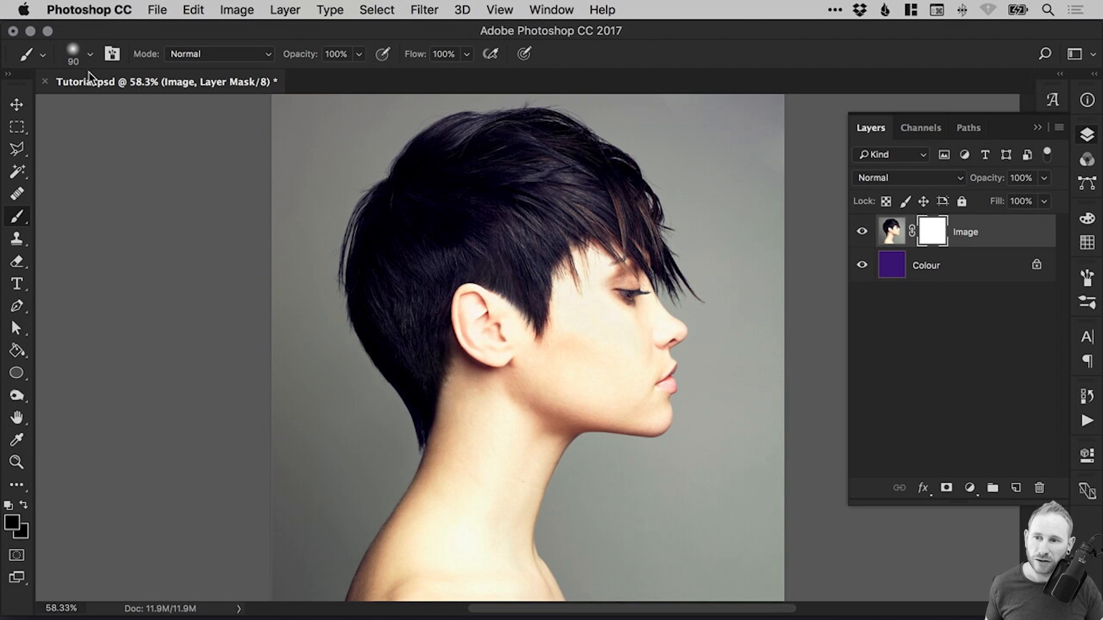
- Pick a hard round 200 px tip from the Brush Preset picker
left_click(87, 53)
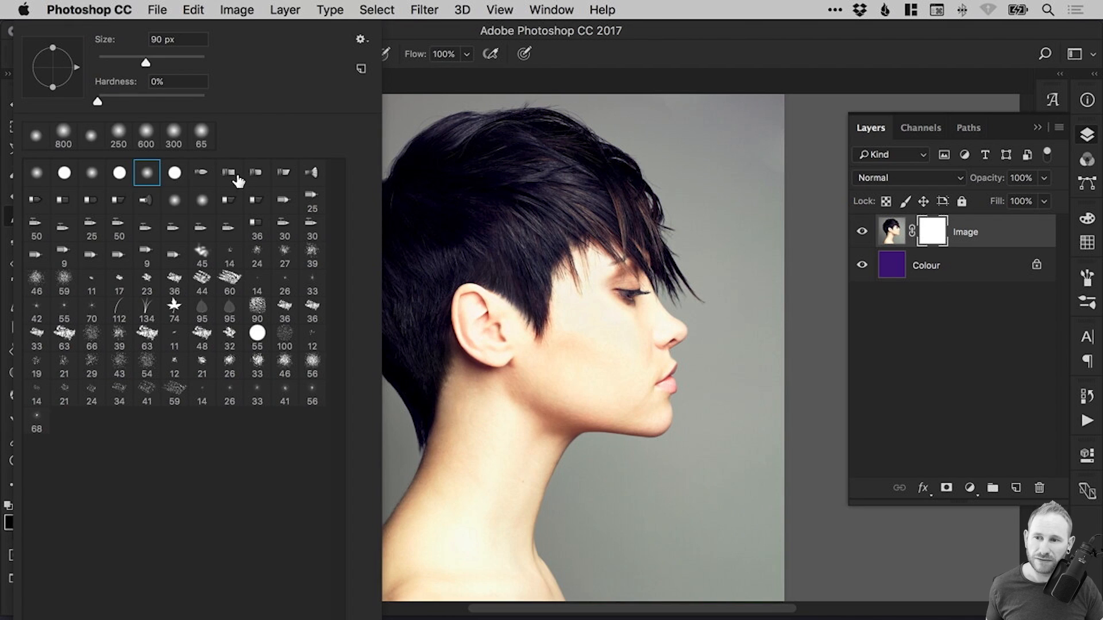
left_click(118, 172)
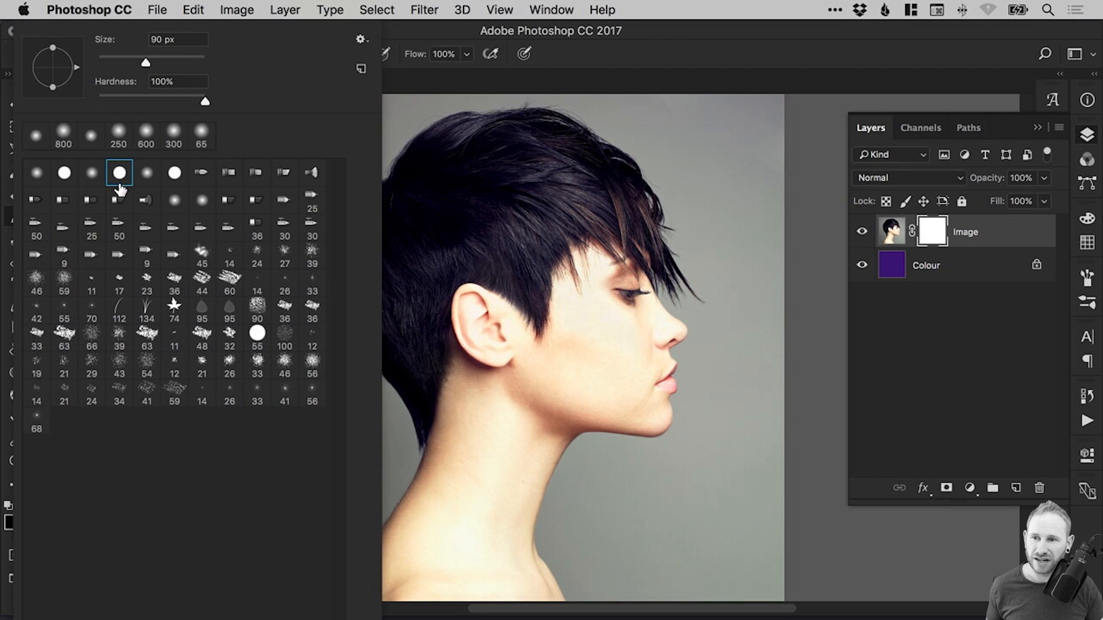
left_click(144, 174)
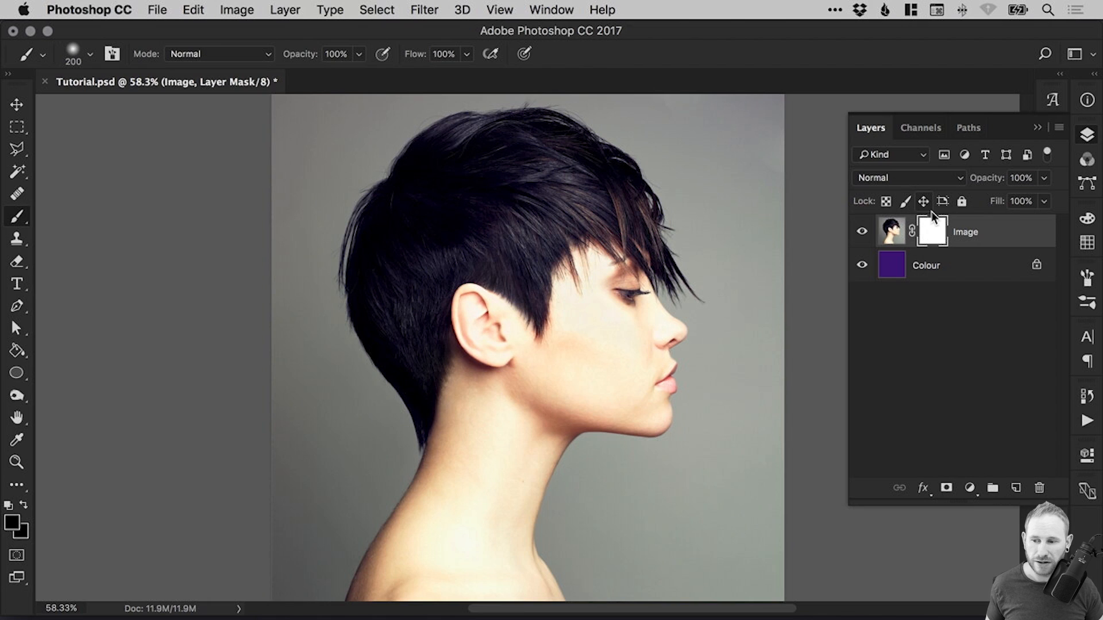
mouse_move(16, 536)
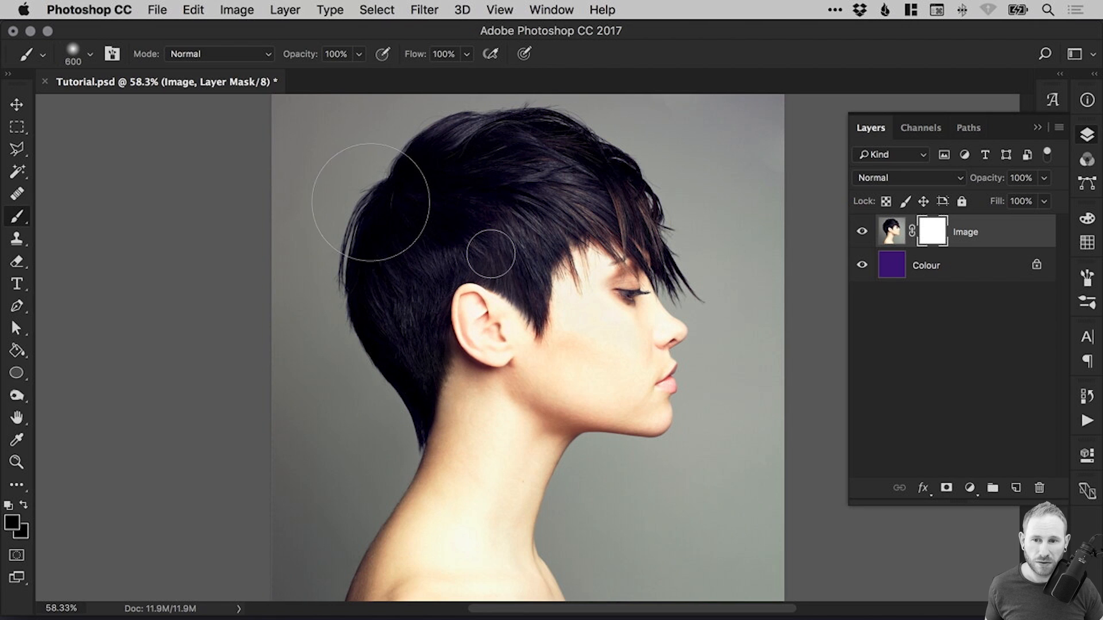
- Paint black on the mask over the back of the head, face, neck and top background
left_click_drag(379, 201, 492, 253)
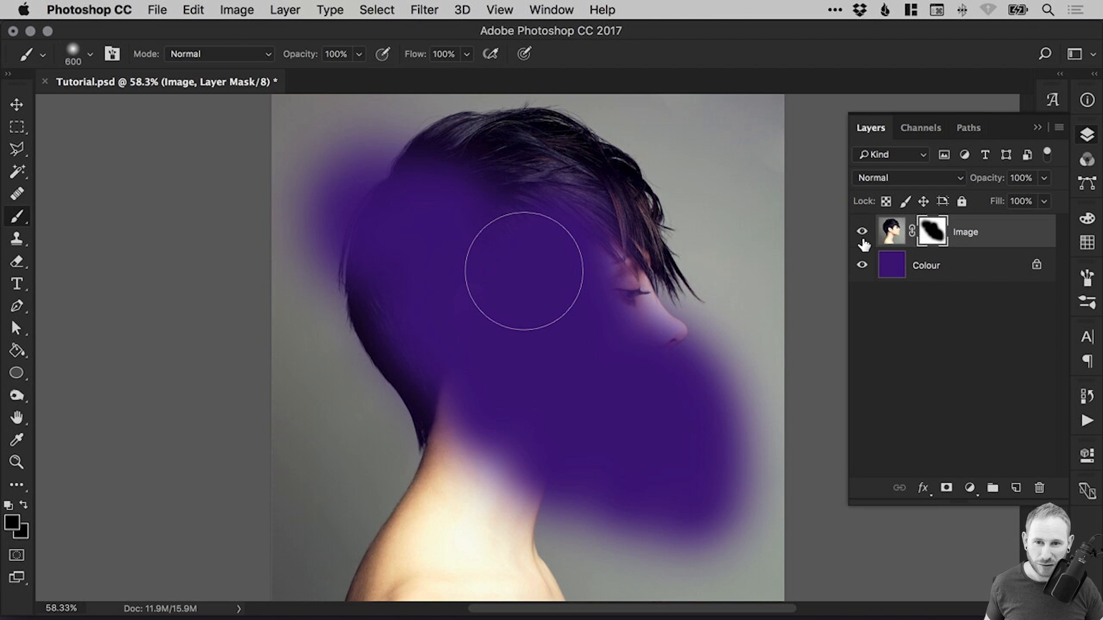
left_click_drag(524, 271, 633, 274)
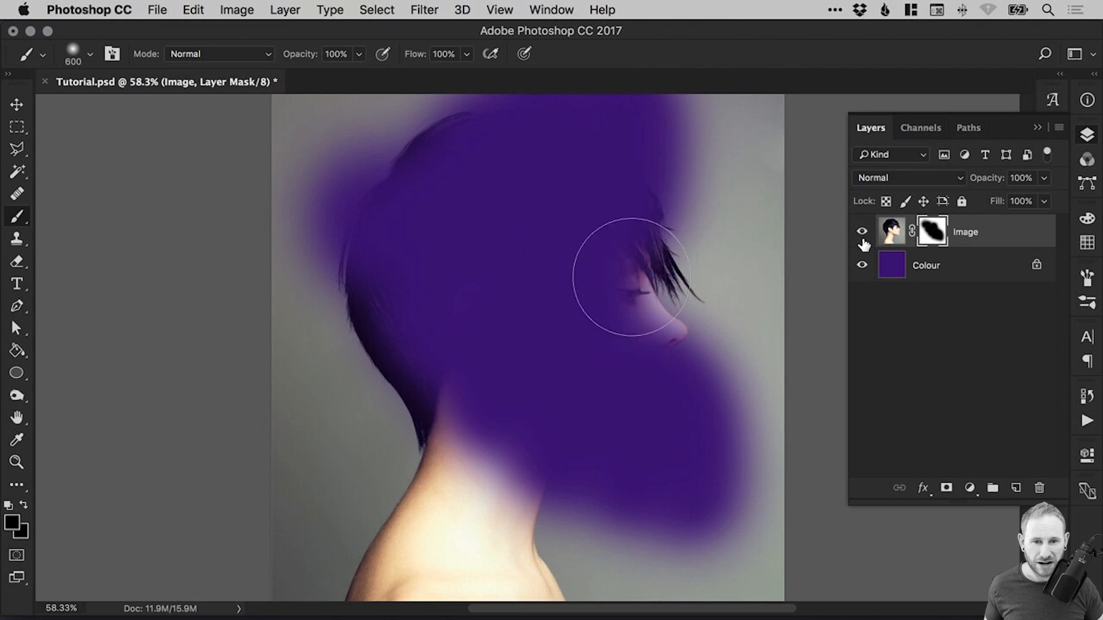
left_click_drag(630, 275, 721, 137)
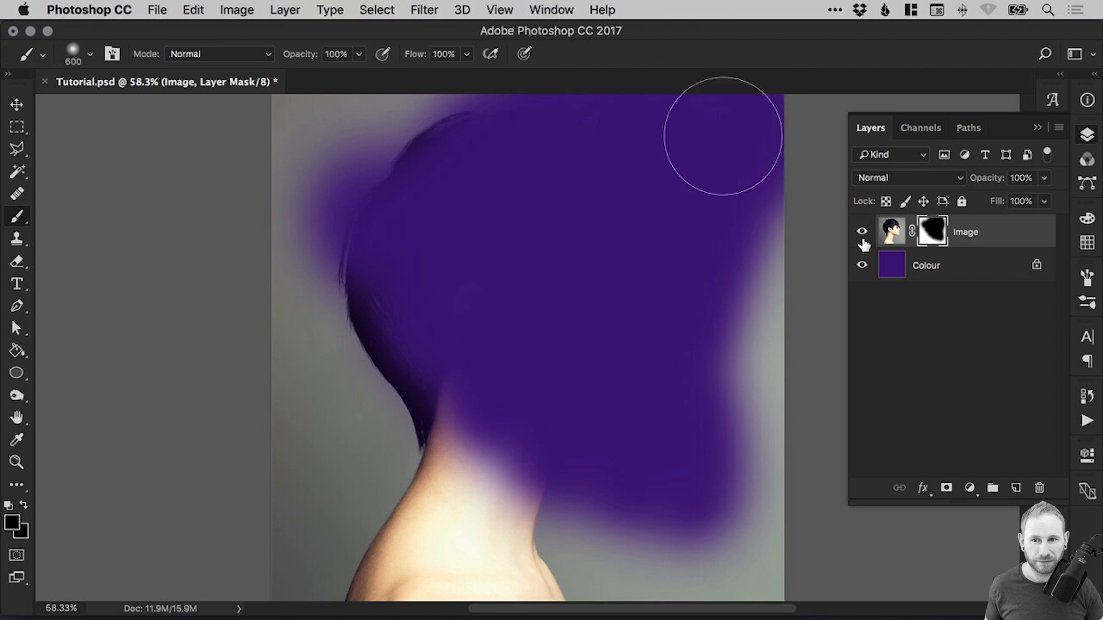
left_click_drag(717, 134, 363, 246)
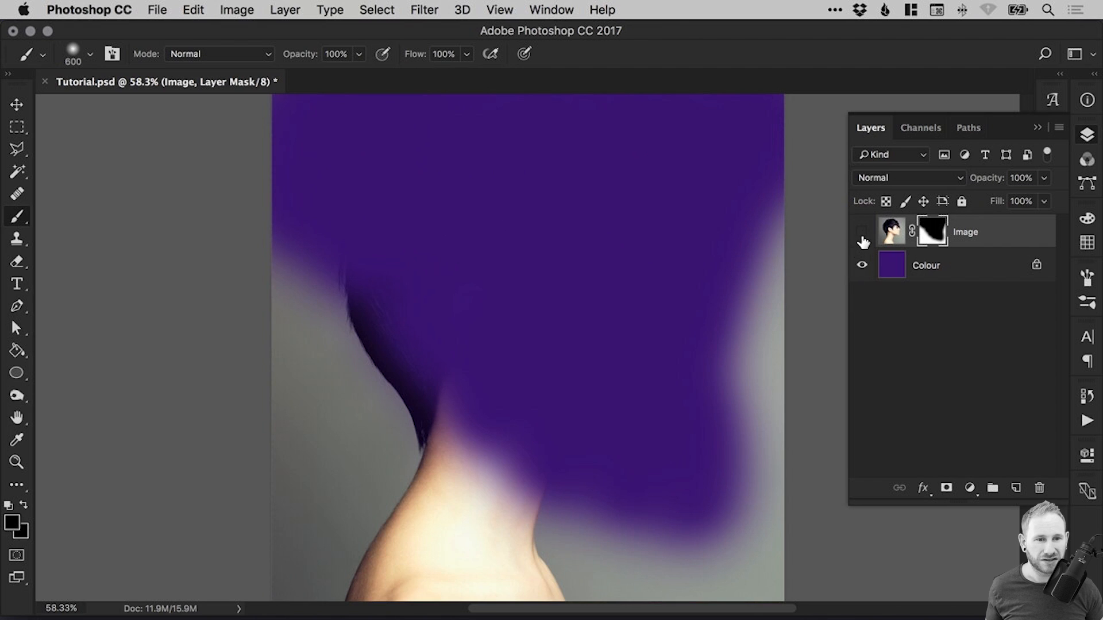
left_click(929, 269)
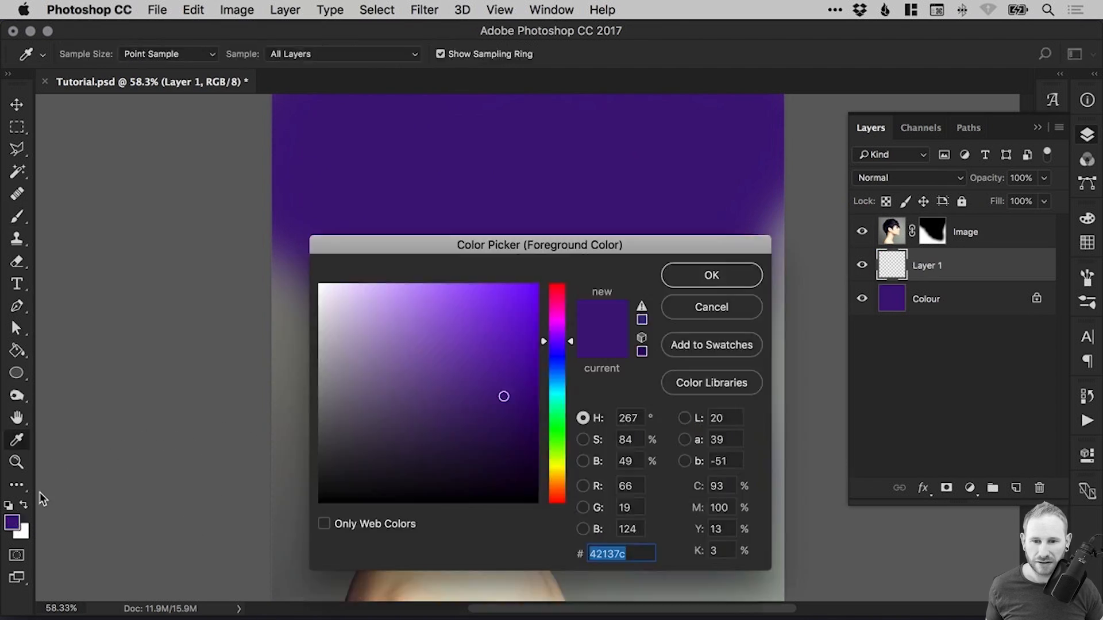
- Choose green as the painting colour and toggle the portrait layer to view the strokes
left_click(711, 276)
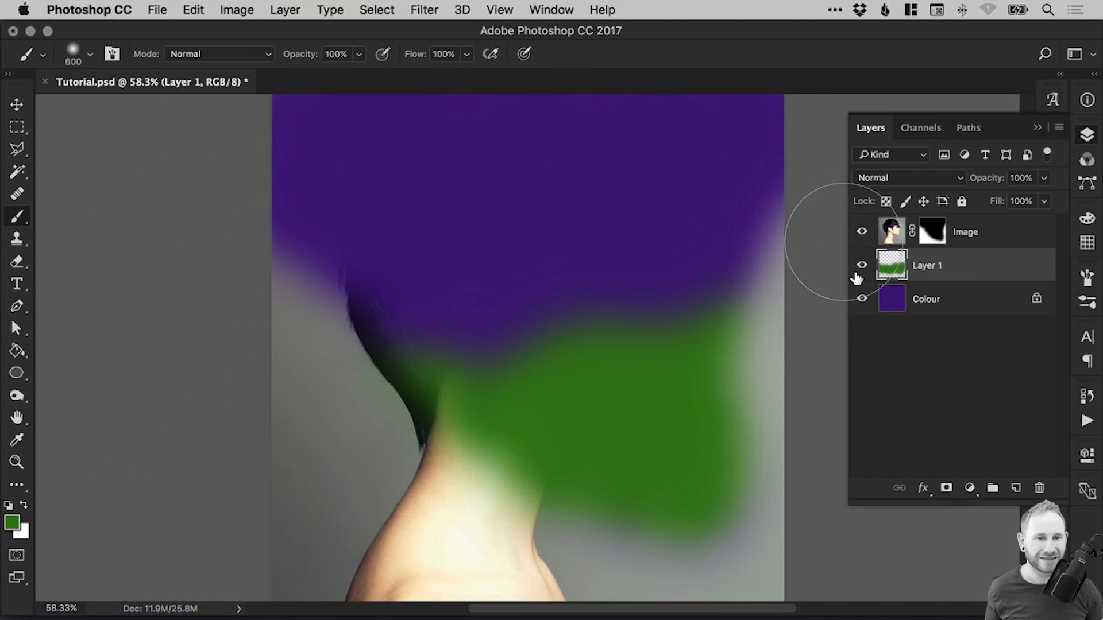
left_click(861, 231)
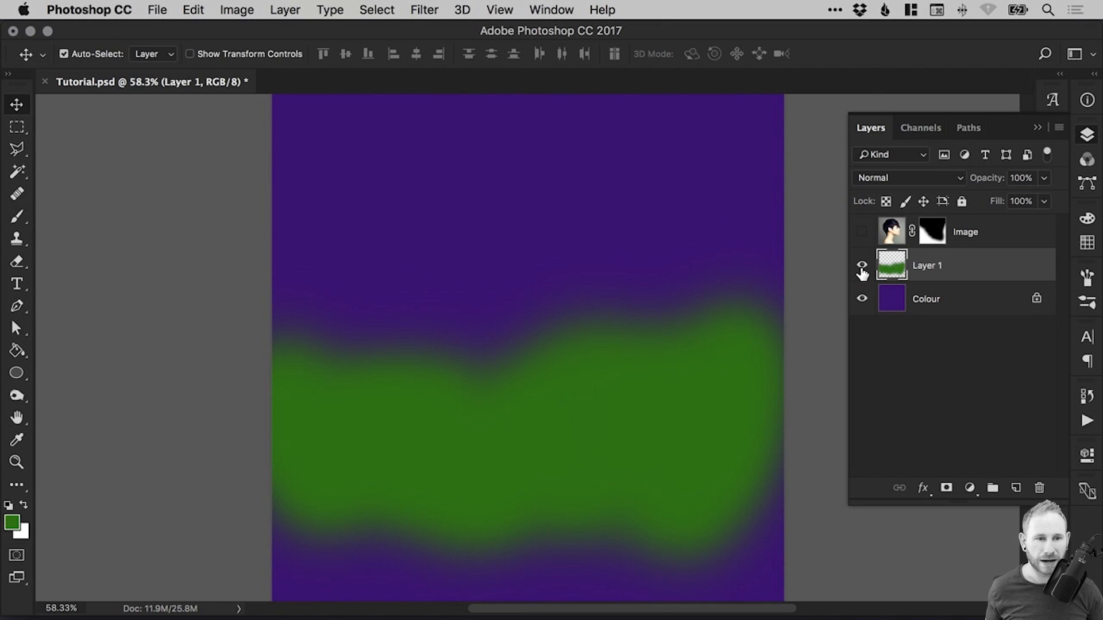
left_click(862, 231)
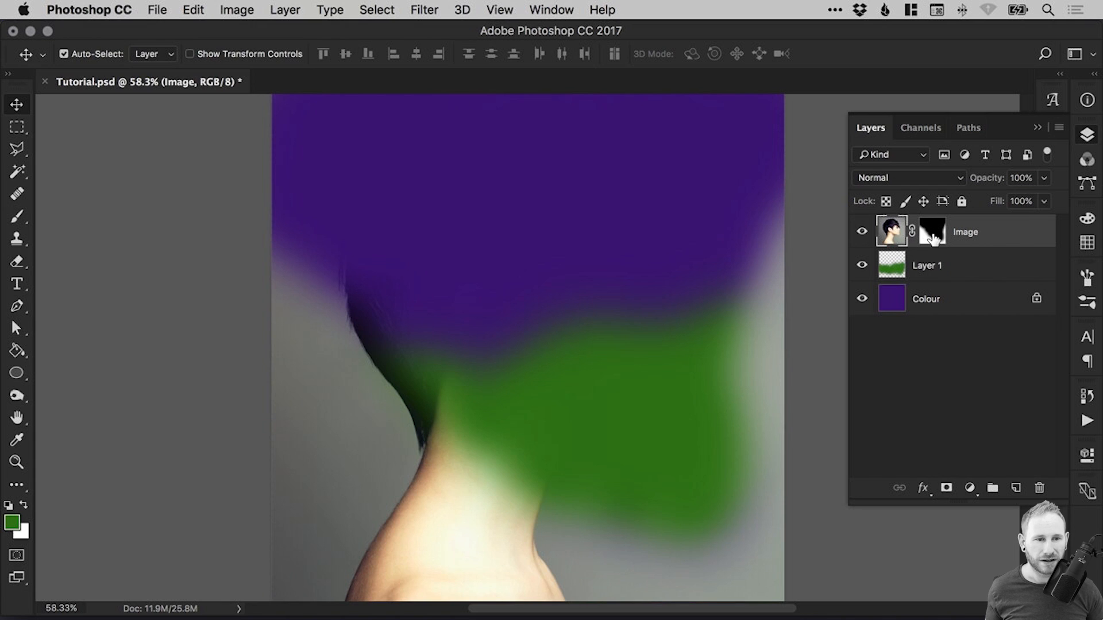
- Fill the Image layer's mask with black, then select the green test layer
left_click(930, 232)
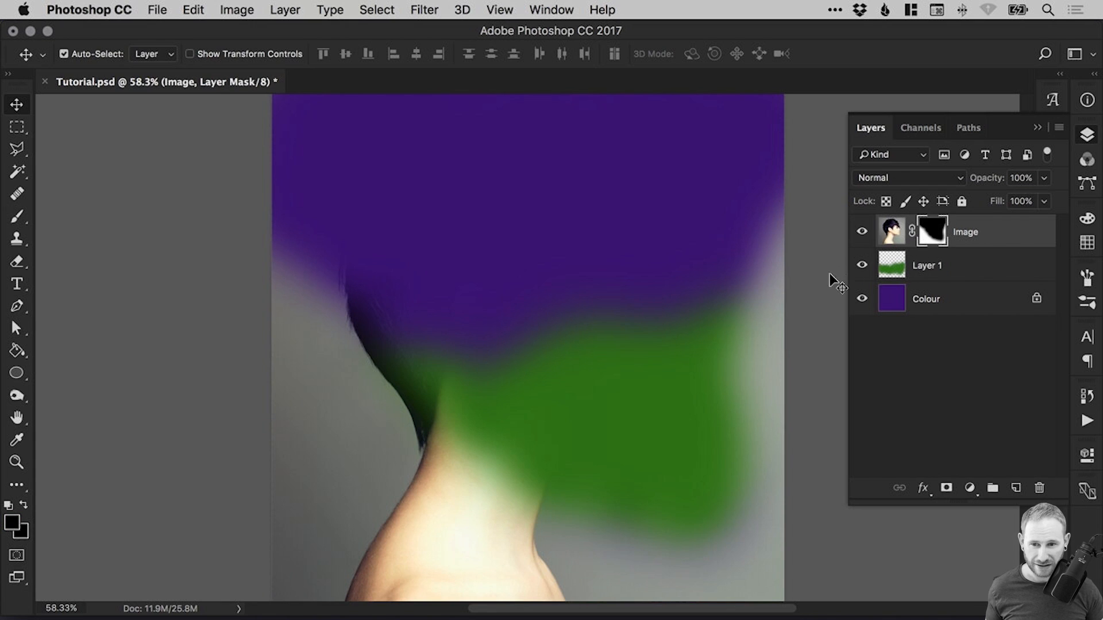
left_click(16, 217)
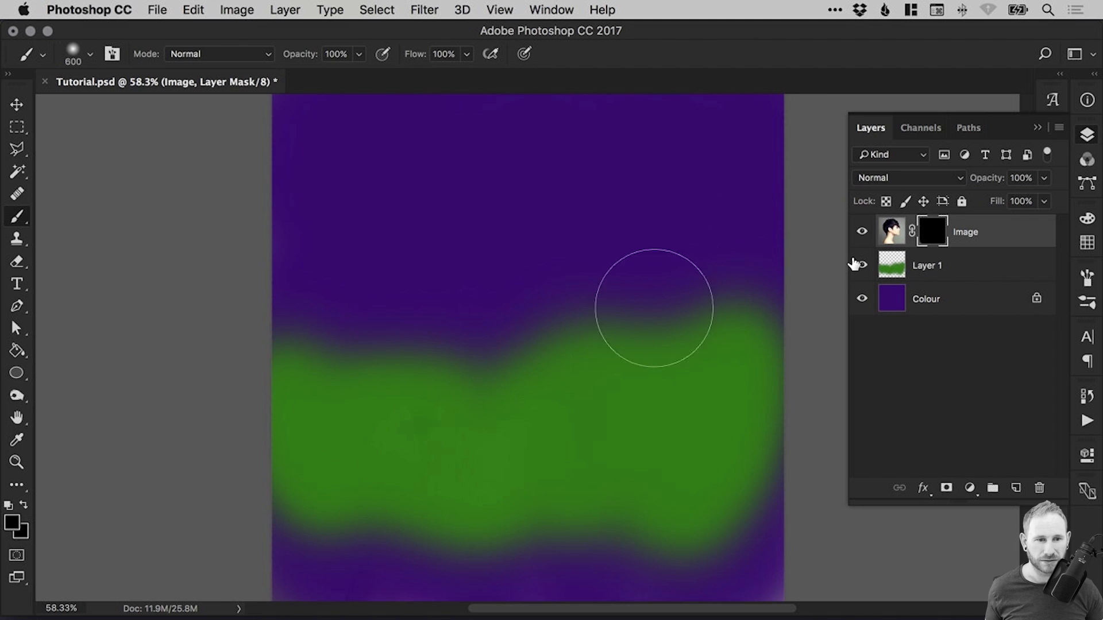
left_click(862, 266)
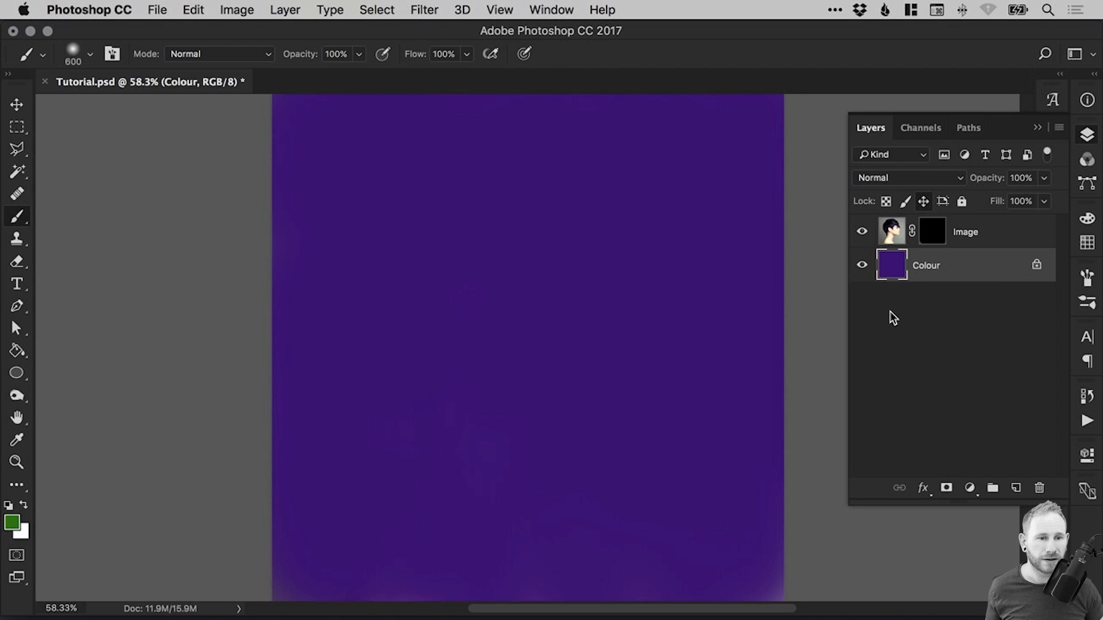
- Target the Image layer's mask again and switch the painting colour back toward black
left_click(931, 231)
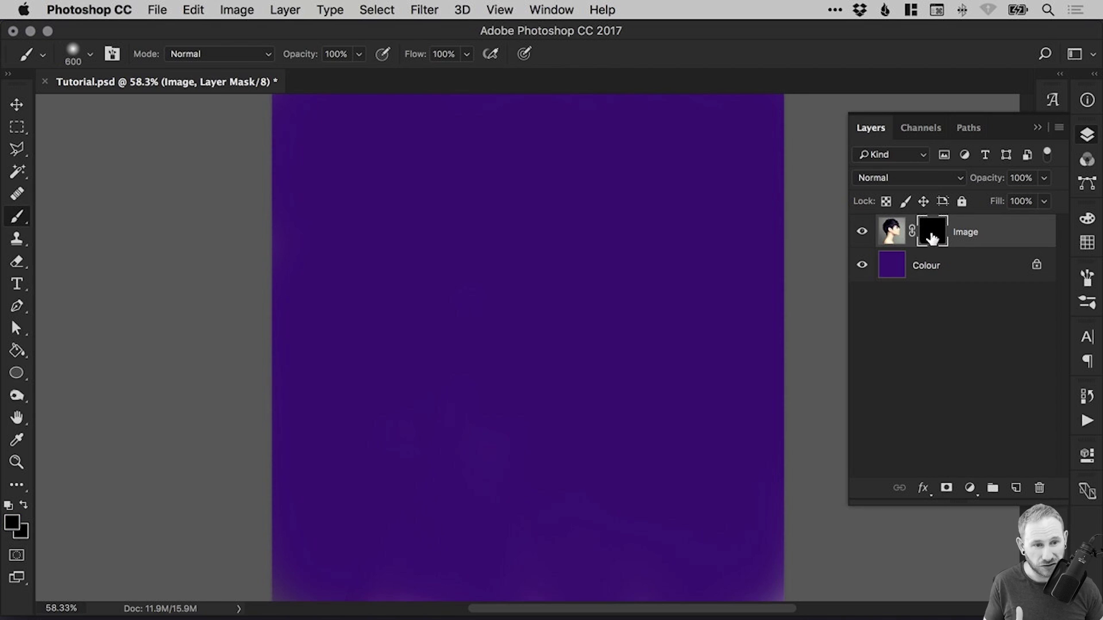
mouse_move(274, 330)
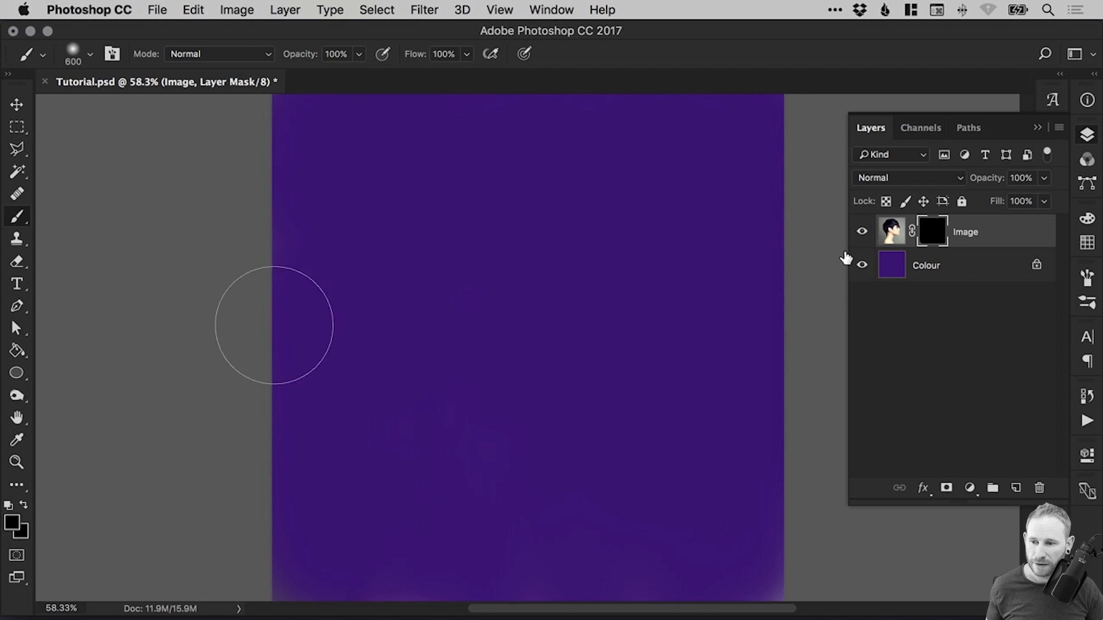
mouse_move(208, 339)
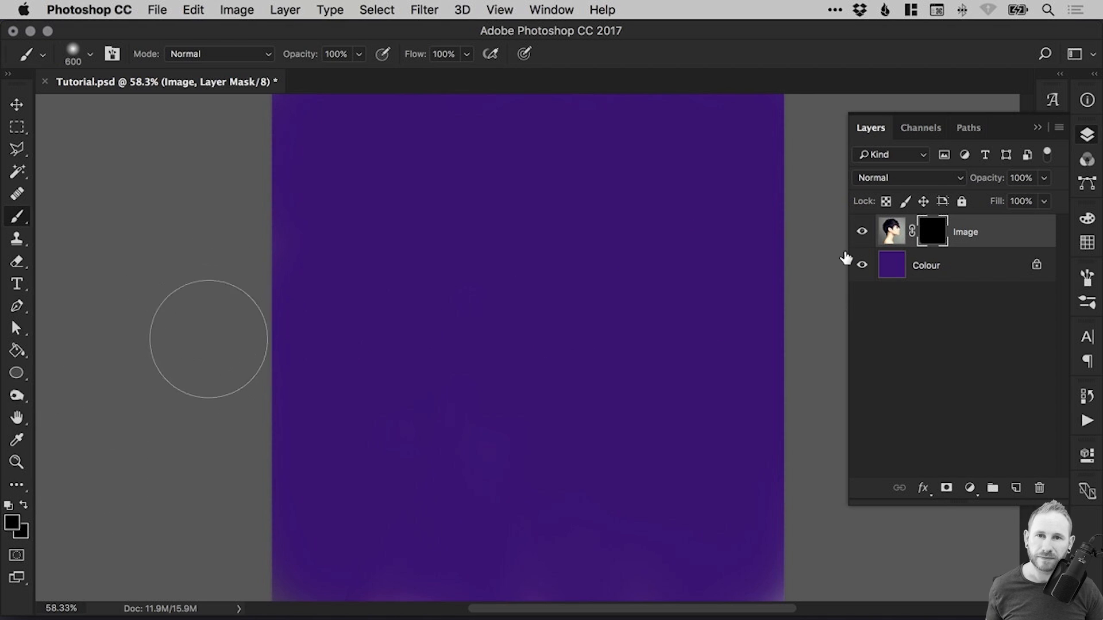
mouse_move(162, 462)
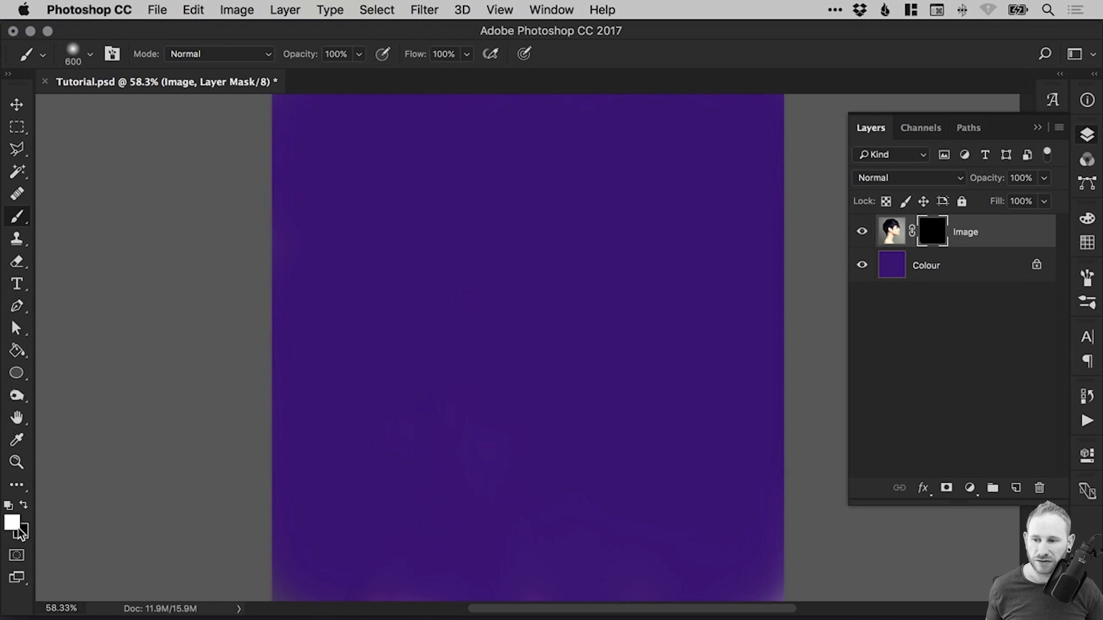
mouse_move(155, 300)
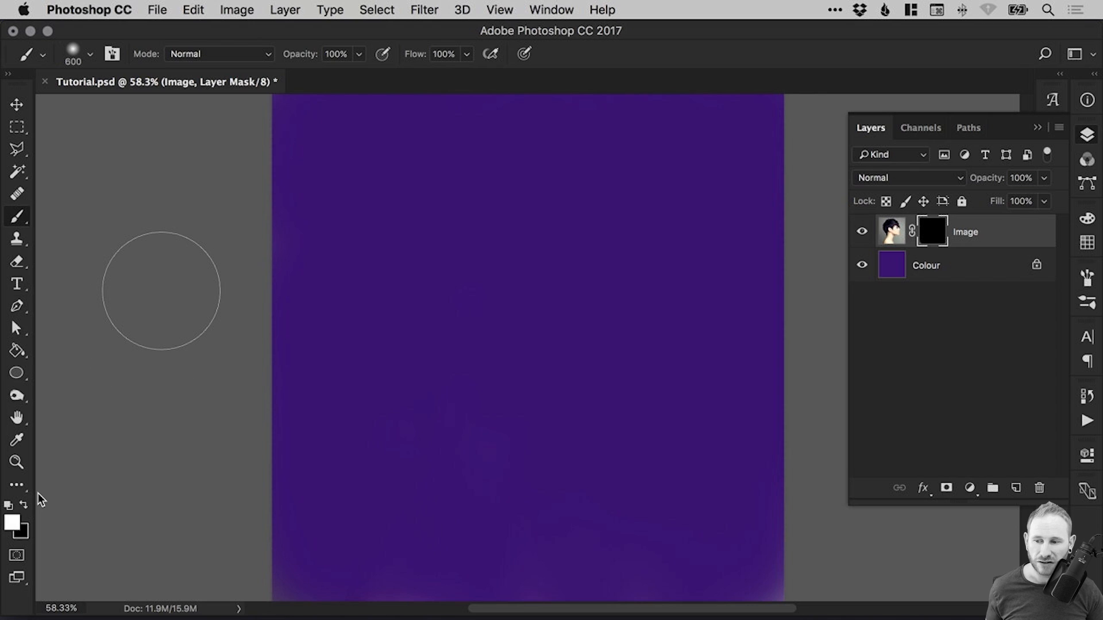
left_click(17, 105)
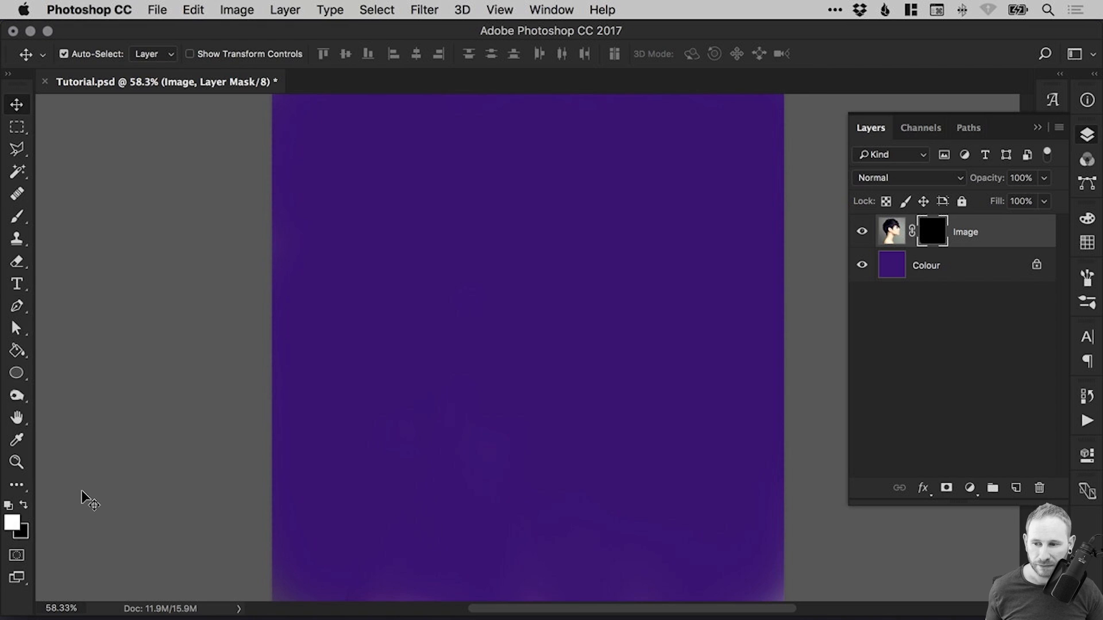
mouse_move(89, 499)
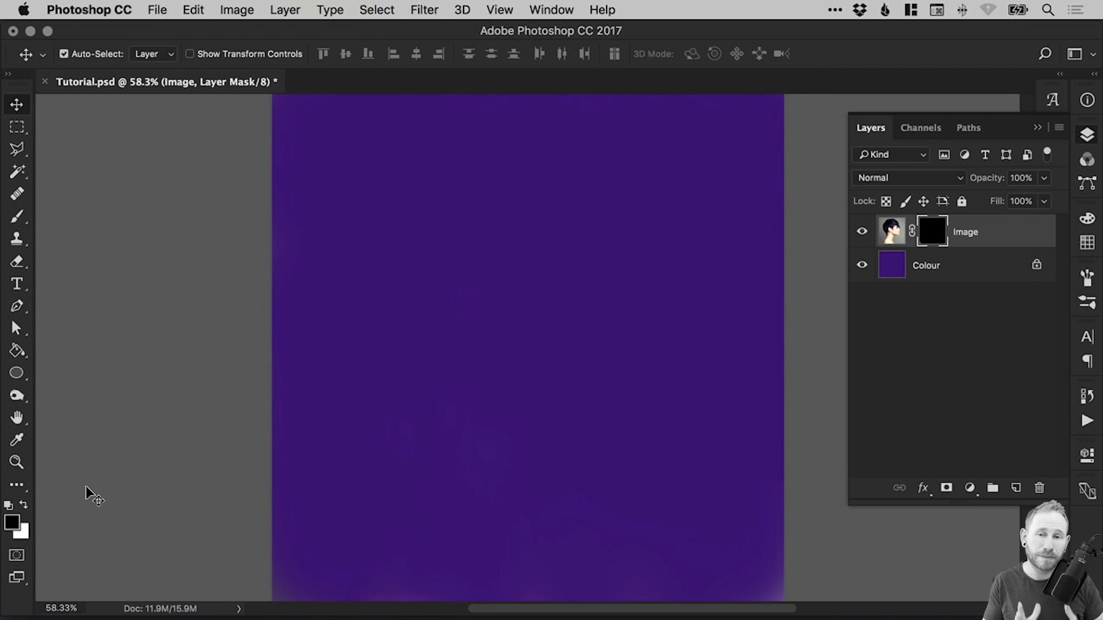
mouse_move(437, 350)
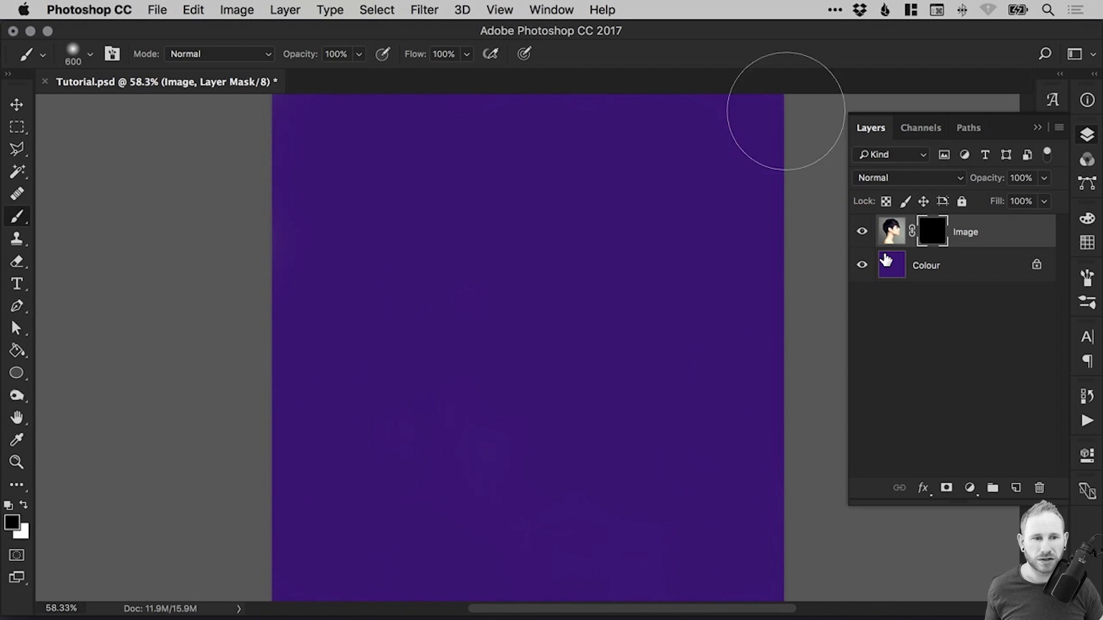
mouse_move(739, 204)
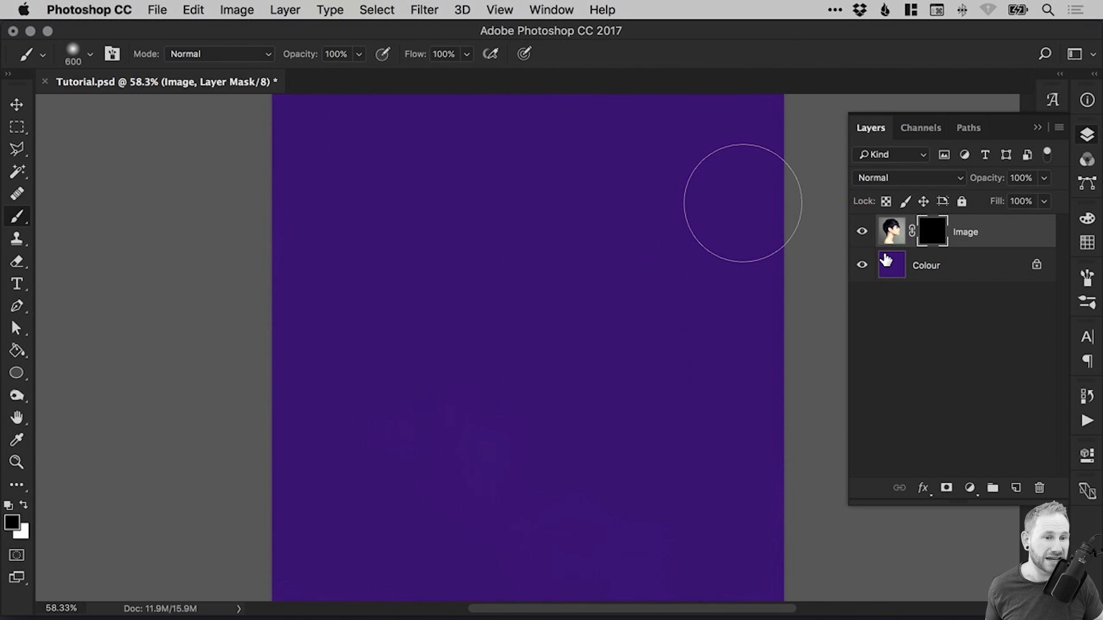
mouse_move(431, 325)
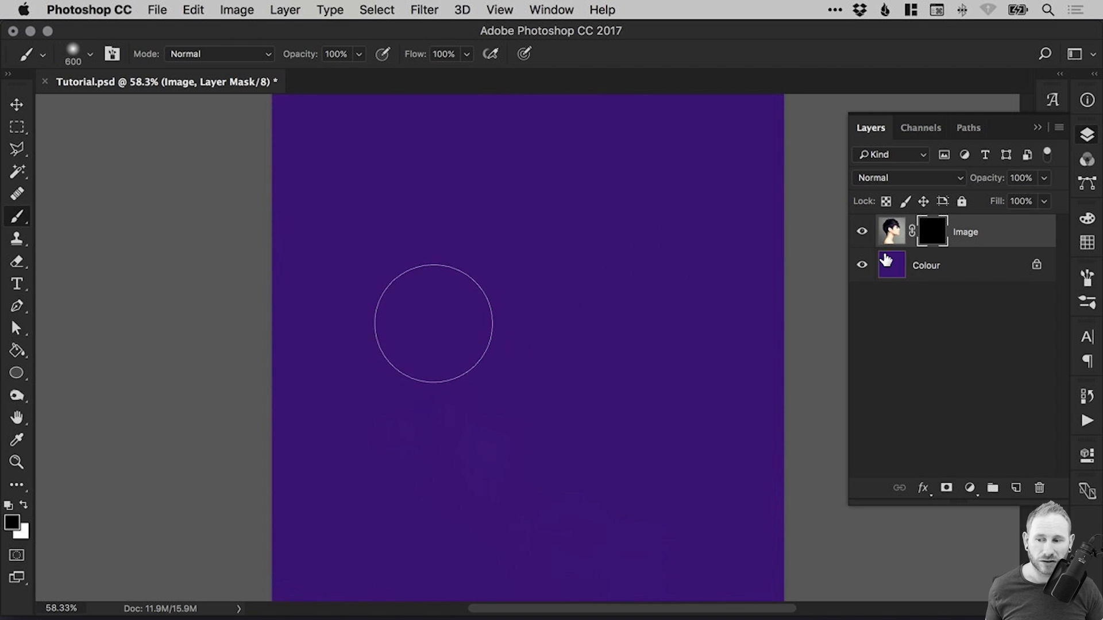
mouse_move(99, 469)
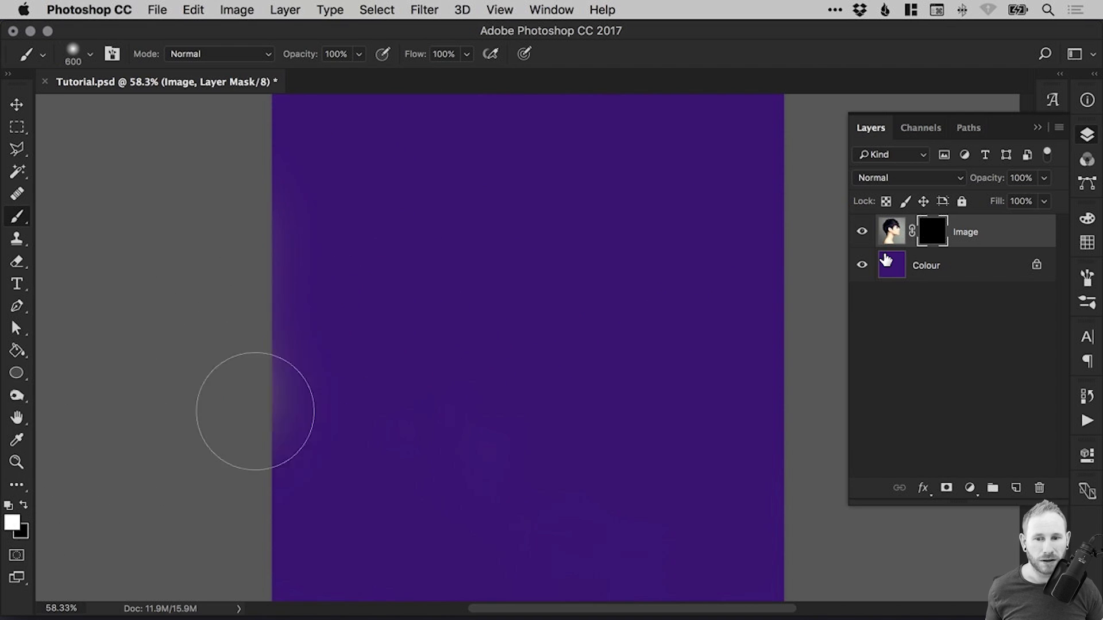
- Fill the Image mask white to restore the portrait, then paint black behind the neck
left_click_drag(255, 410, 757, 385)
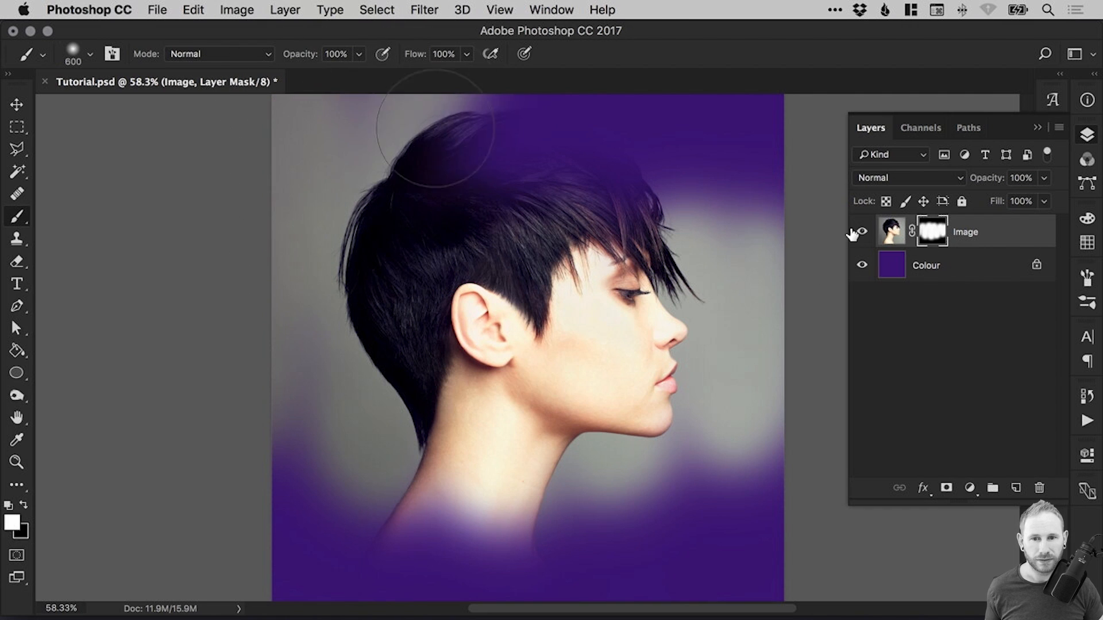
left_click_drag(436, 140, 236, 443)
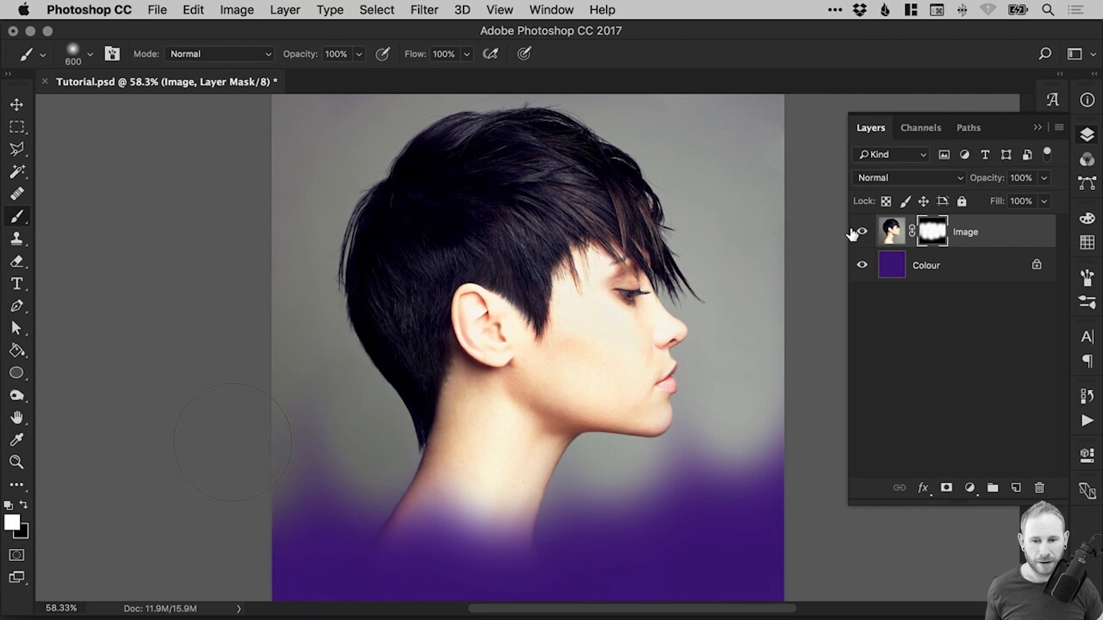
left_click(861, 231)
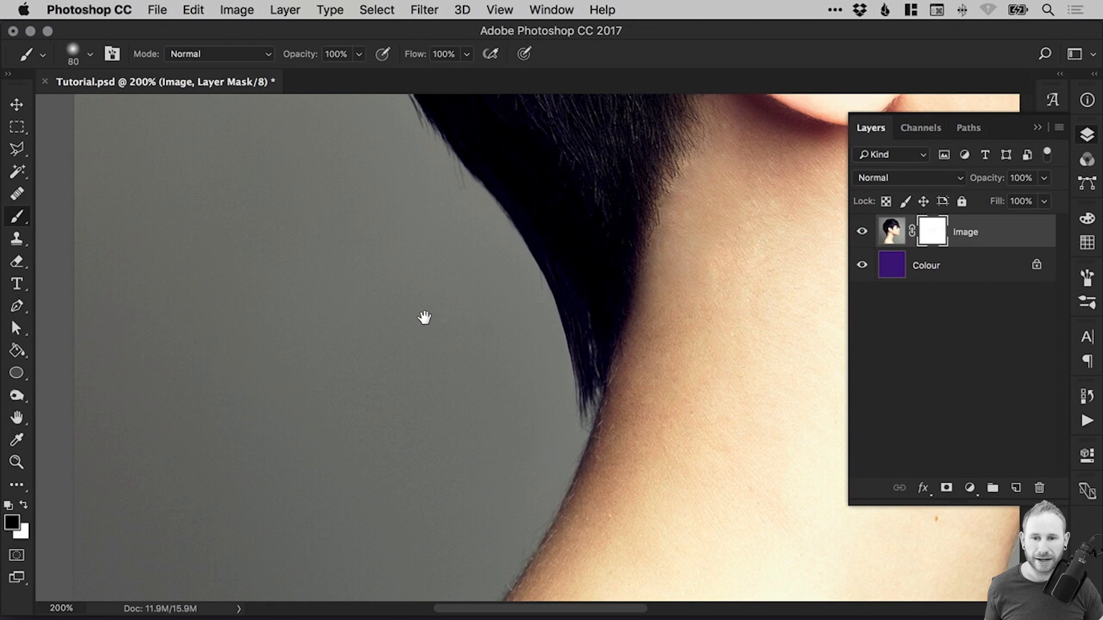
mouse_move(38, 532)
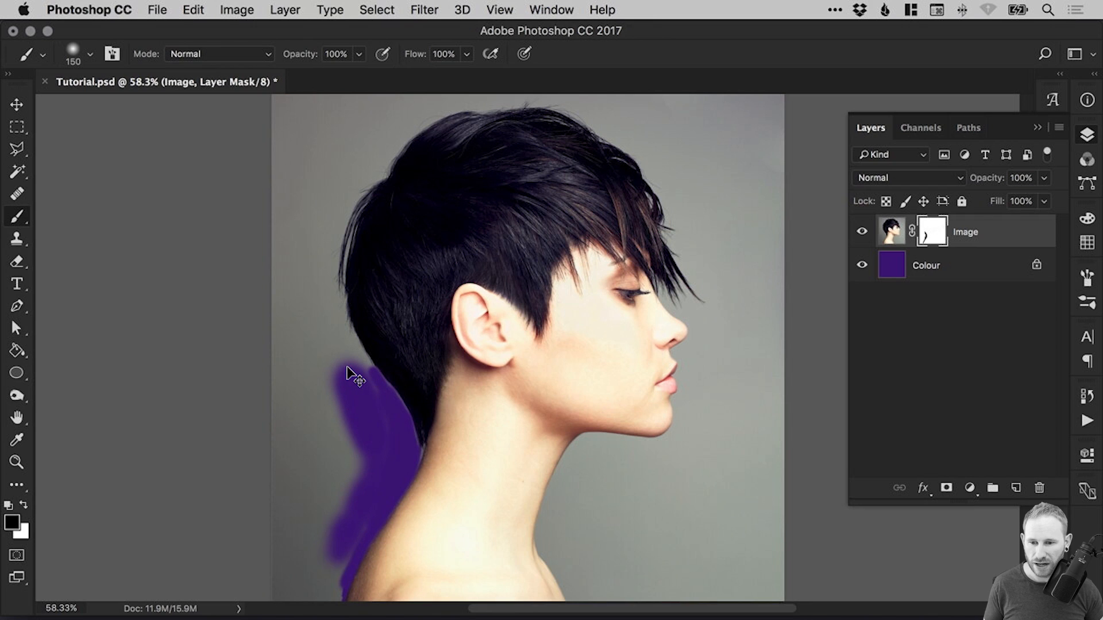
left_click_drag(358, 380, 309, 457)
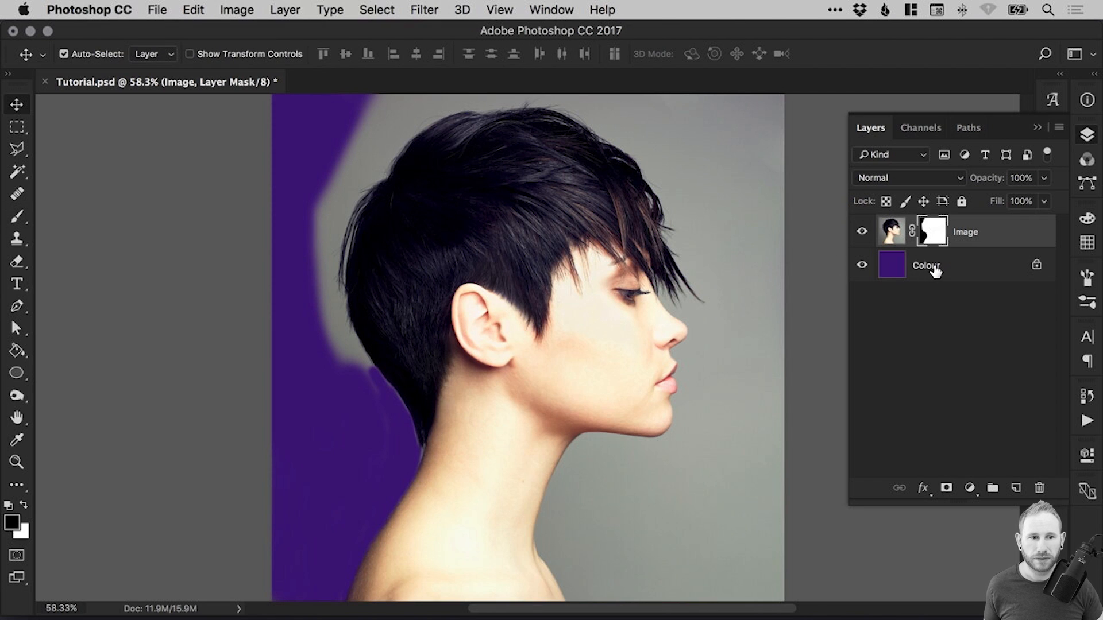
- Target the Image layer's pixels and drag the portrait back into place, independent of its mask
left_click(891, 266)
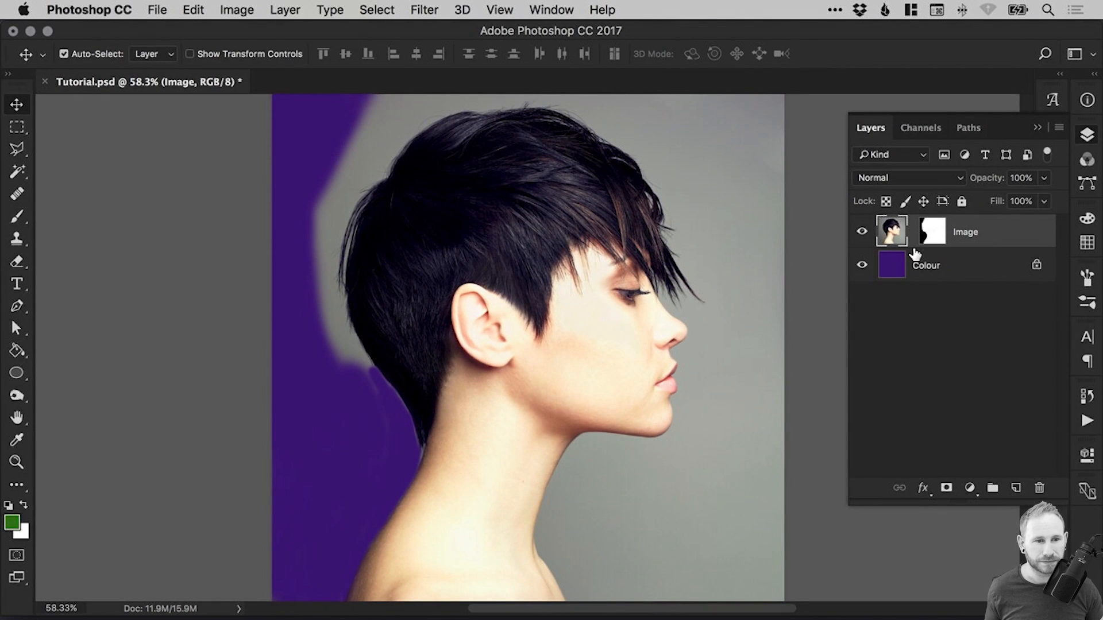
mouse_move(394, 309)
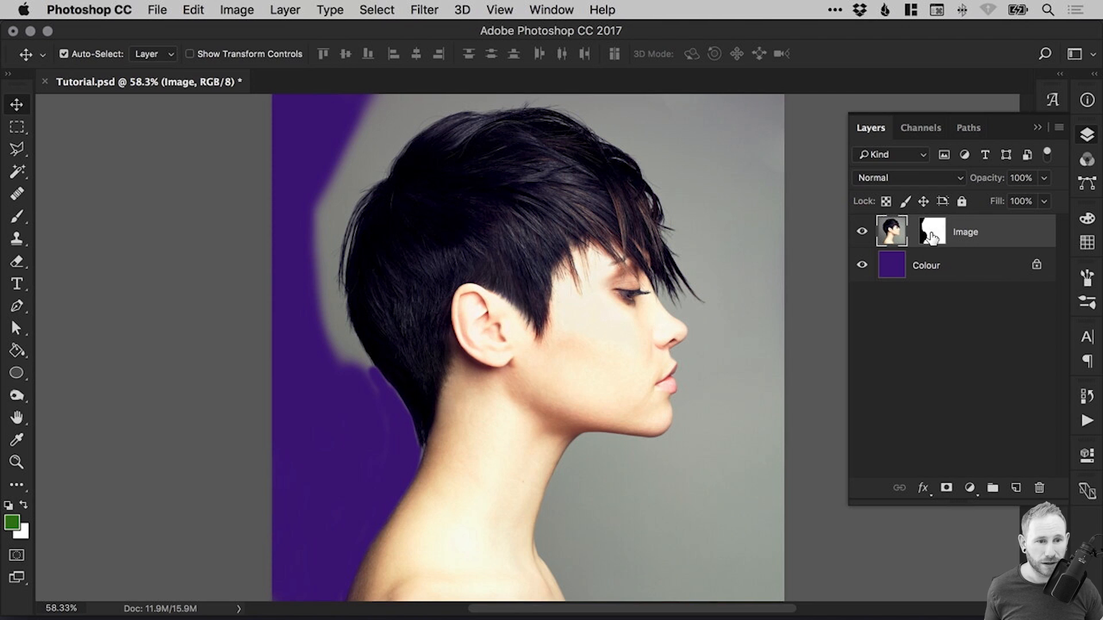
left_click(930, 231)
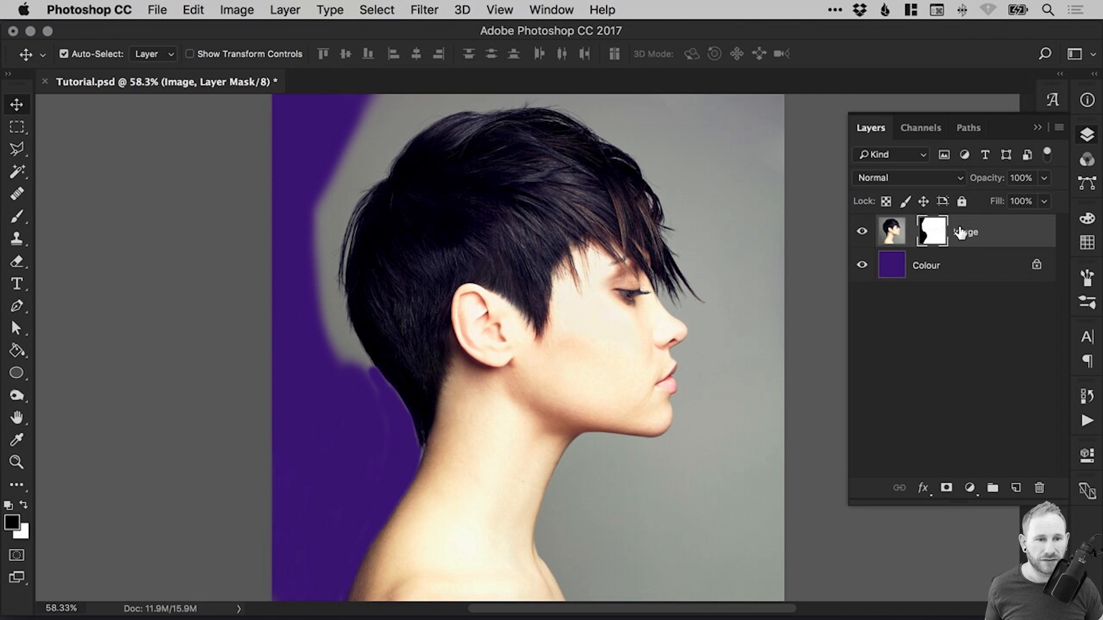
left_click(891, 232)
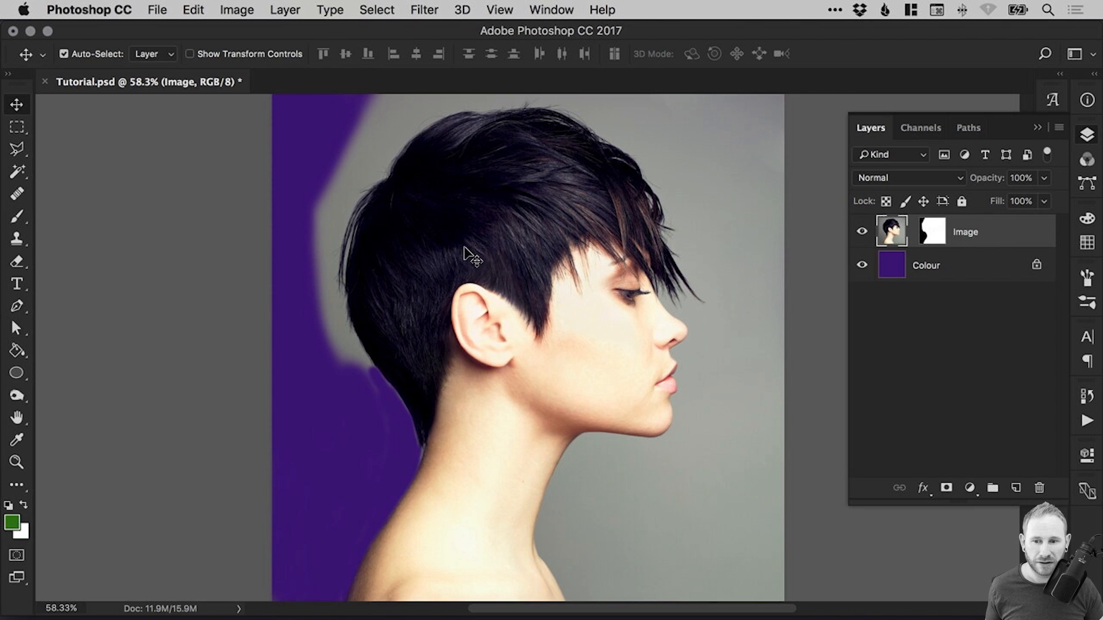
left_click_drag(464, 254, 394, 294)
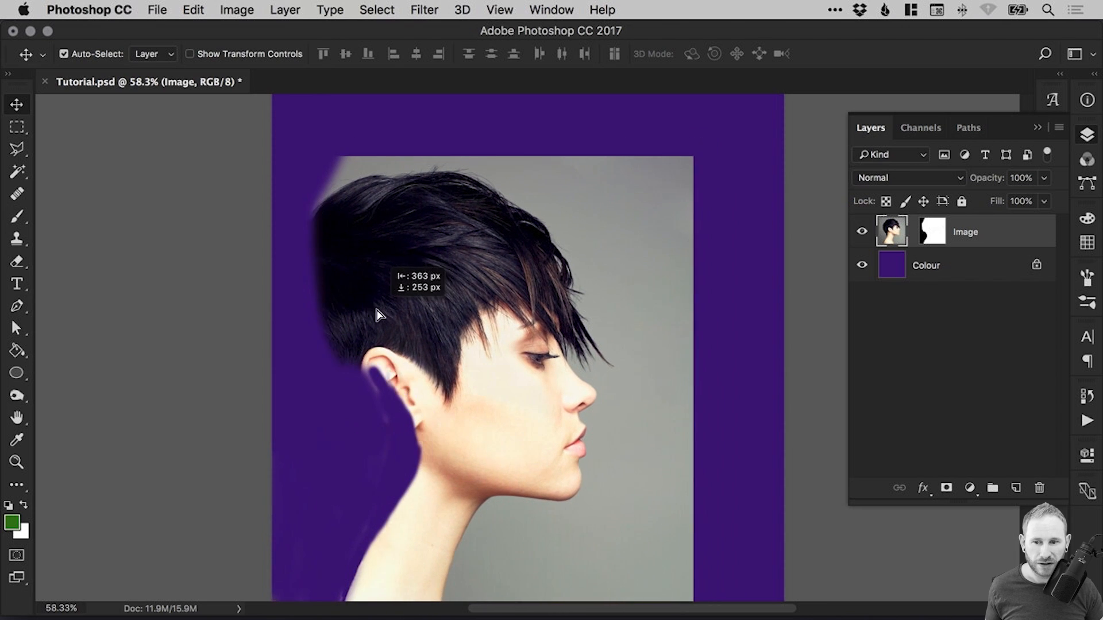
left_click_drag(379, 314, 441, 244)
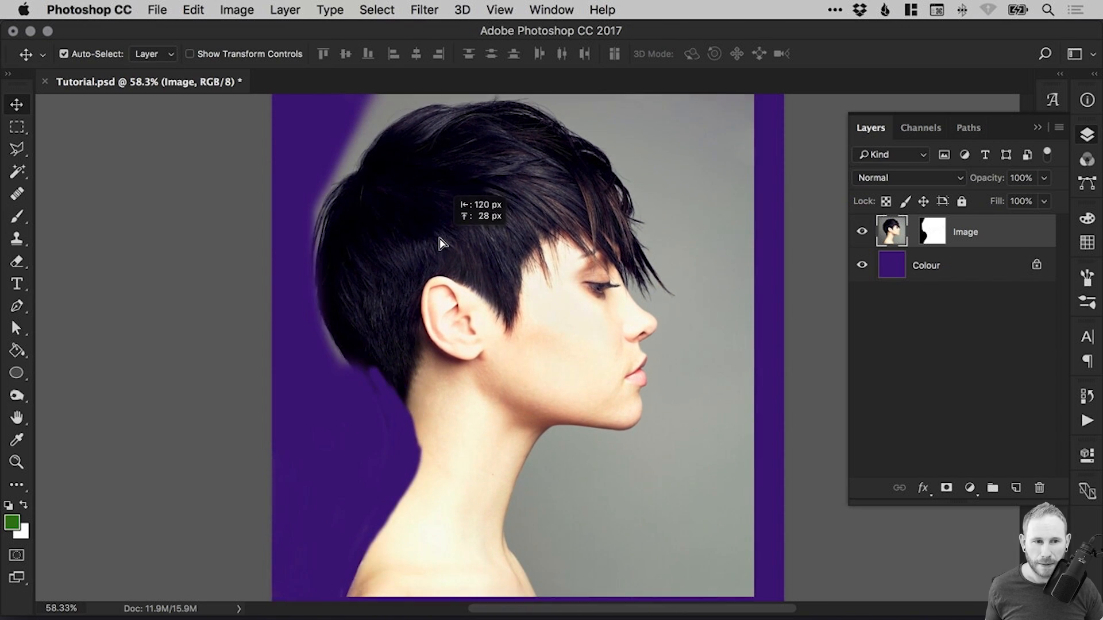
left_click_drag(439, 242, 457, 246)
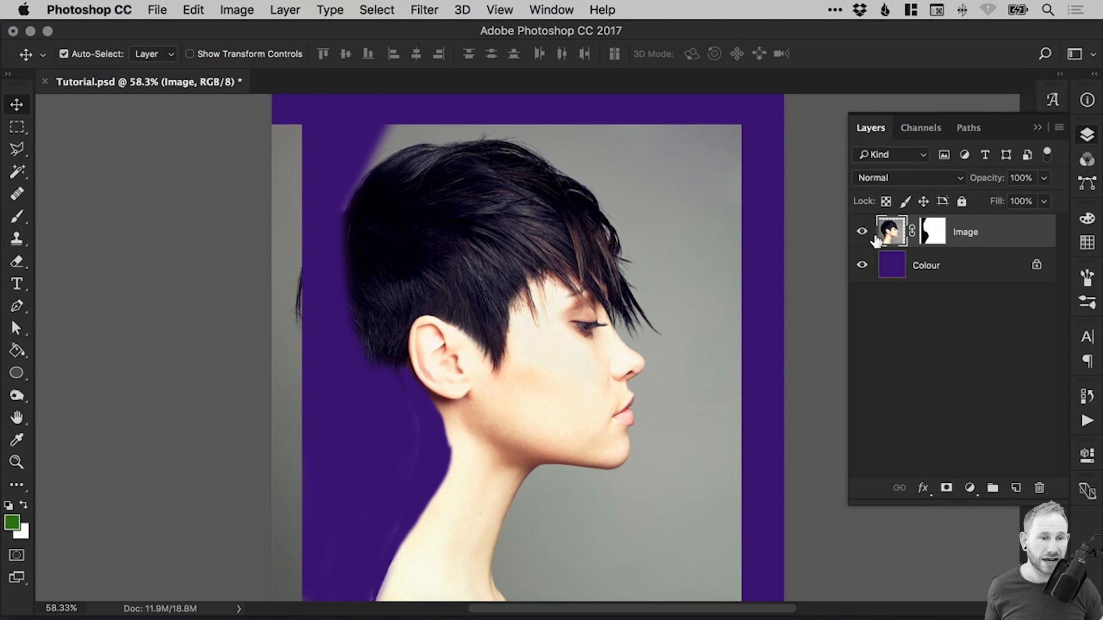
mouse_move(921, 236)
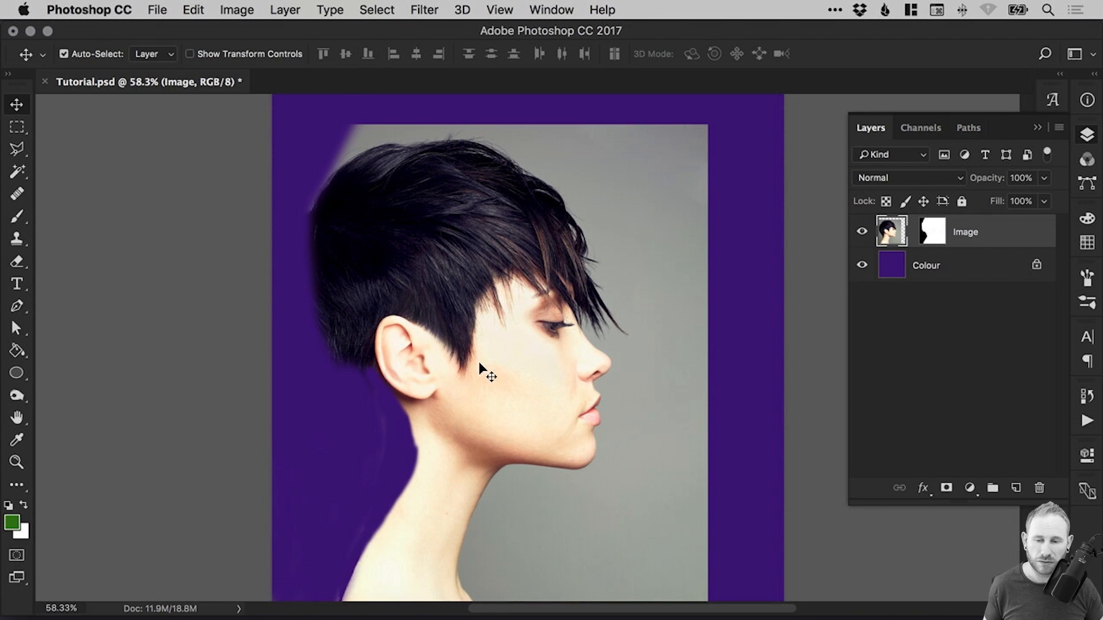
mouse_move(469, 344)
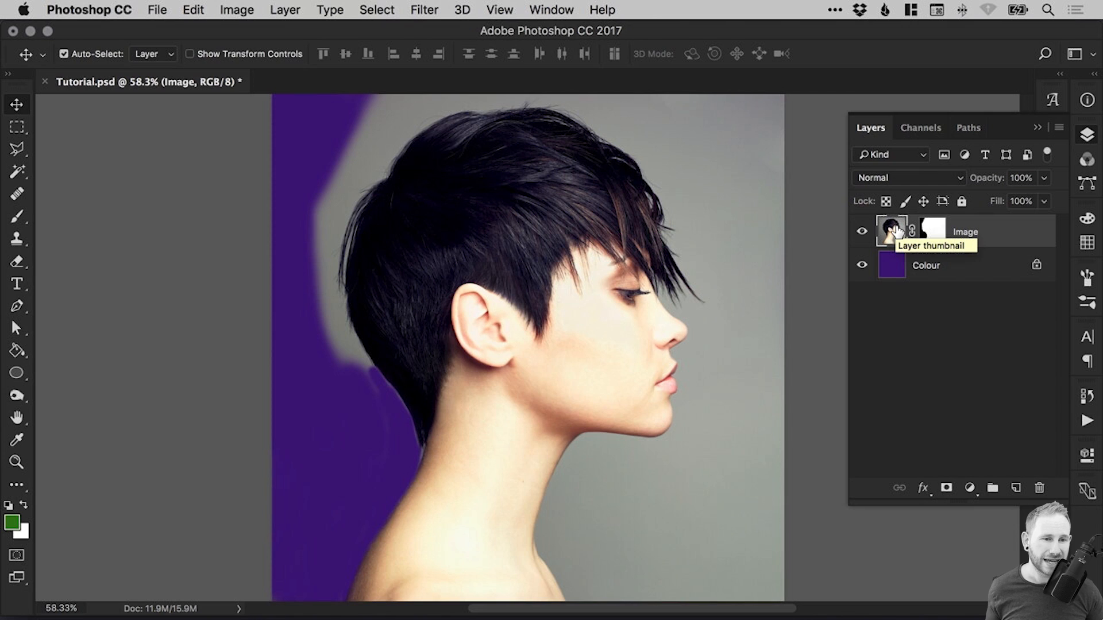
mouse_move(491, 386)
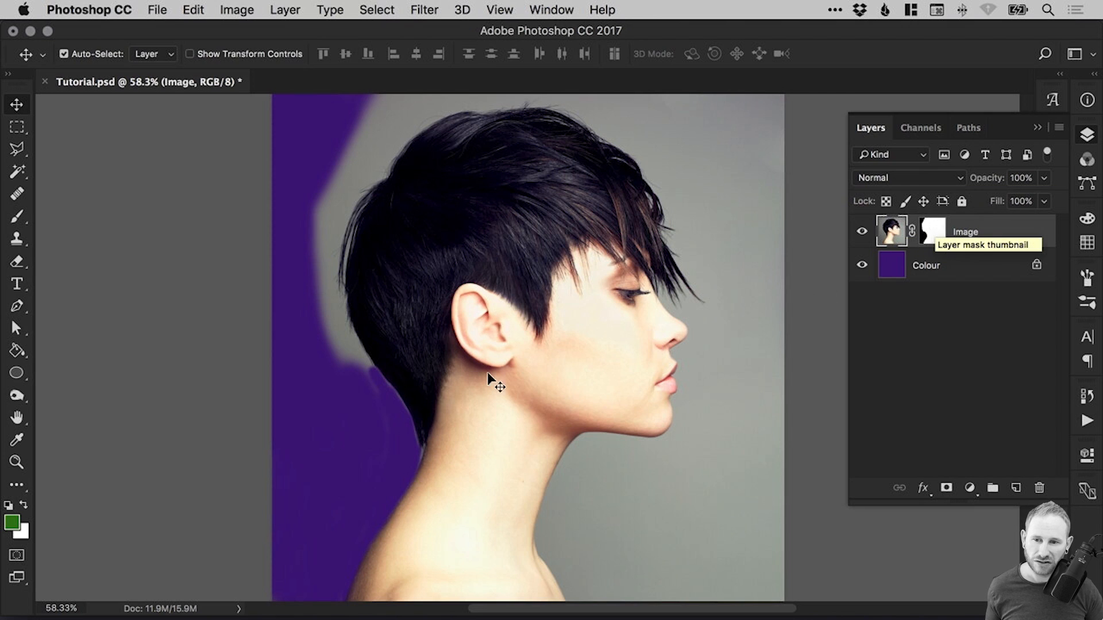
mouse_move(317, 305)
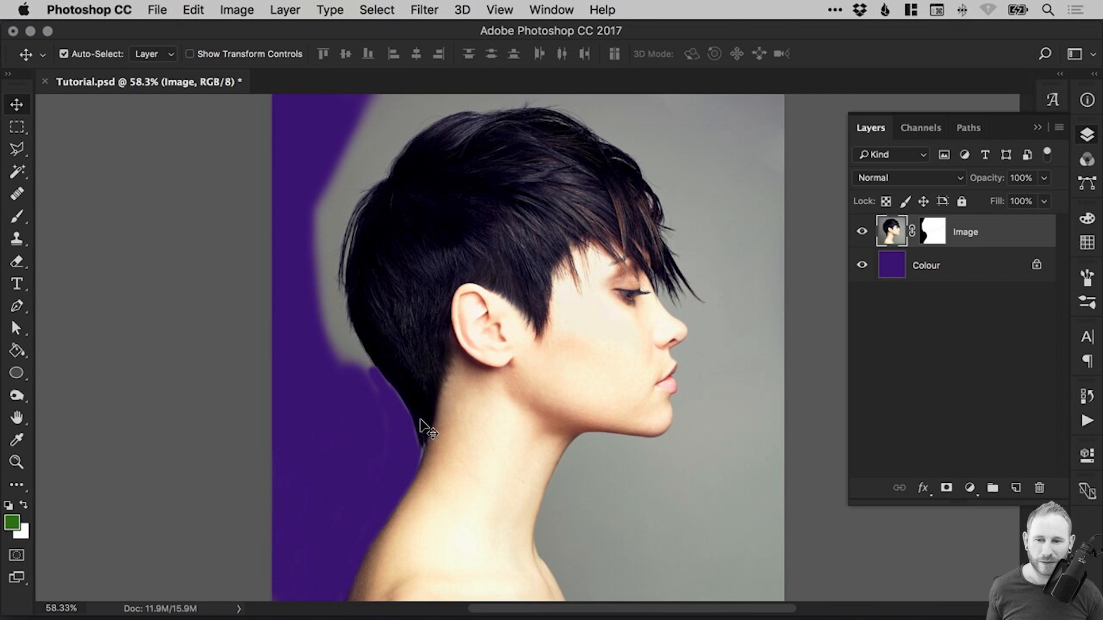
mouse_move(883, 254)
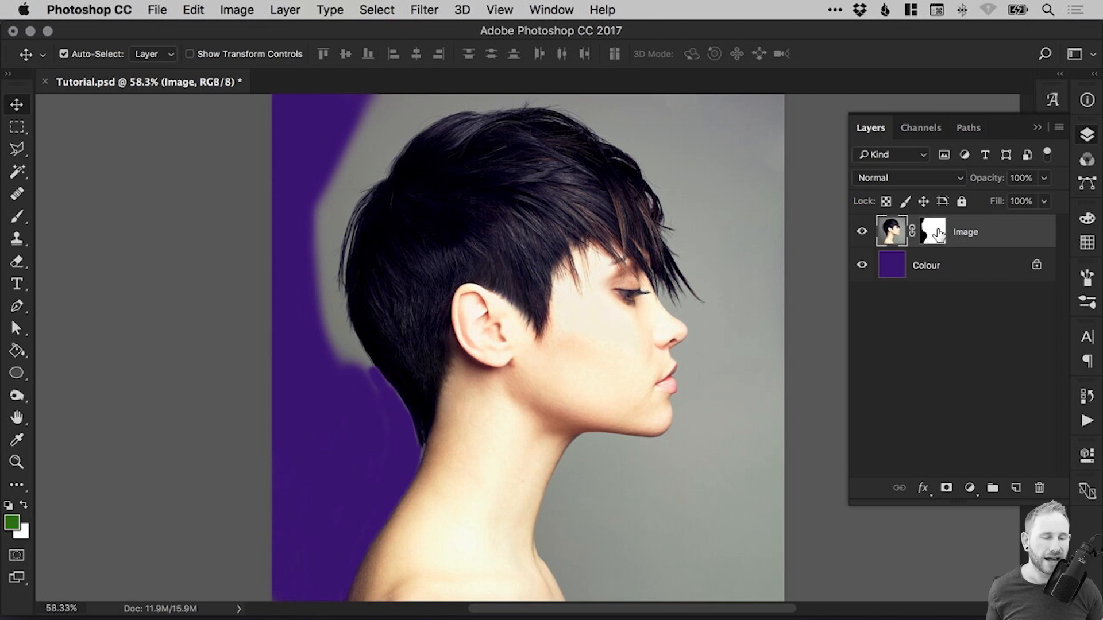
mouse_move(935, 231)
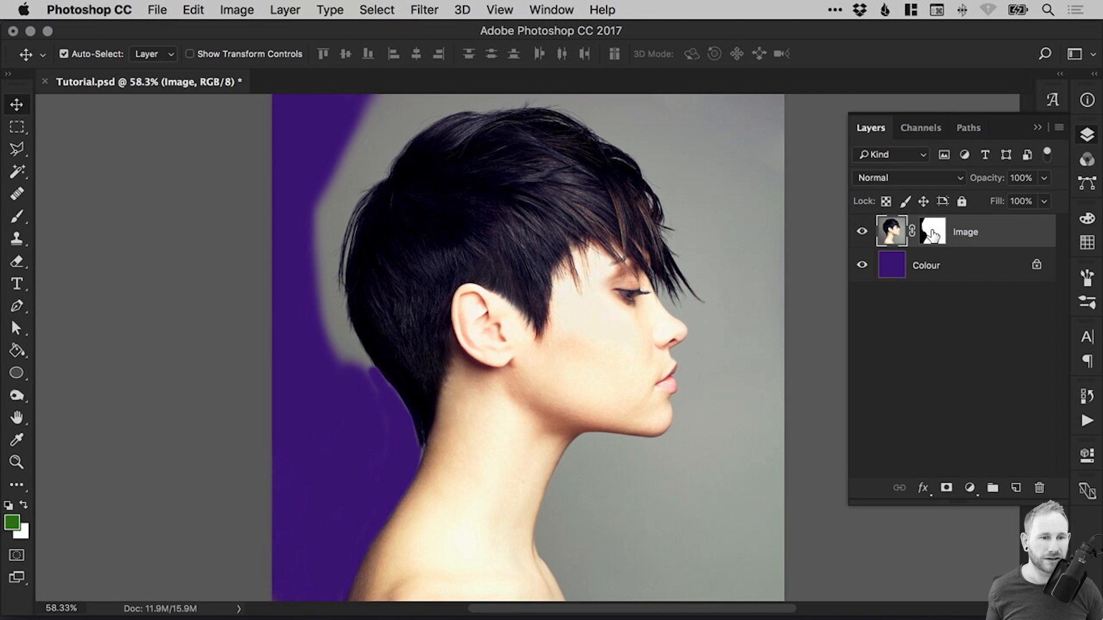
- Toggle the Image mask off and on, then apply the layer mask permanently
left_click(933, 231)
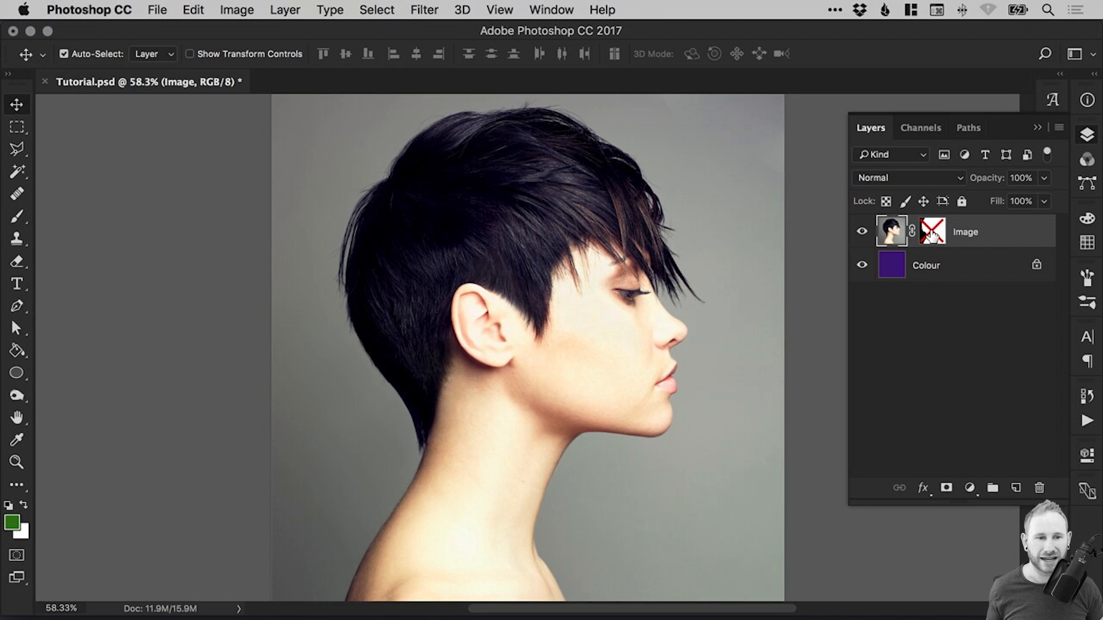
left_click(934, 232)
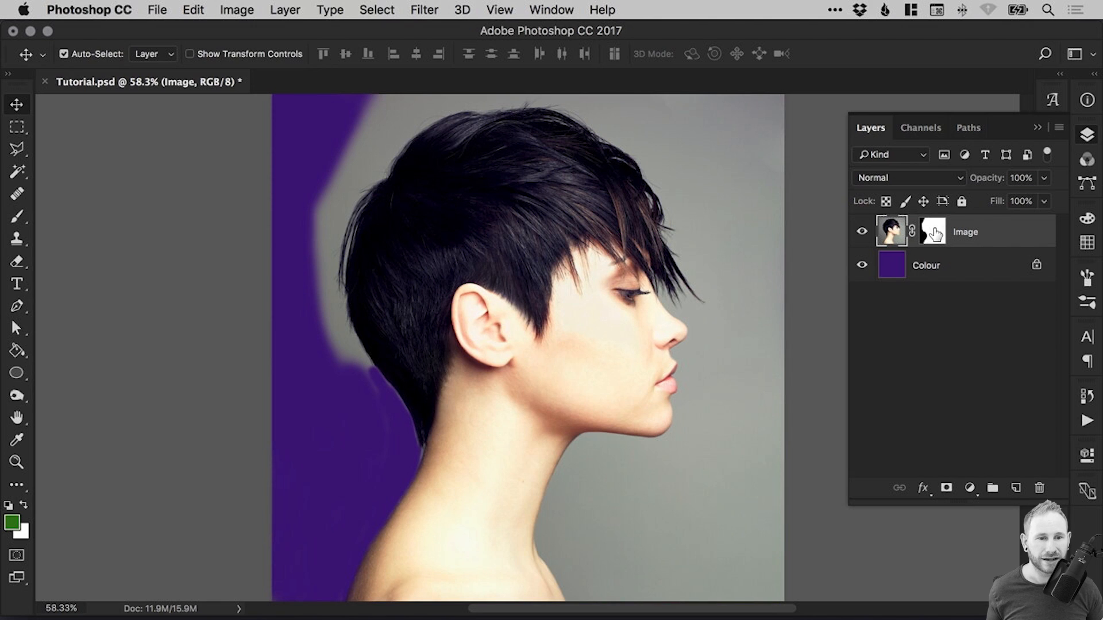
right_click(947, 231)
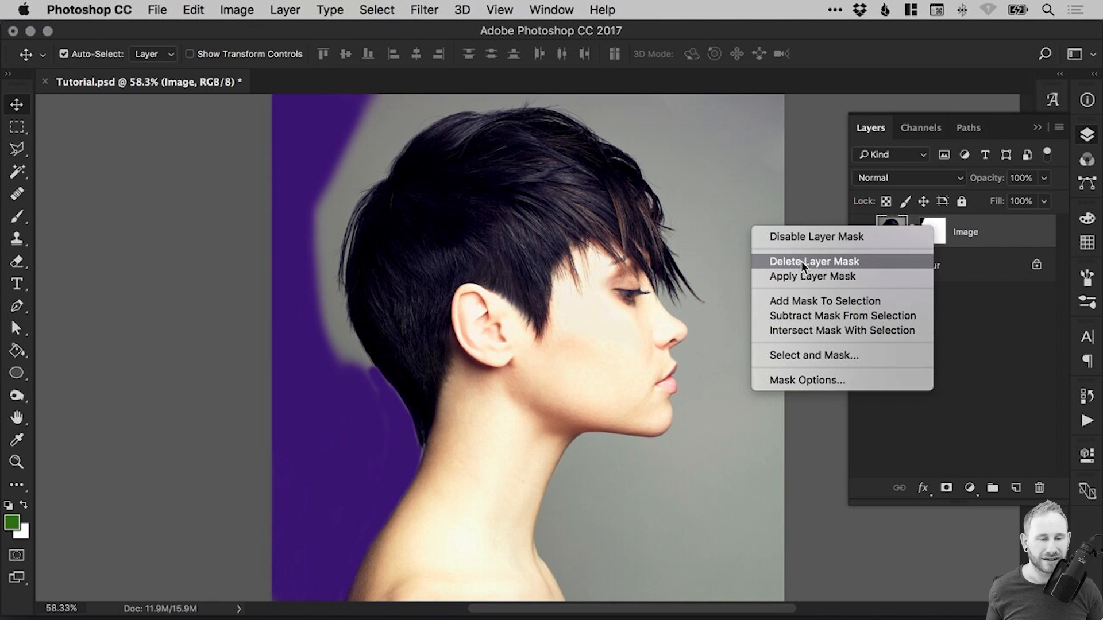
left_click(811, 276)
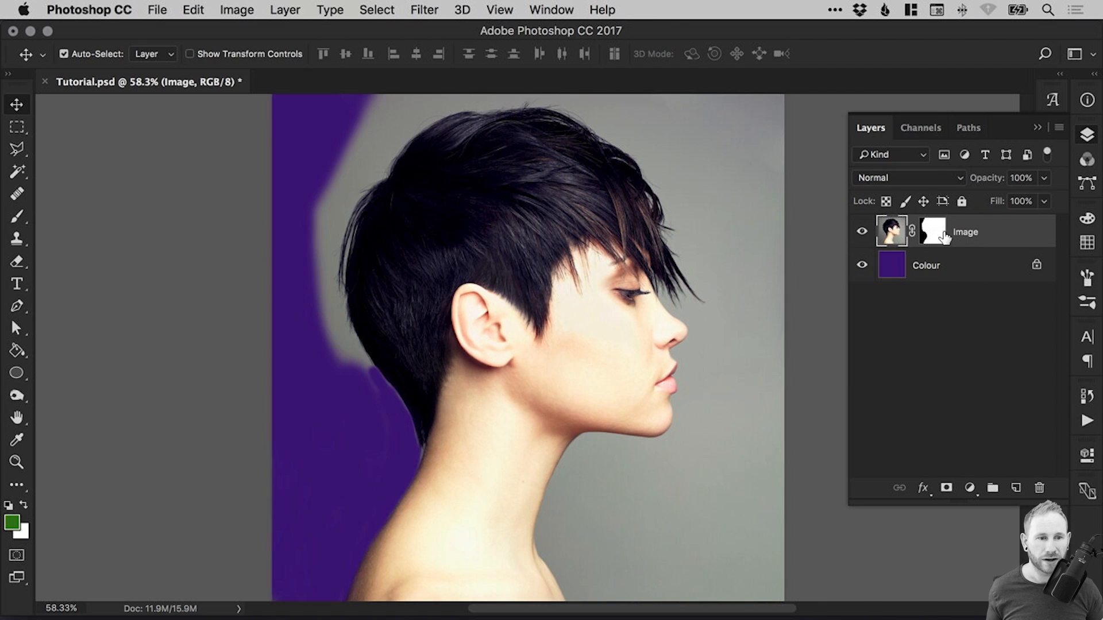
right_click(931, 232)
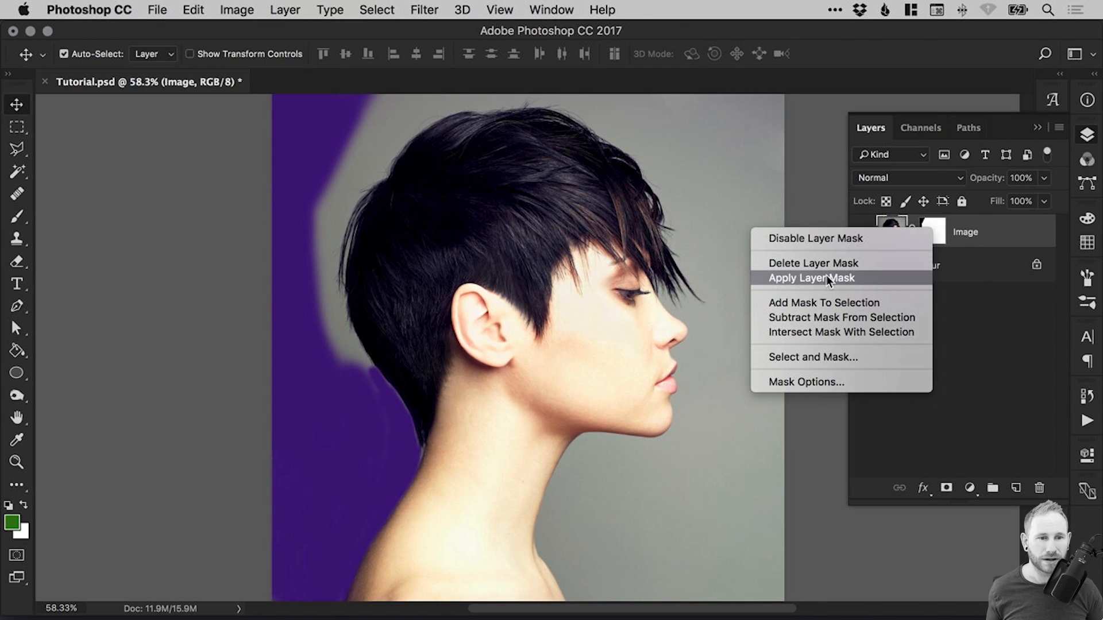
left_click(827, 278)
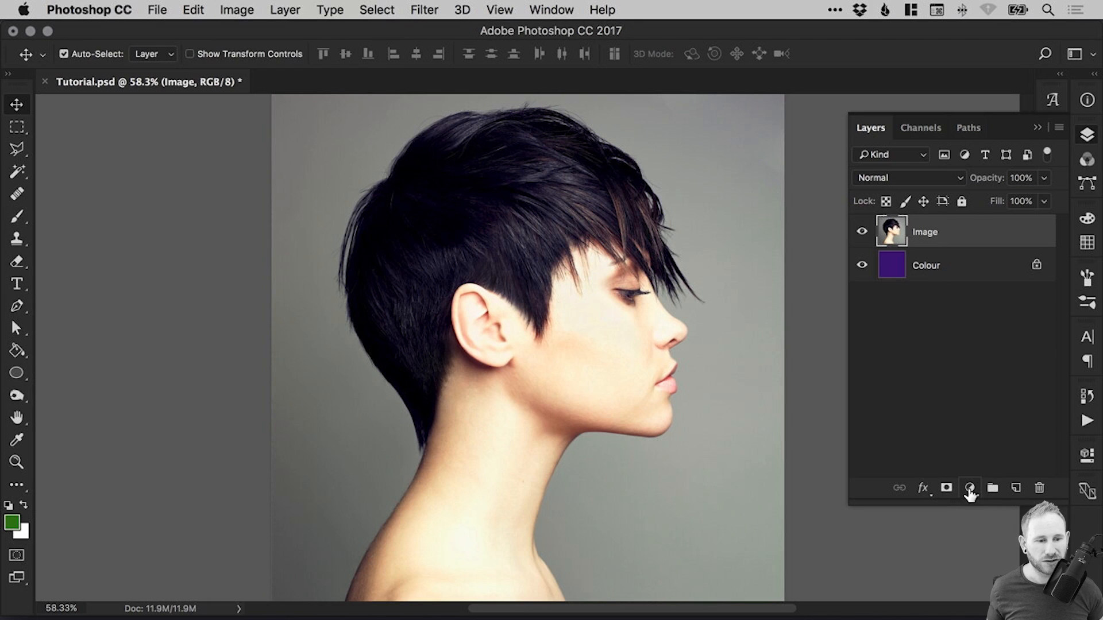
- Add a Hue/Saturation adjustment layer at hue -172 and target its mask for painting
left_click(969, 488)
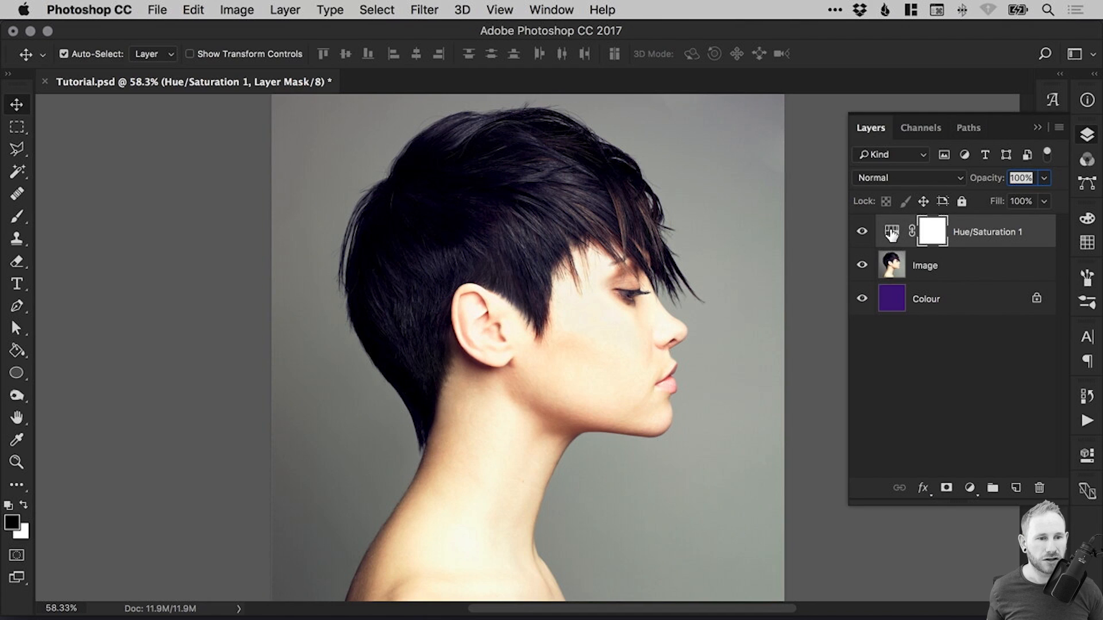
left_click(891, 232)
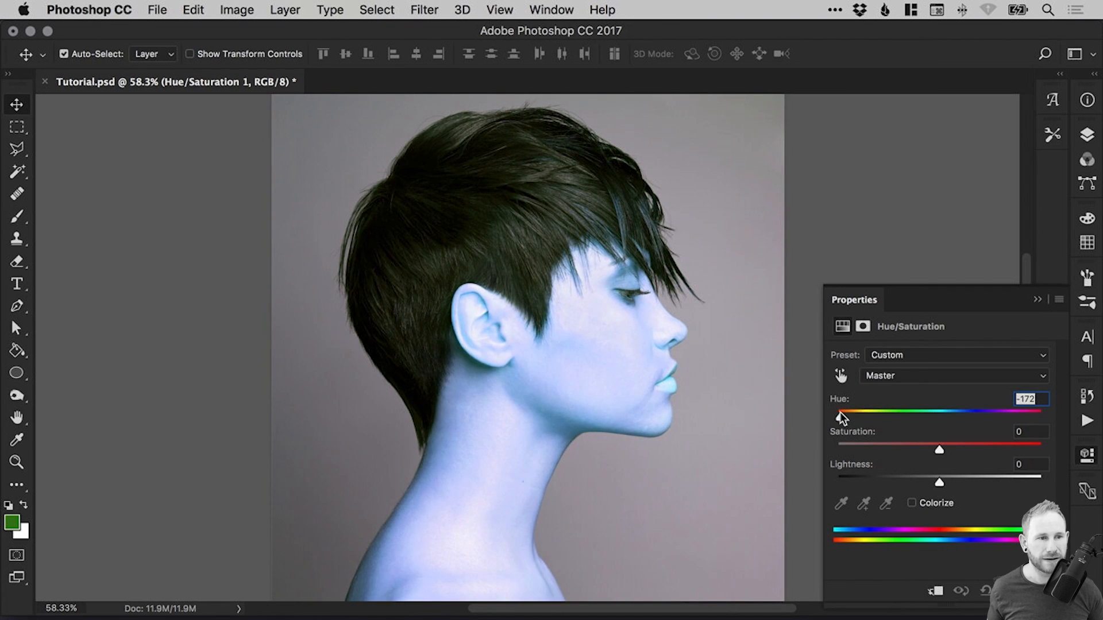
left_click(1087, 134)
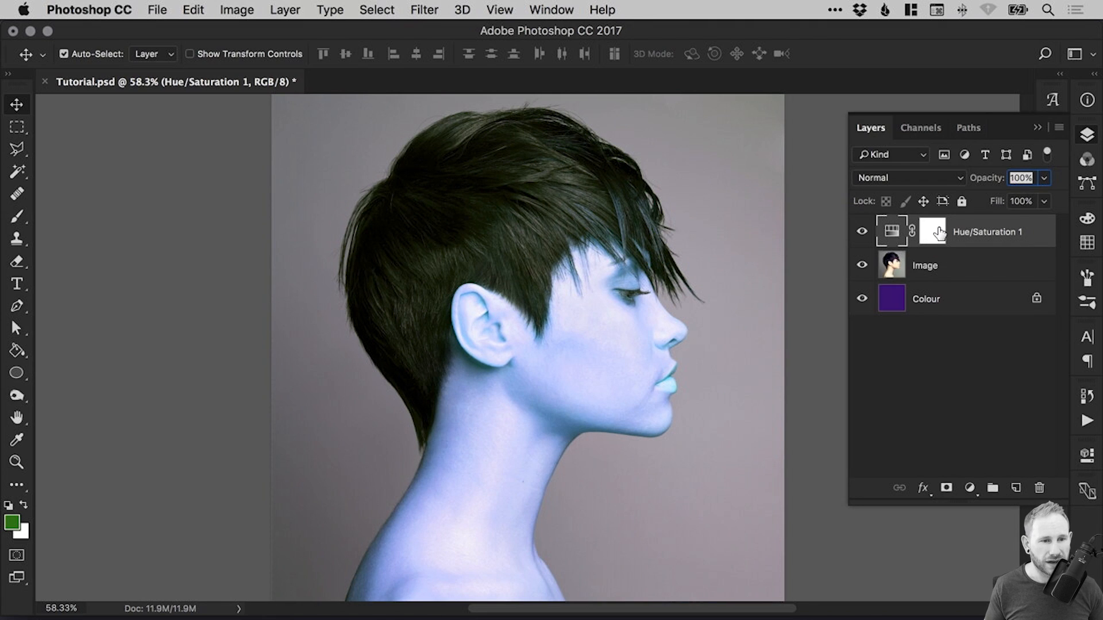
left_click(932, 232)
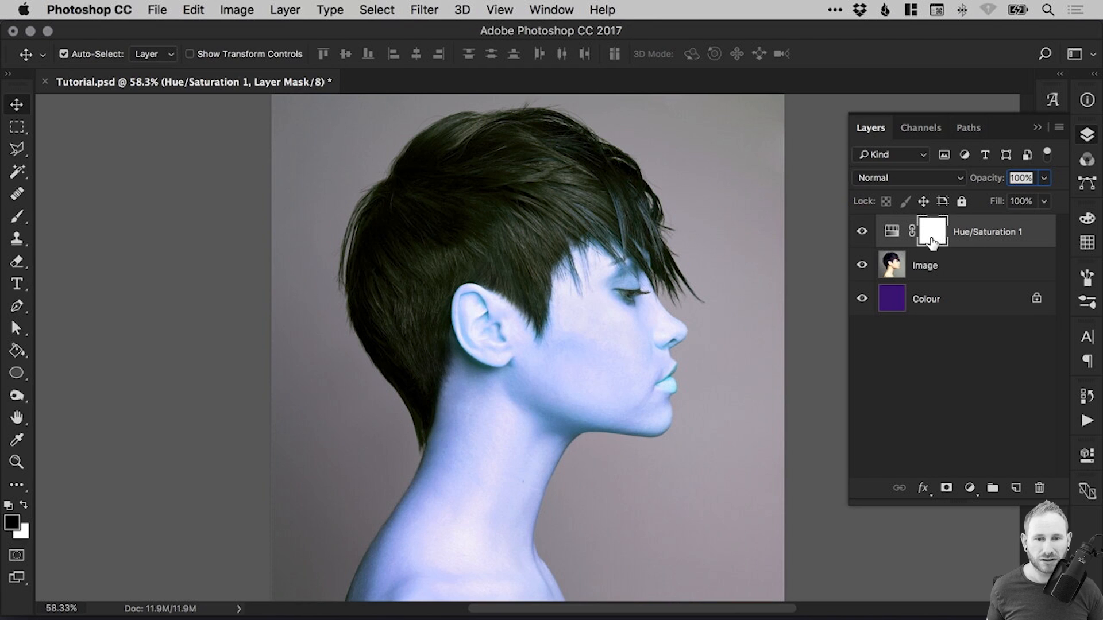
mouse_move(537, 132)
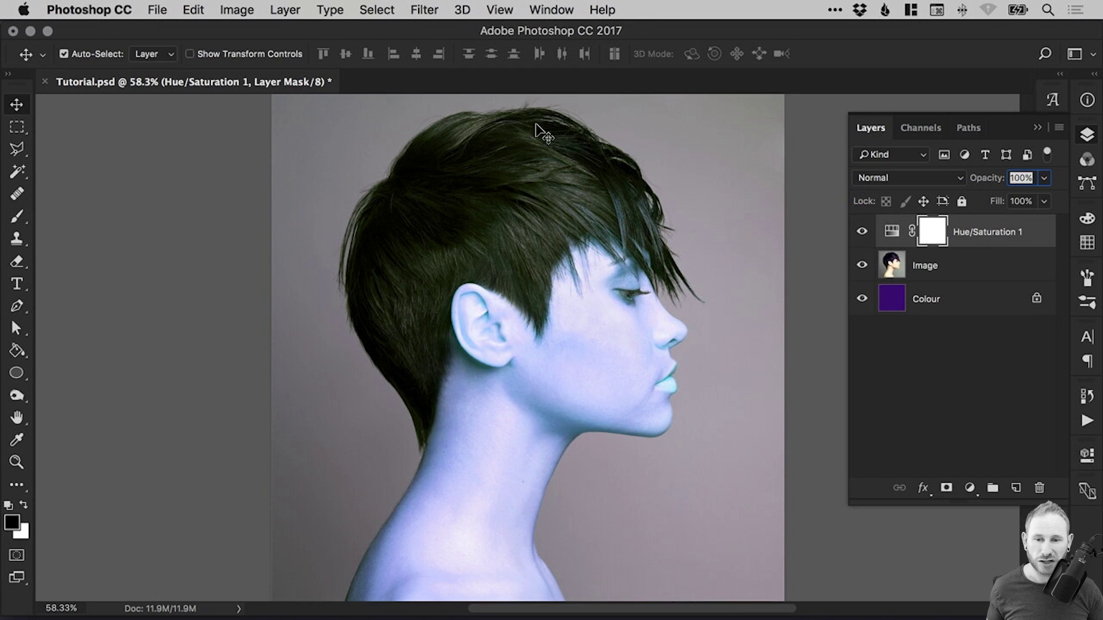
mouse_move(550, 446)
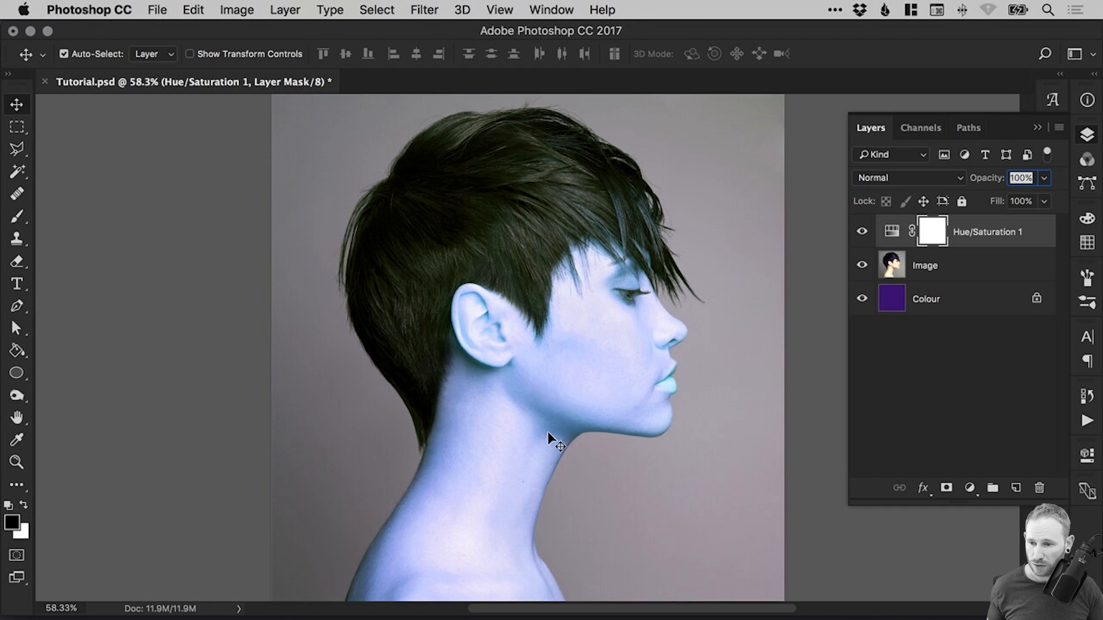
left_click(16, 216)
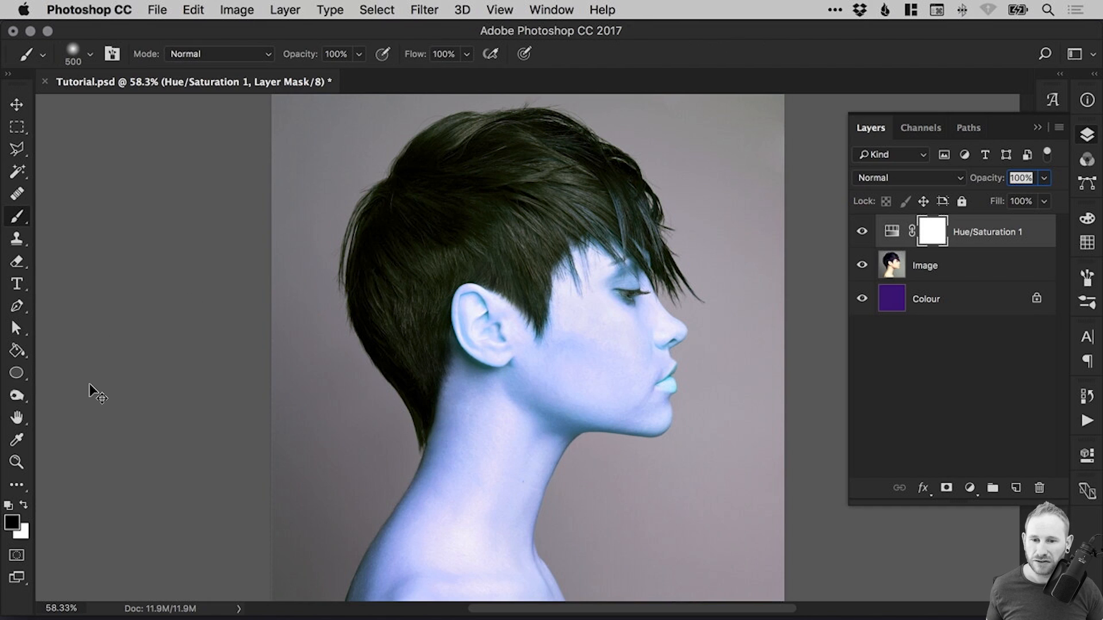
mouse_move(38, 272)
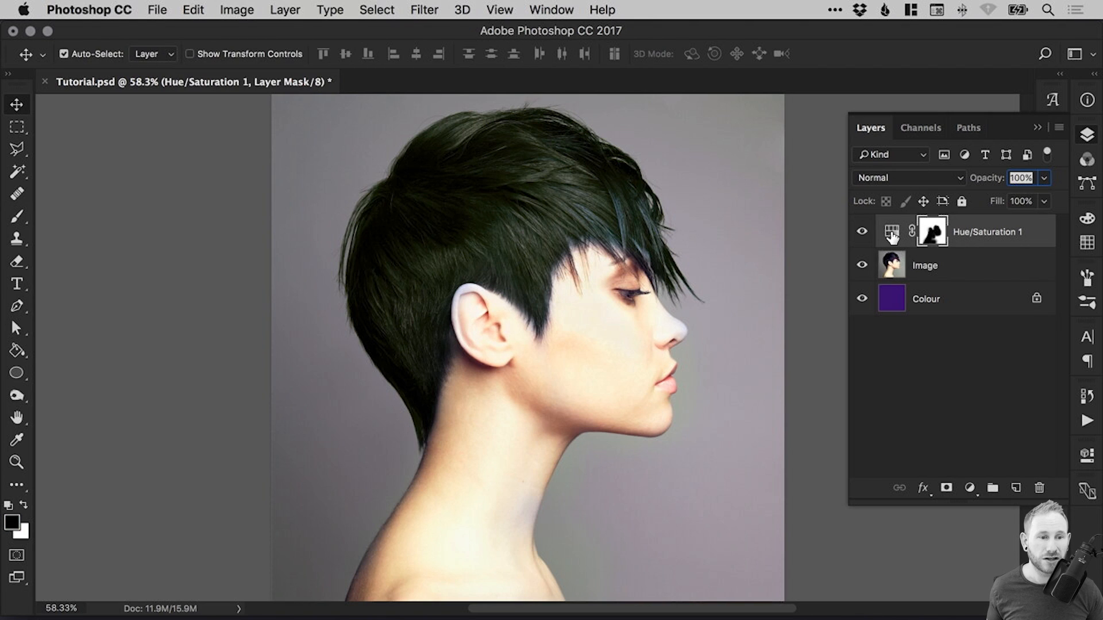
- Sweep the hair hue through -60, +34, +145, +3, -122 and -71, settling at -14
double_click(932, 231)
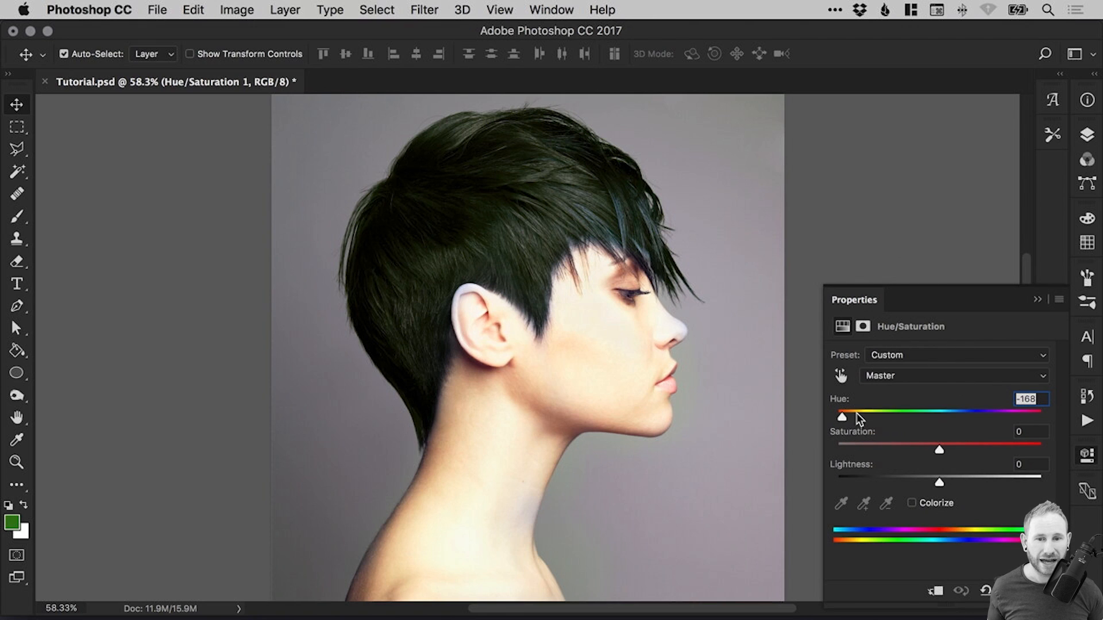
left_click_drag(843, 417, 886, 416)
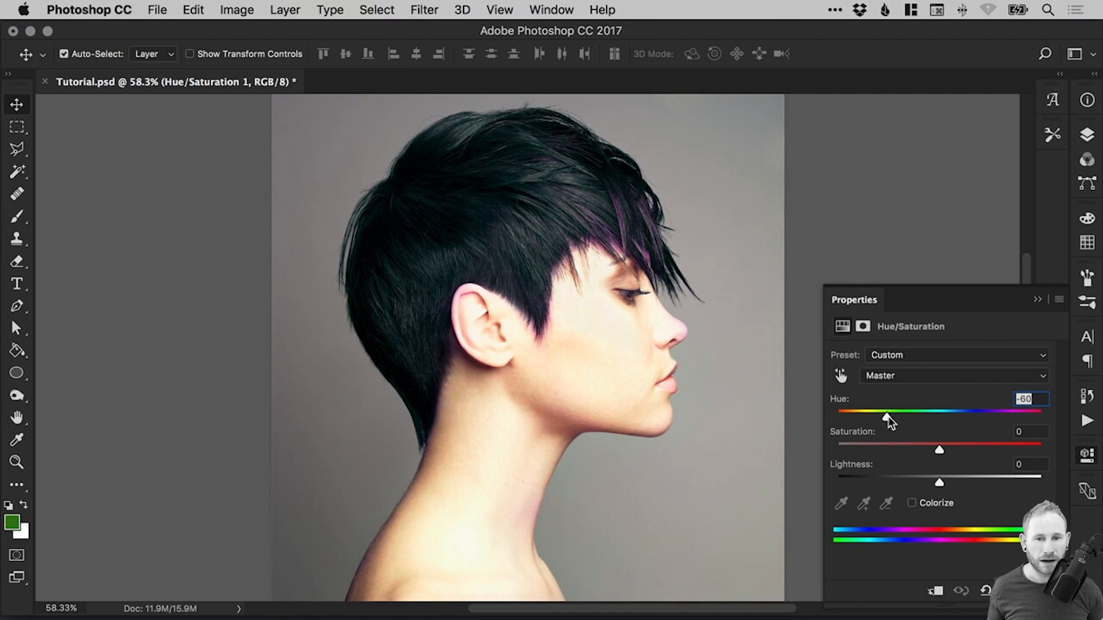
left_click_drag(887, 416, 978, 416)
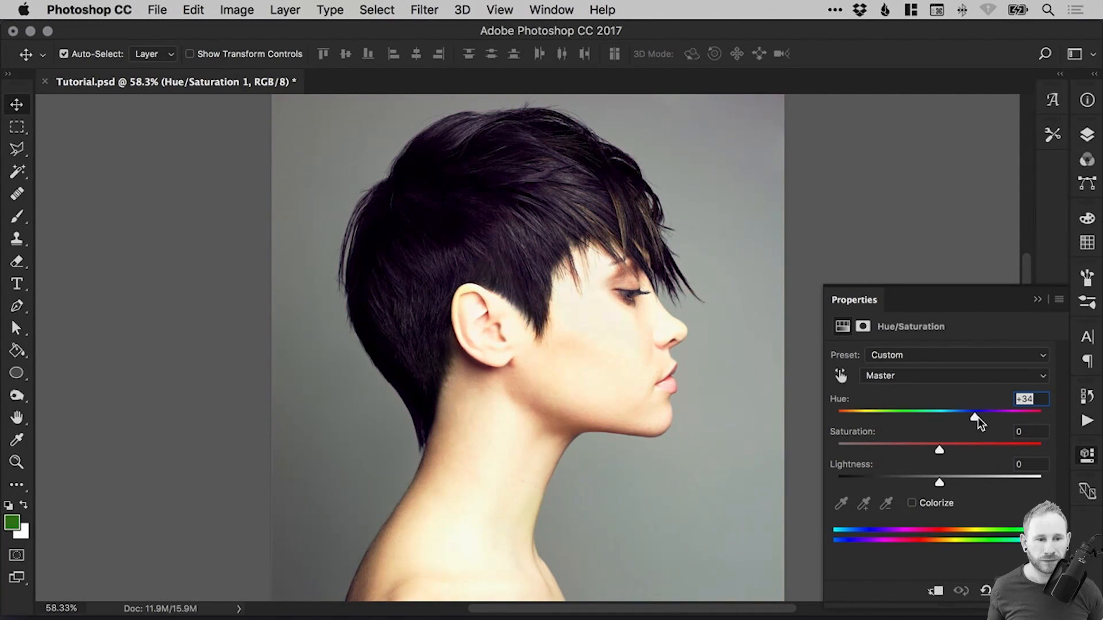
left_click_drag(975, 414, 1027, 414)
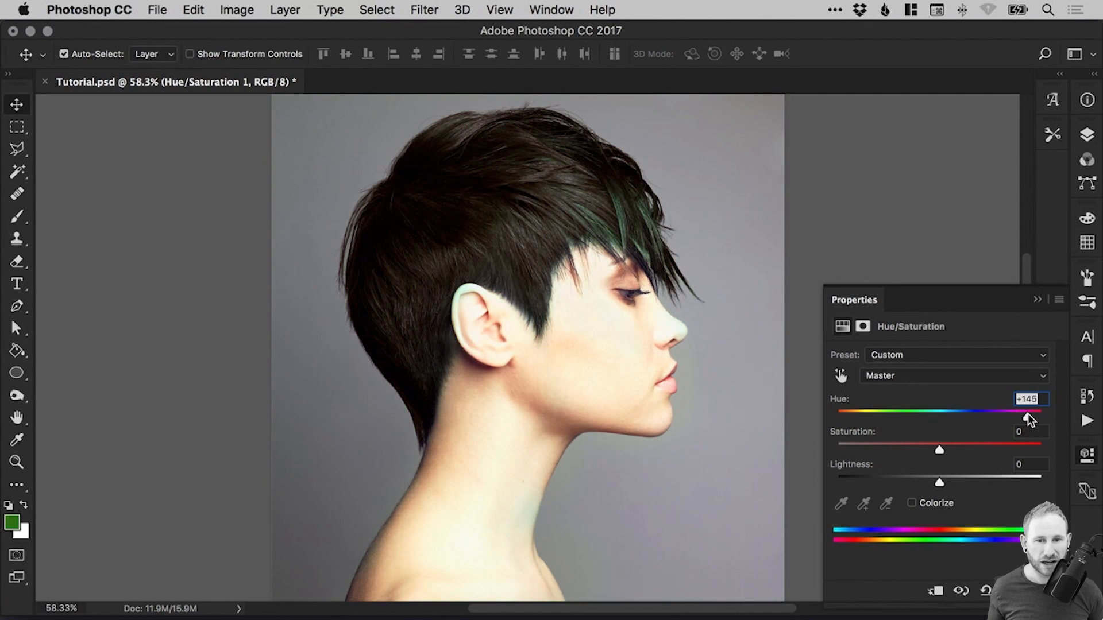
left_click_drag(1041, 414, 941, 414)
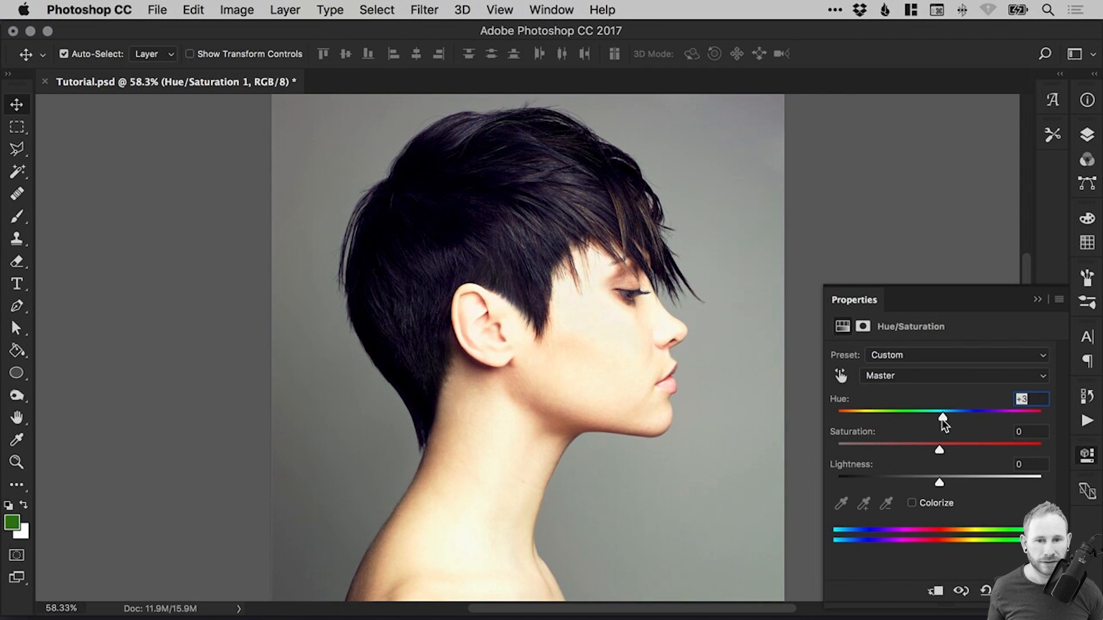
left_click_drag(940, 413, 862, 413)
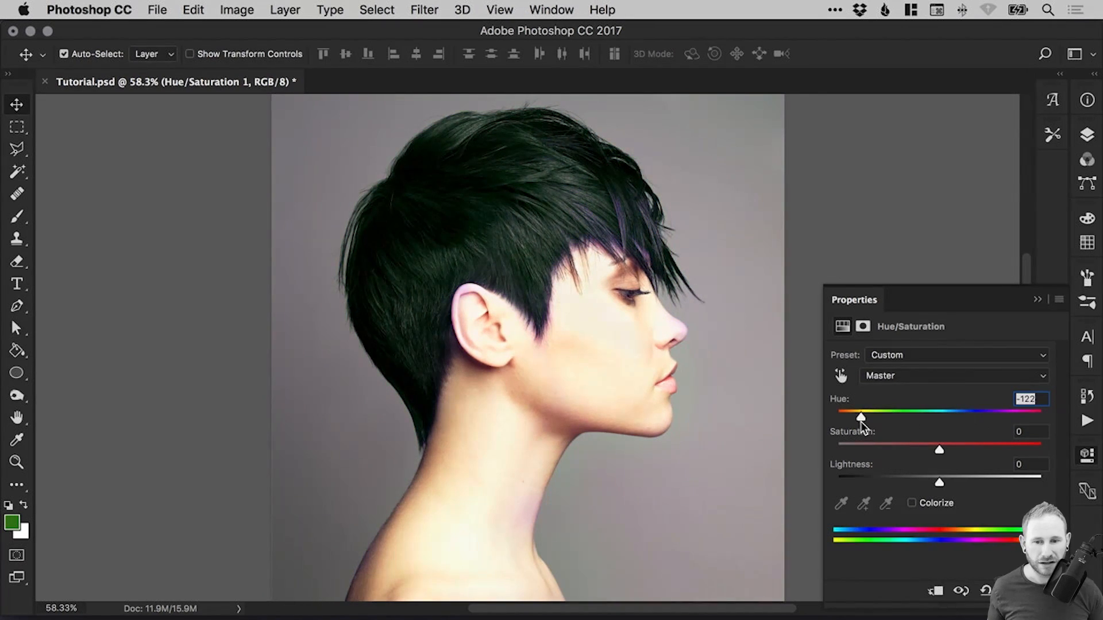
left_click_drag(861, 416, 856, 417)
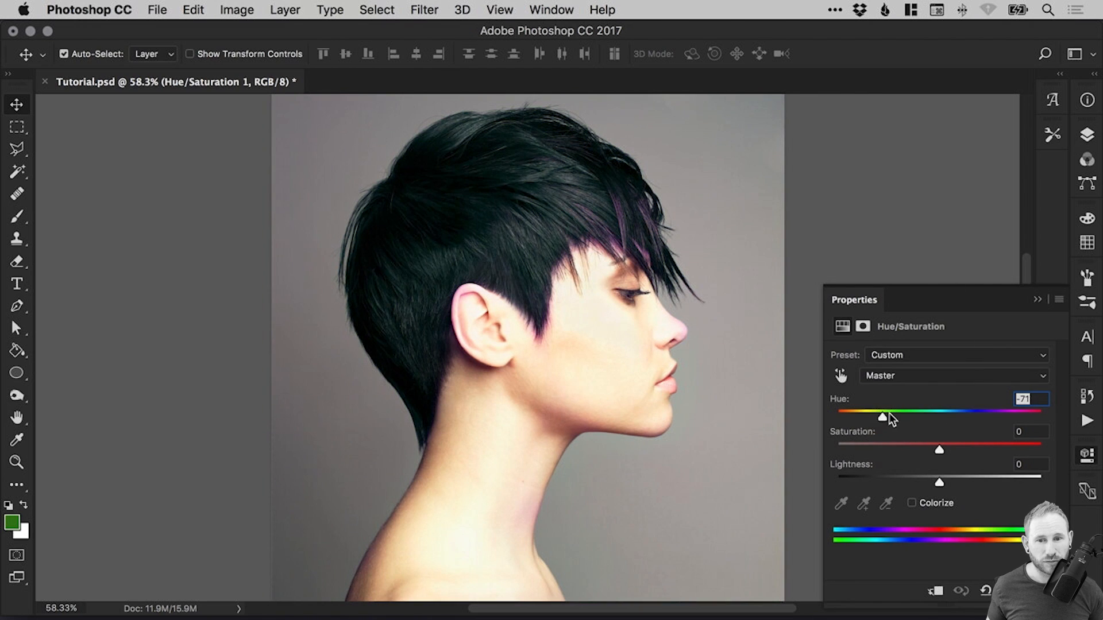
left_click_drag(882, 417, 925, 417)
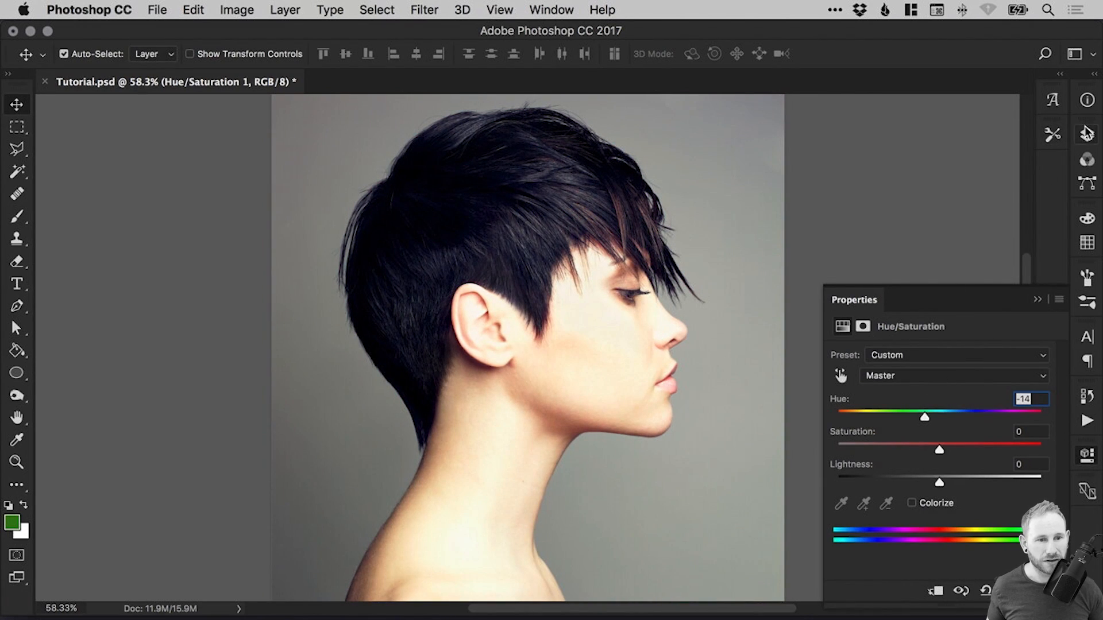